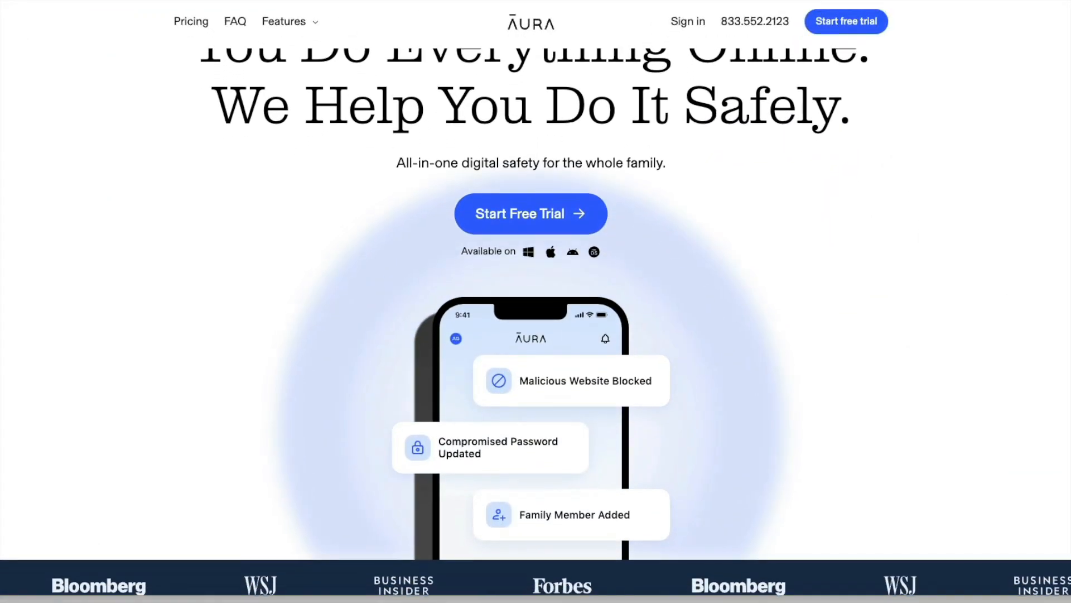
Scroll down through the Aura website toward the sign-in for the account dashboard
{"action": "scroll", "scroll_direction": "down", "scroll_amount": 3}
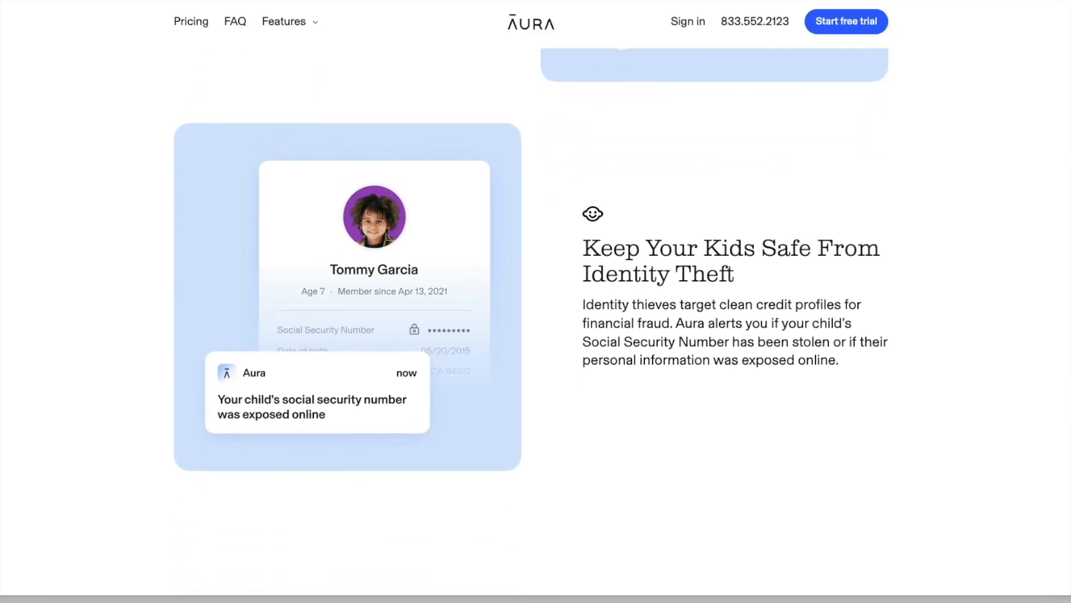
{"action": "scroll", "scroll_direction": "down", "scroll_amount": 3}
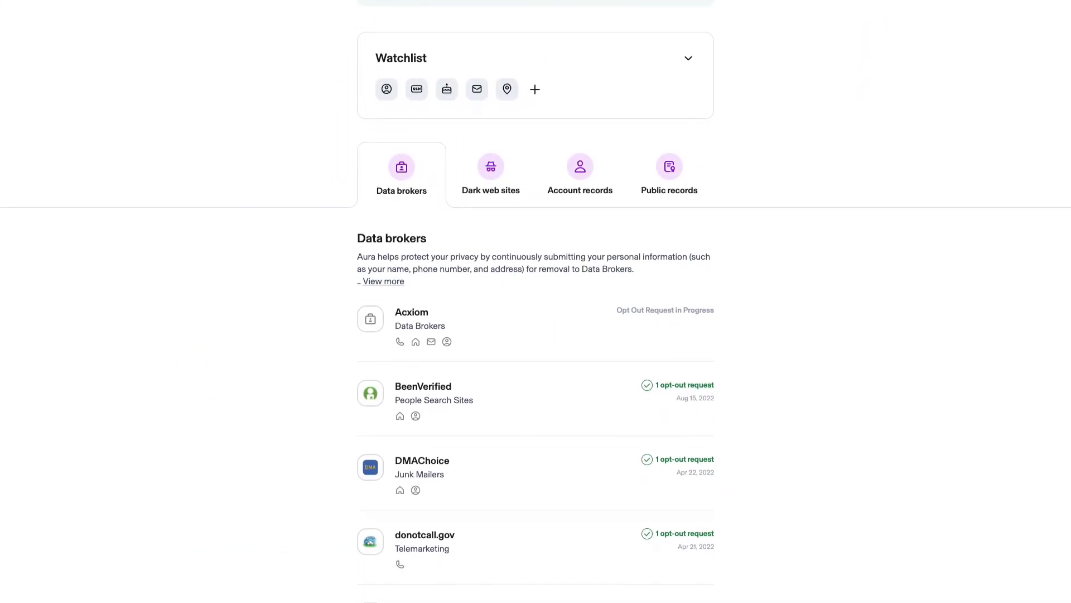
{"action": "scroll", "scroll_direction": "down", "scroll_amount": 3}
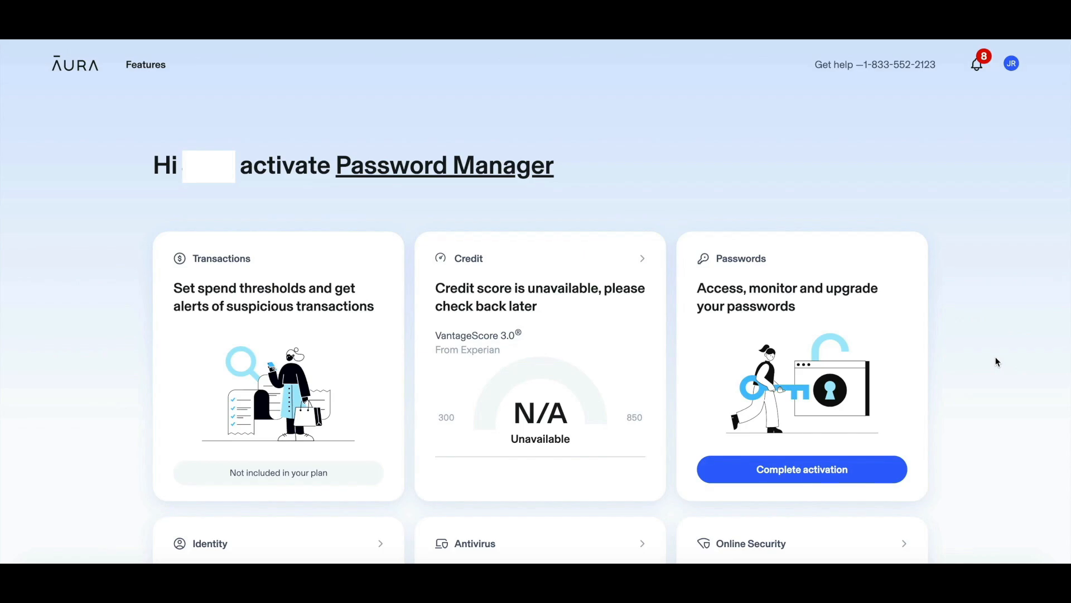
{"action": "mouse_move", "coordinate": [1008, 351]}
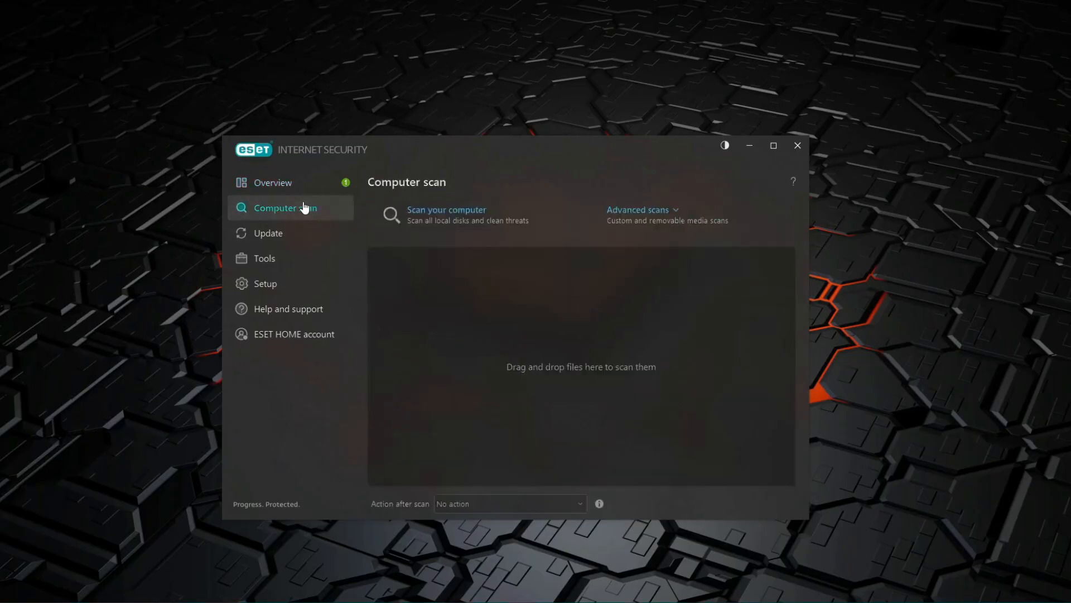
Show the Computer scan page in ESET Internet Security from the left sidebar
{"action": "left_click", "coordinate": [447, 215]}
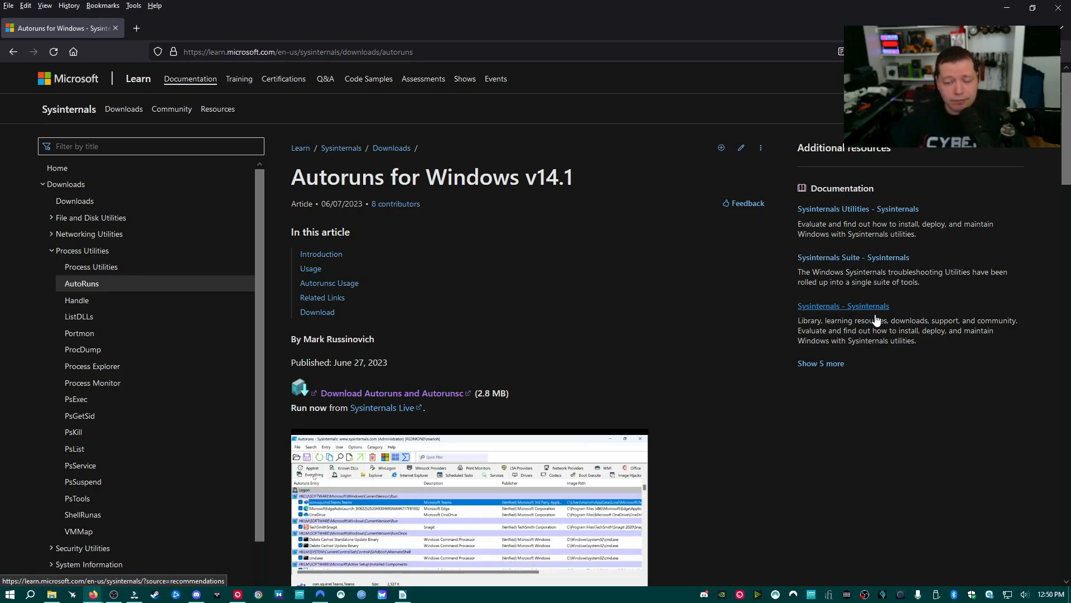
{"action": "mouse_move", "coordinate": [475, 301]}
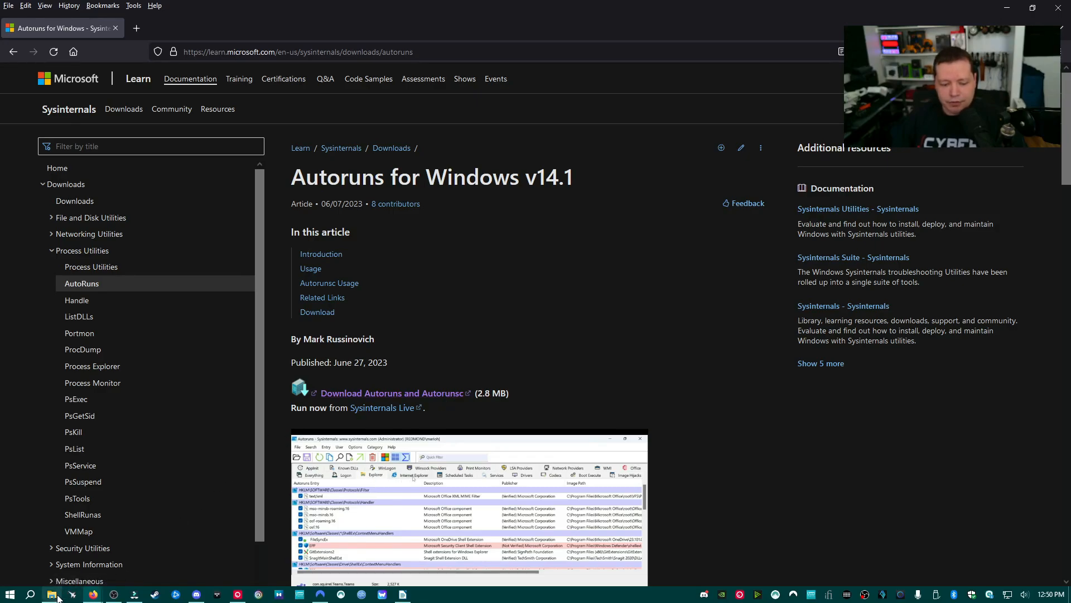
{"action": "left_click", "coordinate": [51, 595]}
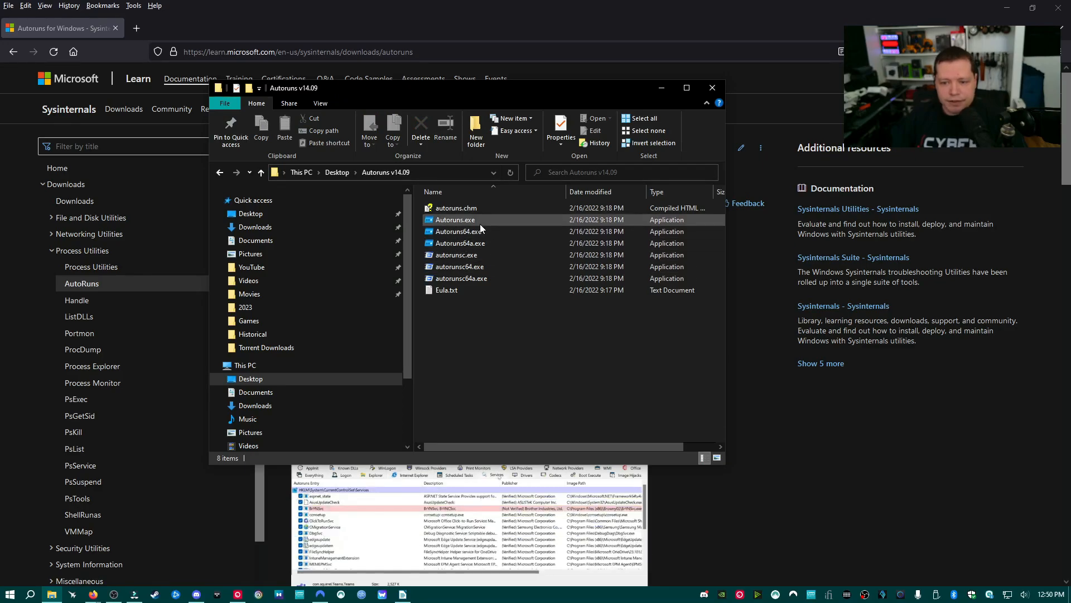
Run Autoruns64.exe from the Autoruns v14.09 folder as administrator
{"action": "left_click", "coordinate": [458, 230]}
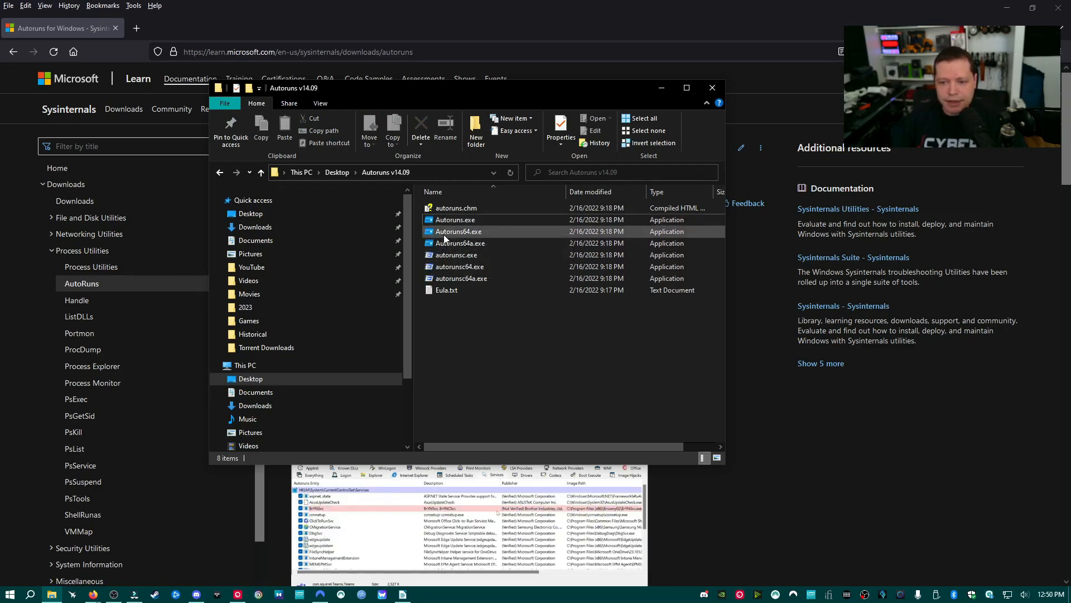
{"action": "mouse_move", "coordinate": [461, 243]}
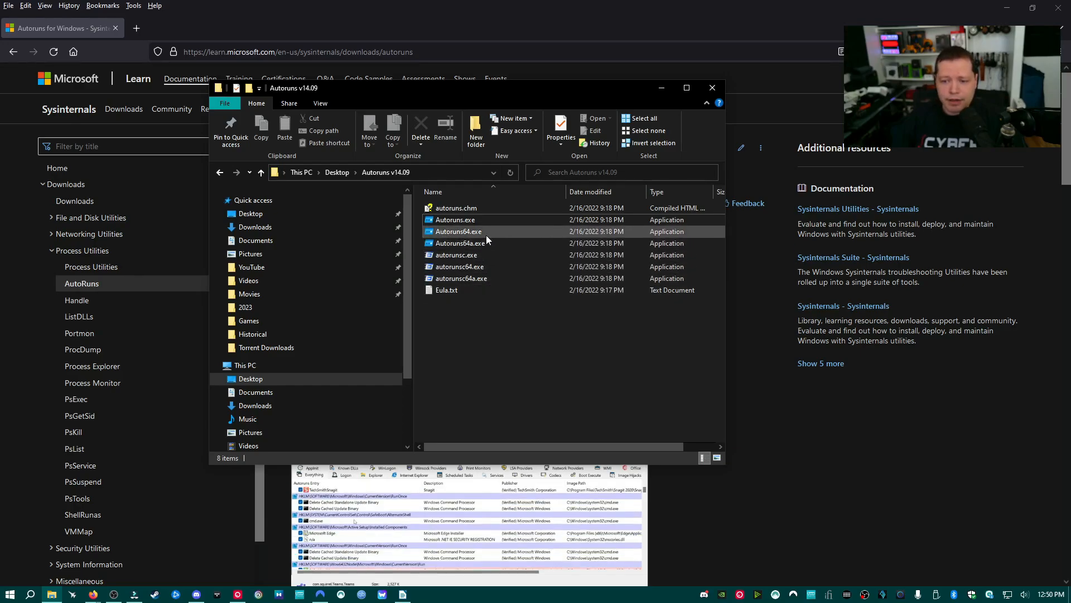
{"action": "mouse_move", "coordinate": [458, 231]}
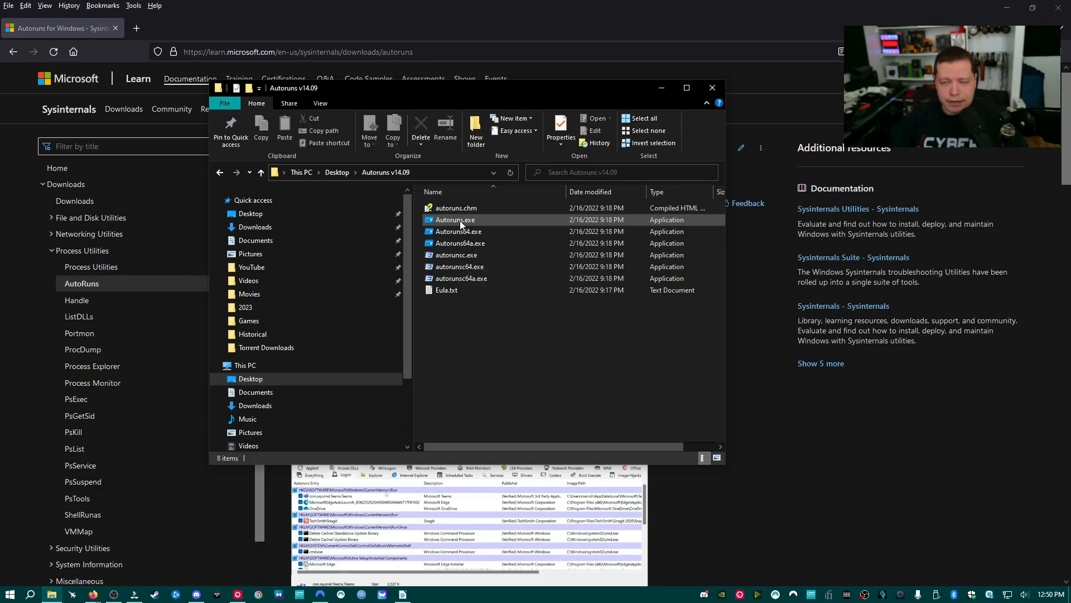
{"action": "scroll", "scroll_direction": "down", "scroll_amount": 3}
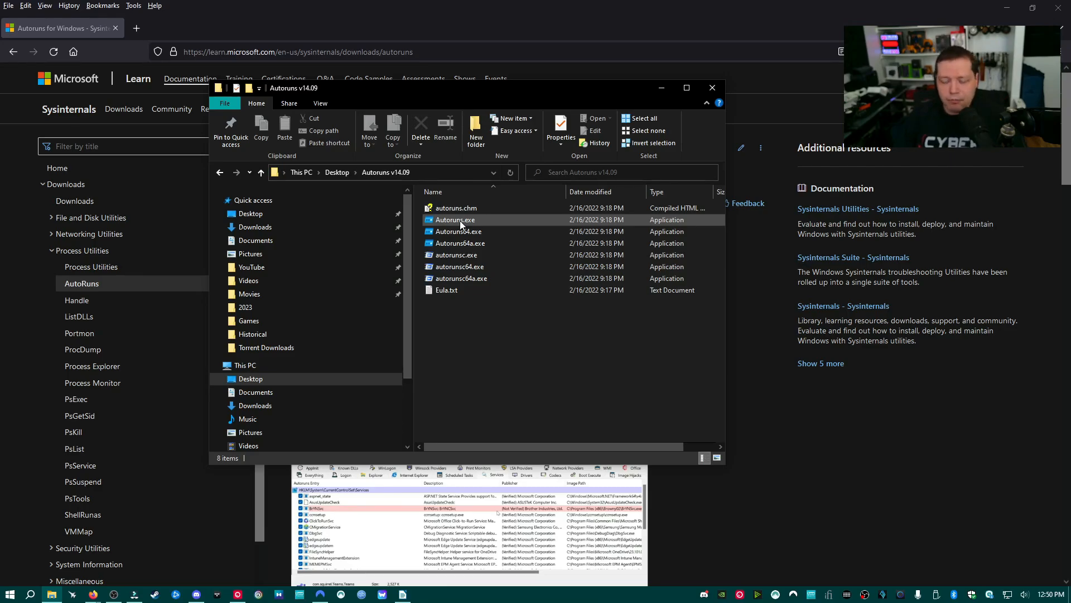
{"action": "left_click", "coordinate": [460, 232]}
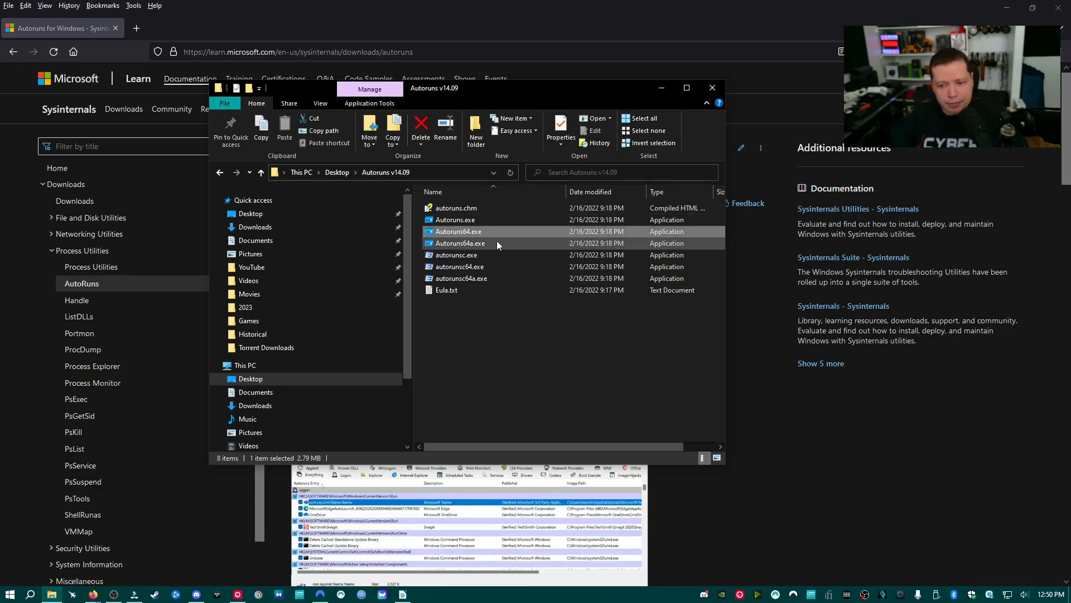
{"action": "mouse_move", "coordinate": [468, 233]}
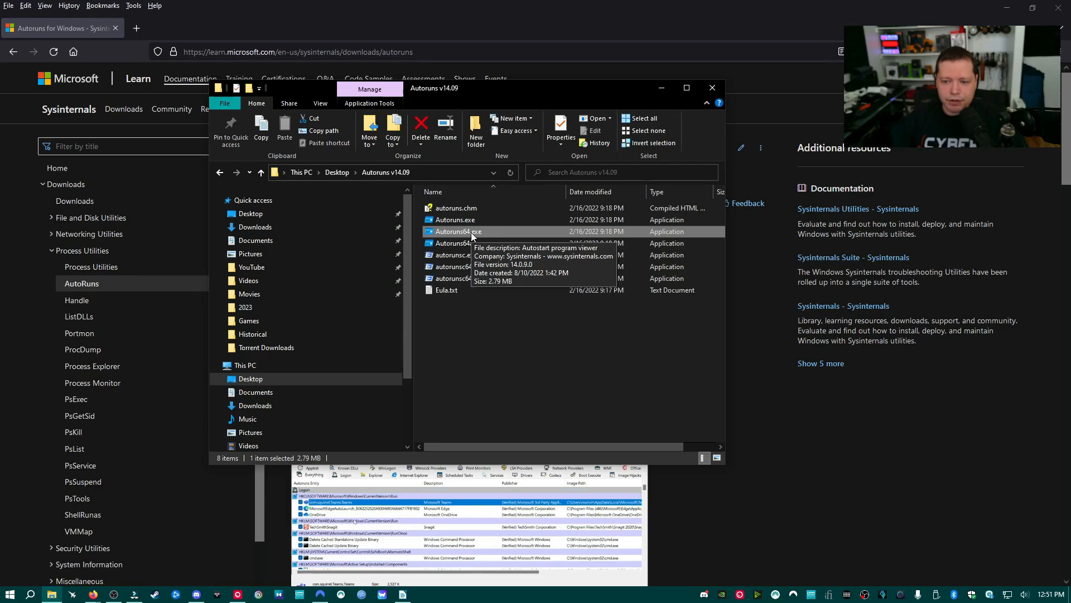
{"action": "right_click", "coordinate": [457, 231]}
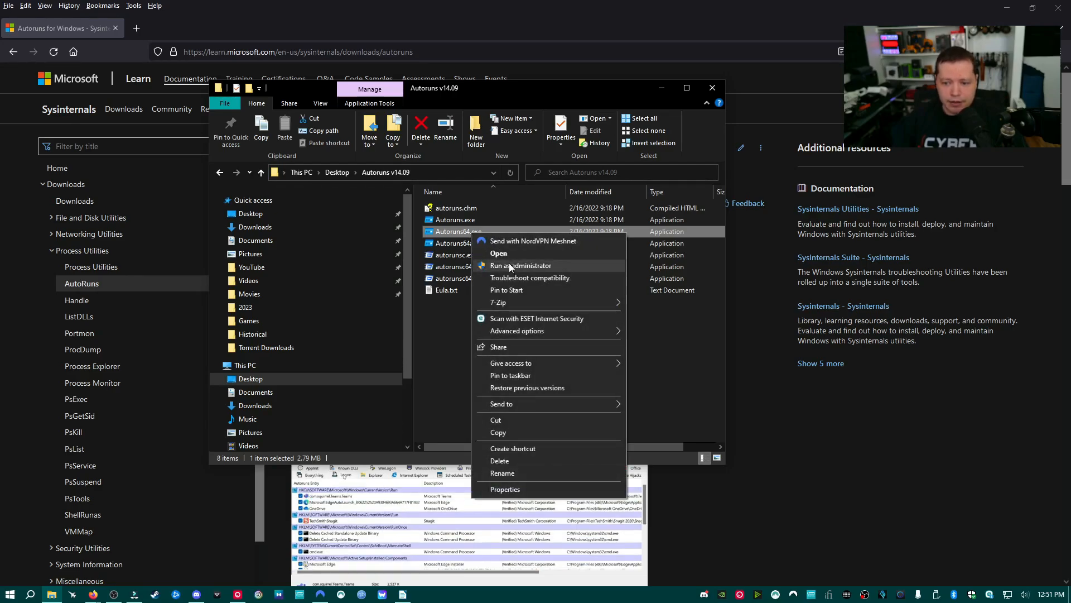
{"action": "left_click", "coordinate": [521, 265]}
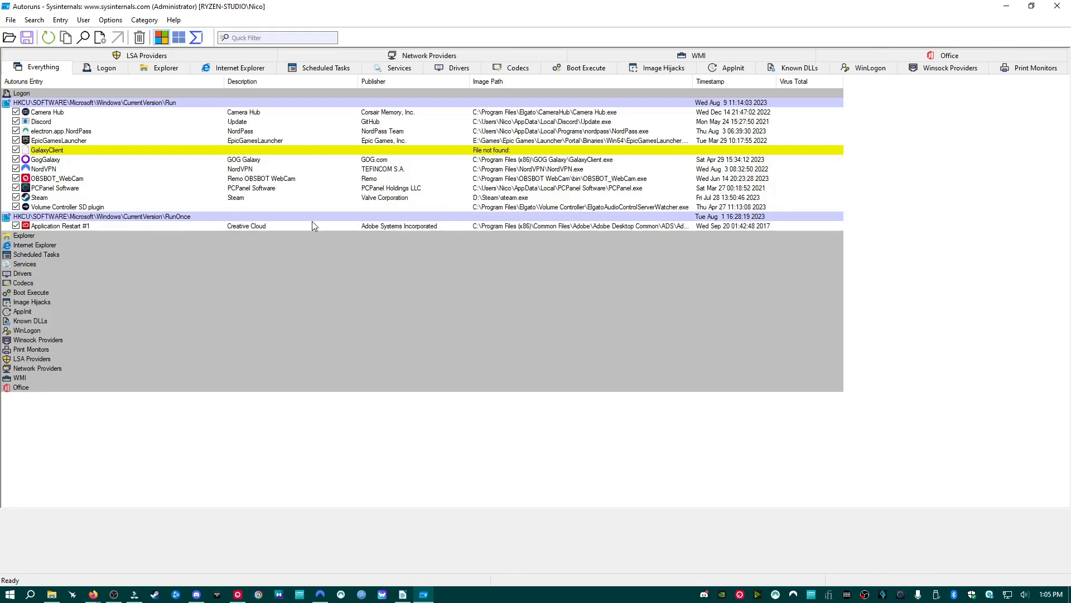
{"action": "mouse_move", "coordinate": [241, 193]}
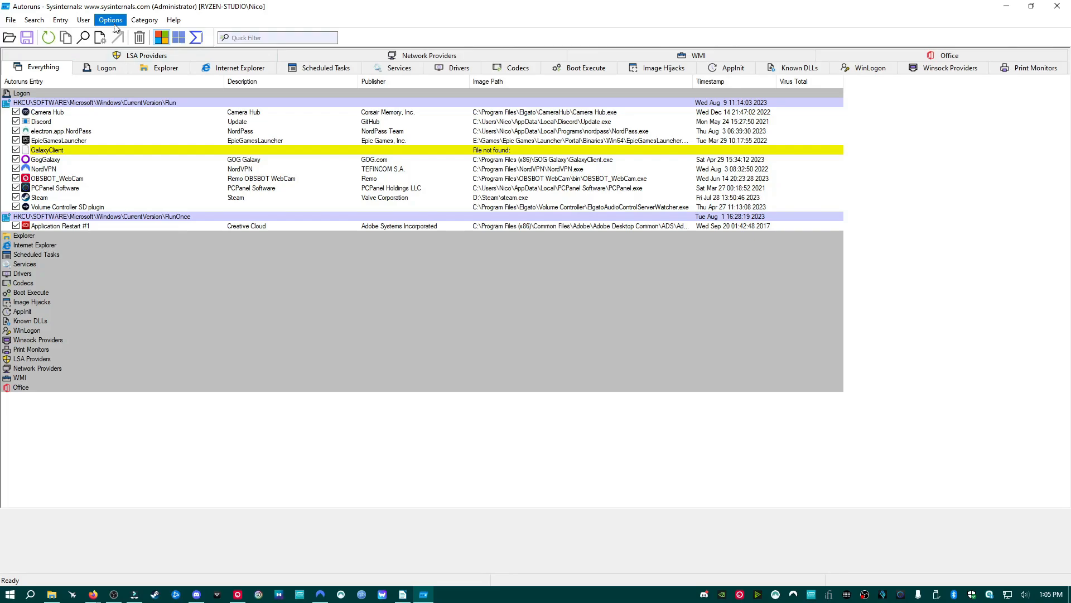
Stop hiding empty locations and Microsoft entries, then bring up Scan Options
{"action": "left_click", "coordinate": [111, 19]}
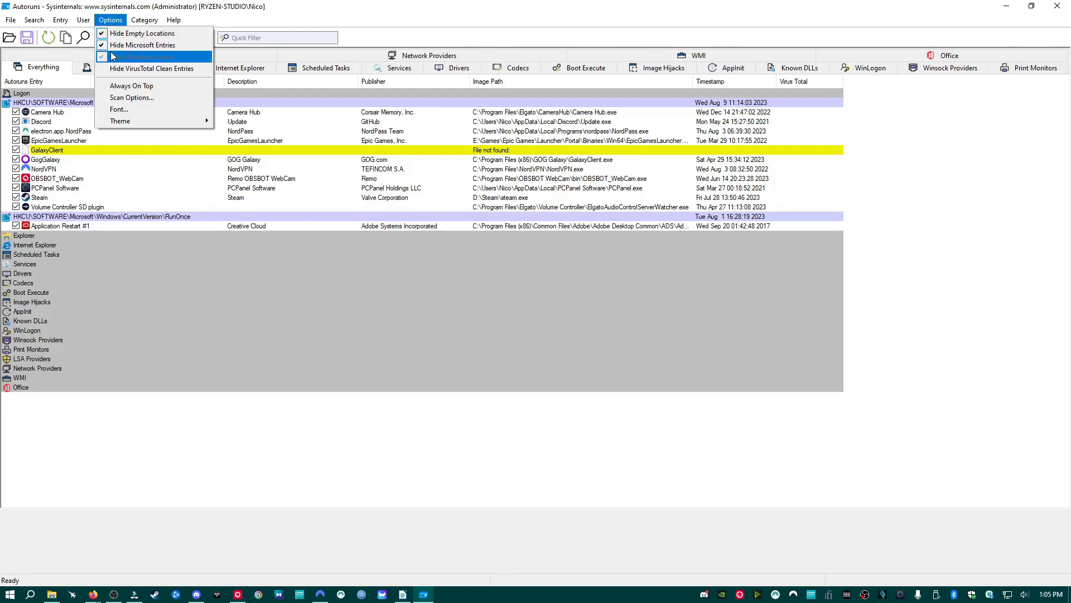
{"action": "left_click", "coordinate": [142, 57]}
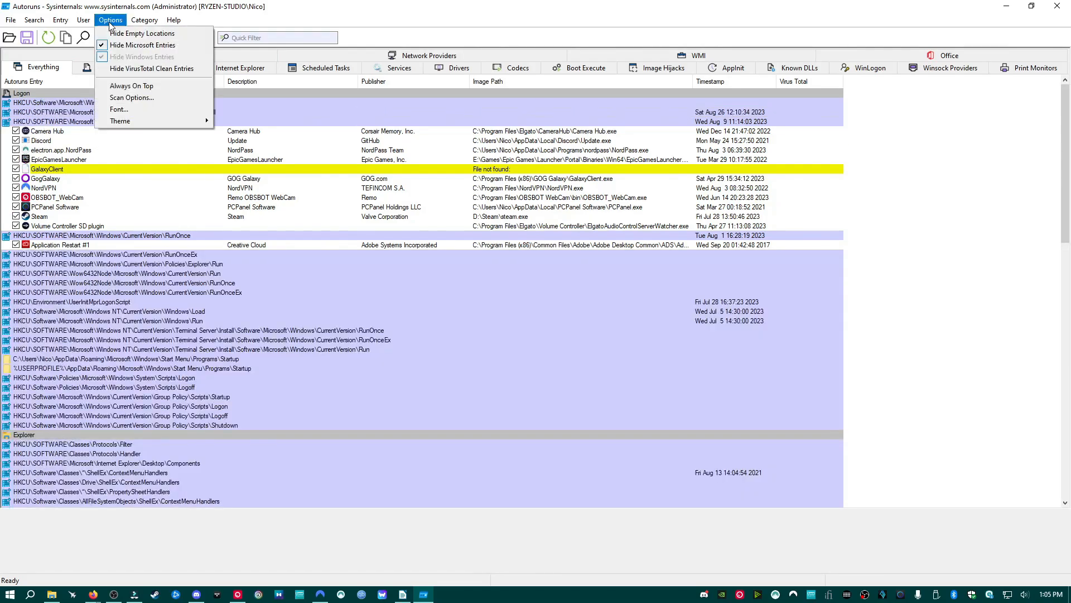
{"action": "left_click", "coordinate": [142, 44]}
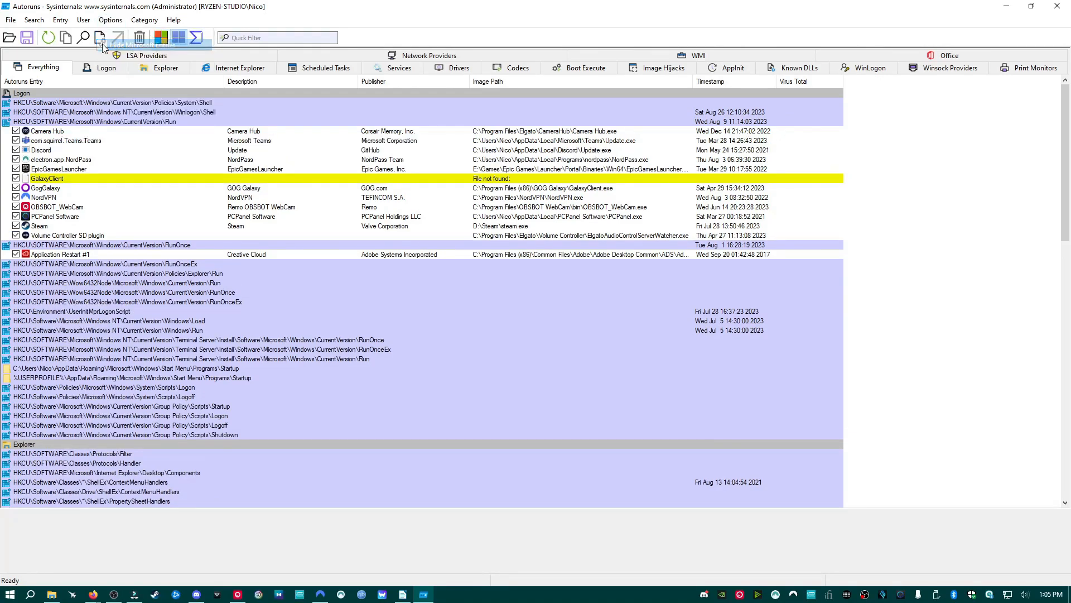
{"action": "left_click", "coordinate": [110, 19]}
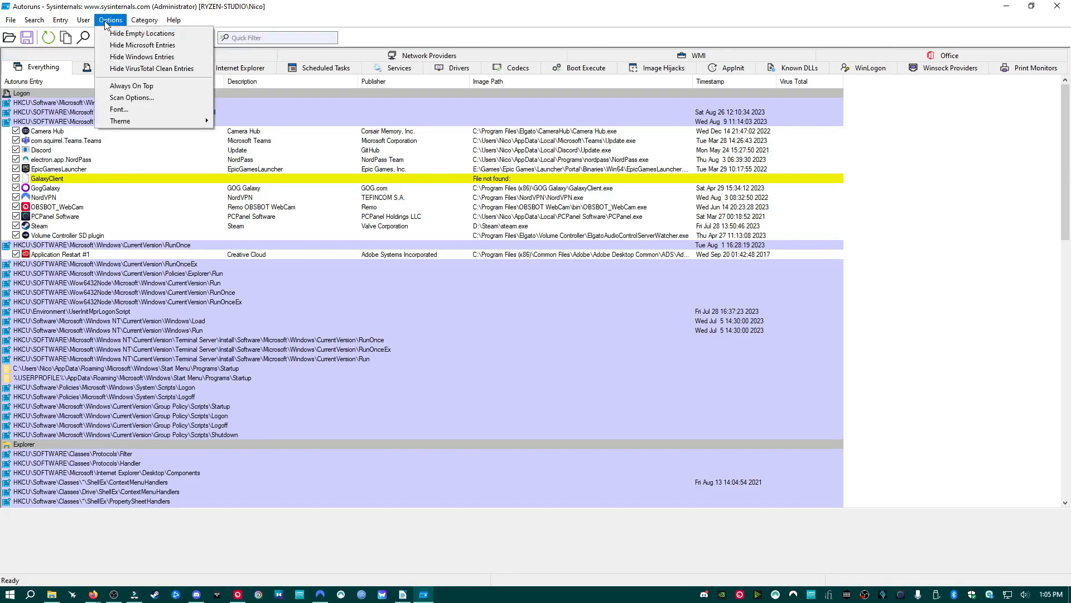
{"action": "mouse_move", "coordinate": [132, 97]}
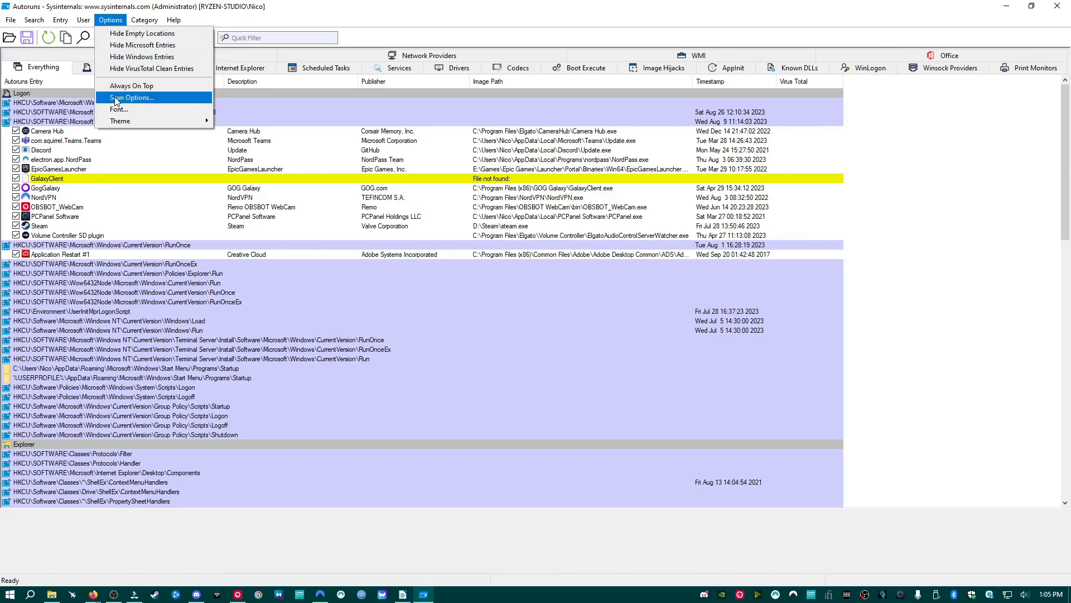
{"action": "left_click", "coordinate": [132, 97]}
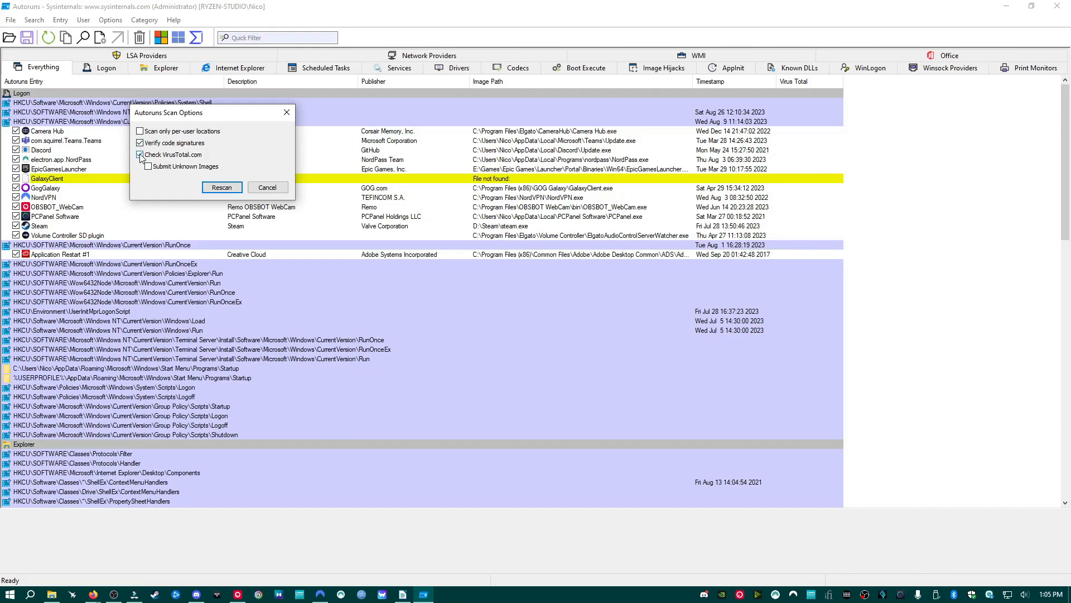
Enable Check VirusTotal.com and rescan so detection ratios appear
{"action": "left_click", "coordinate": [144, 166]}
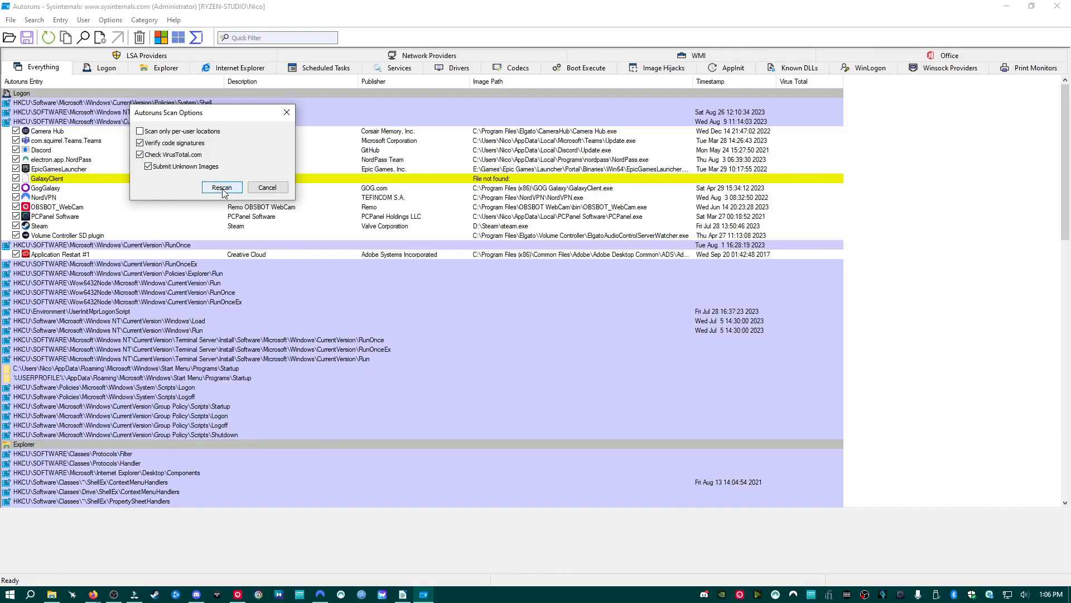
{"action": "left_click", "coordinate": [221, 188]}
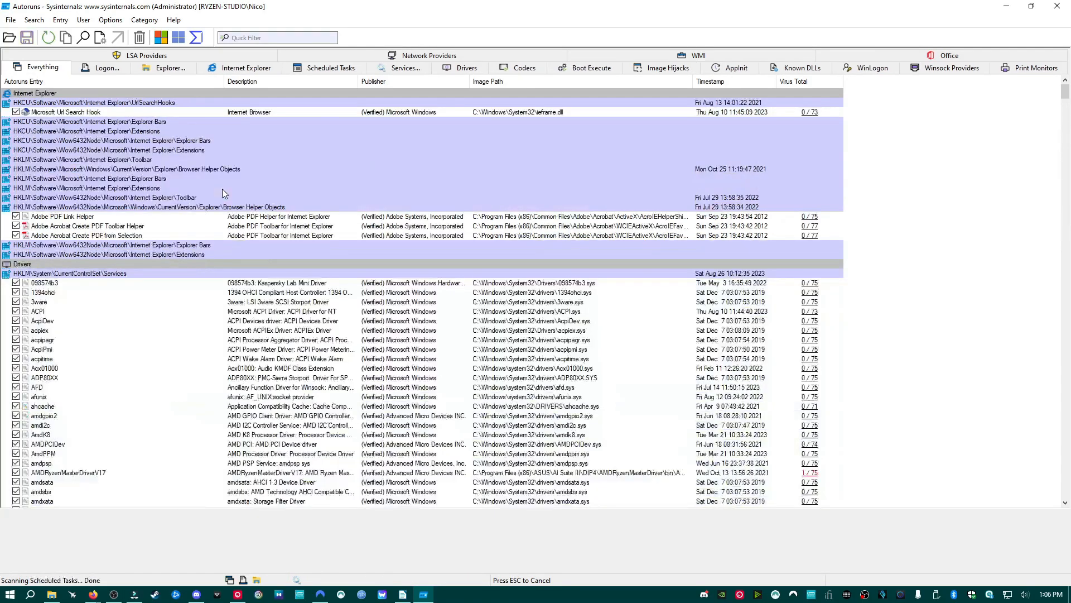
{"action": "left_click", "coordinate": [106, 68]}
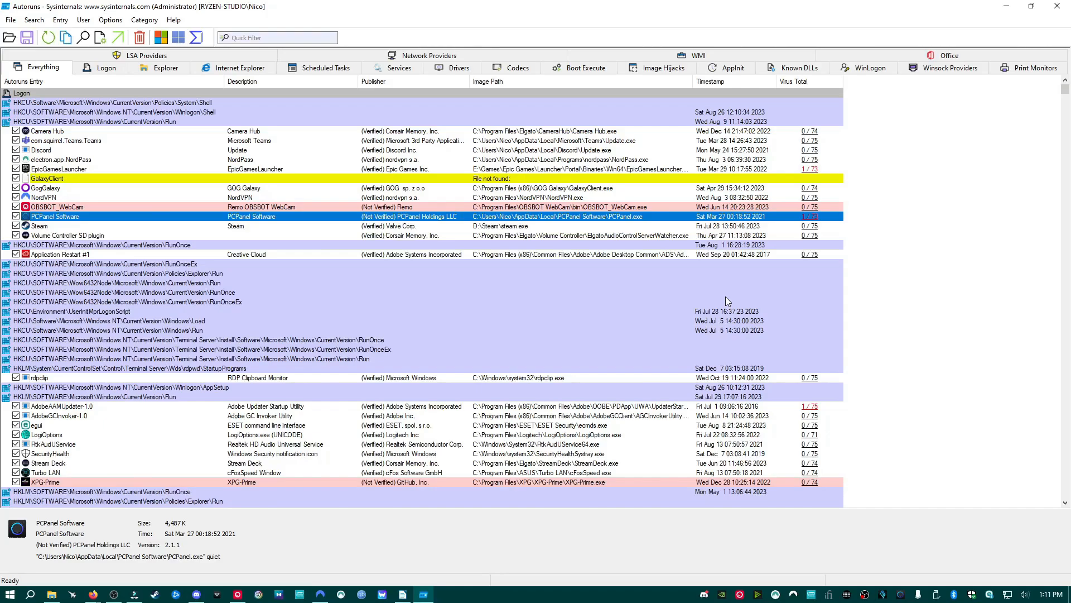
{"action": "mouse_move", "coordinate": [476, 245]}
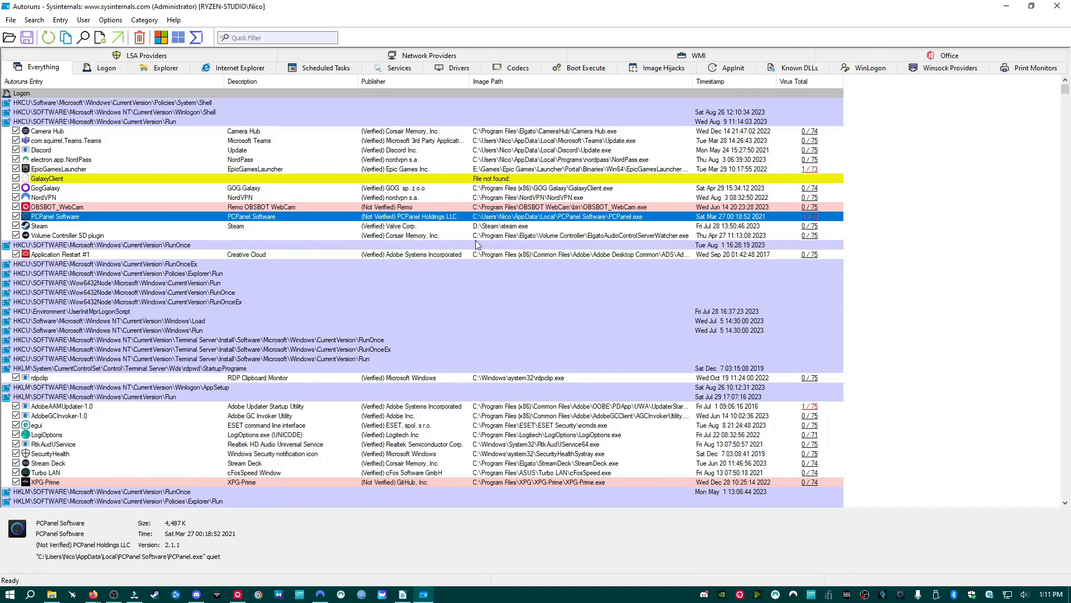
{"action": "mouse_move", "coordinate": [457, 258]}
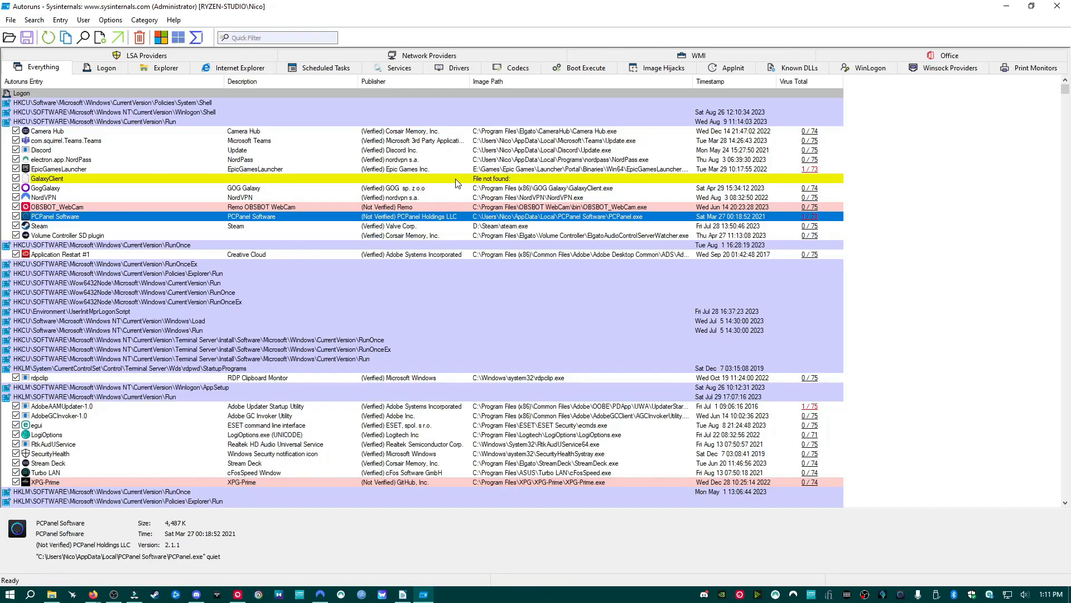
Jump to the GalaxyClient entry in the registry, close it and reselect the entry
{"action": "right_click", "coordinate": [47, 178]}
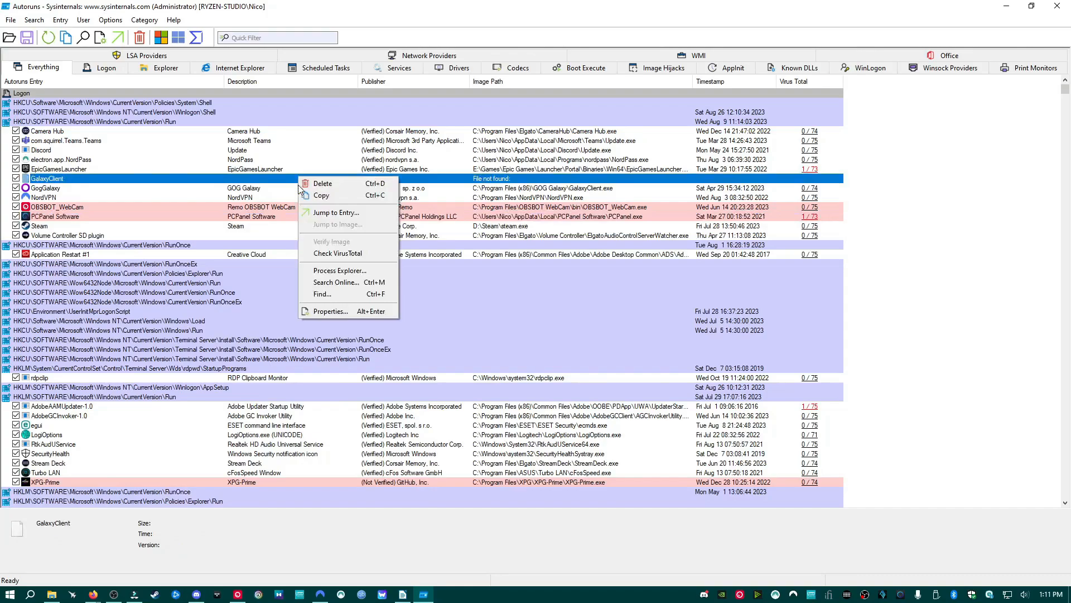
{"action": "left_click", "coordinate": [336, 212]}
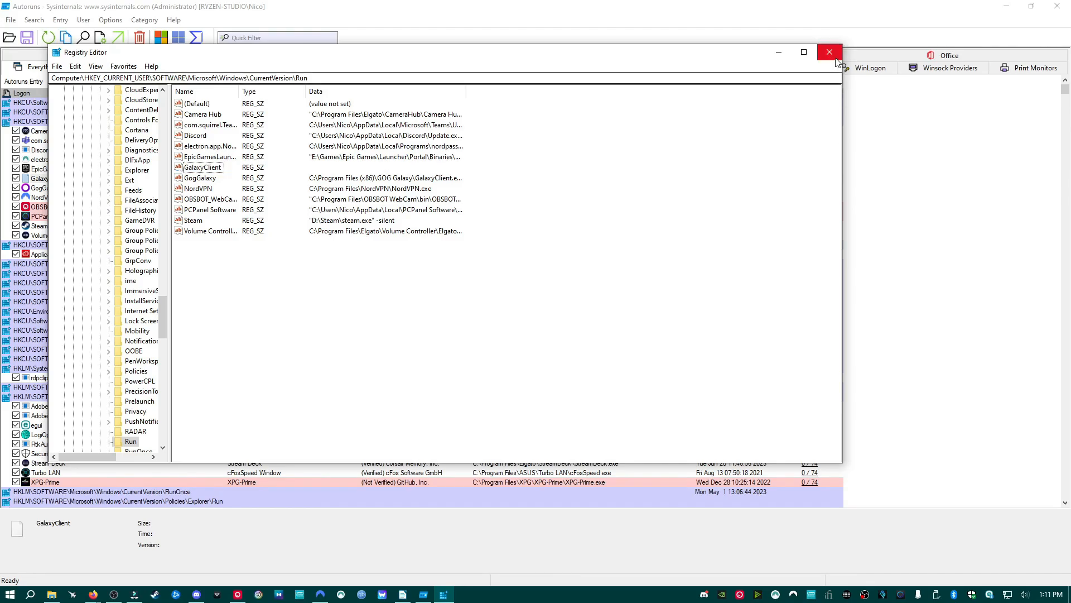
{"action": "left_click", "coordinate": [829, 53]}
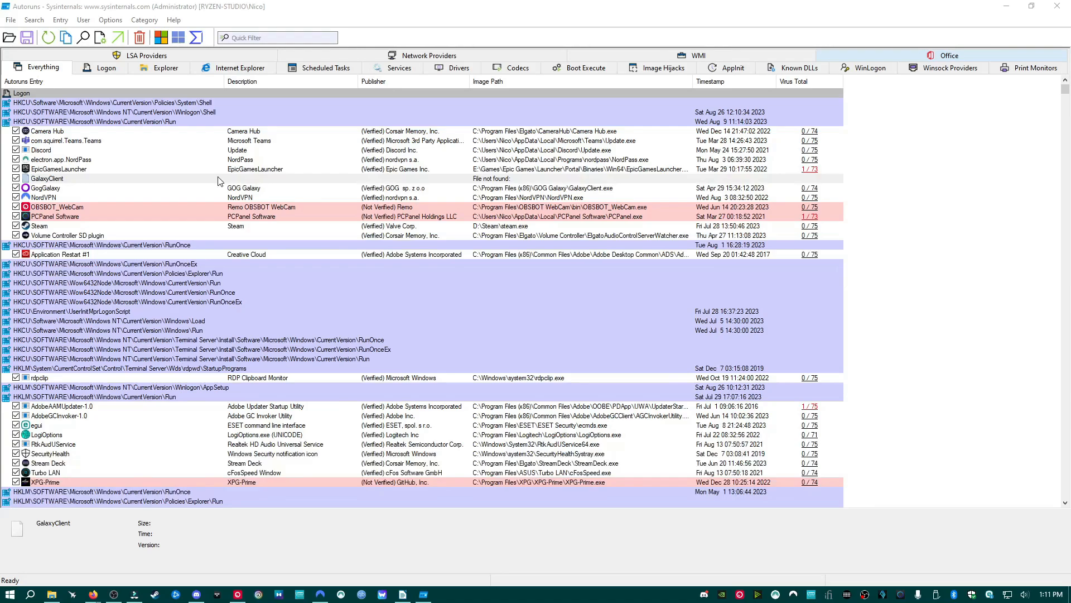
{"action": "mouse_move", "coordinate": [161, 212]}
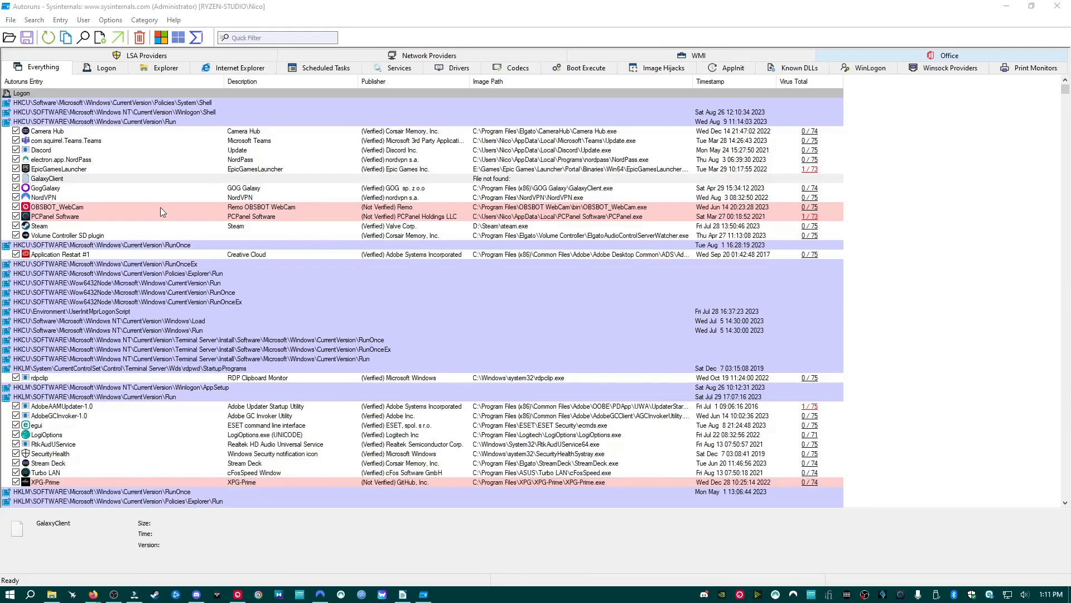
{"action": "left_click", "coordinate": [44, 179]}
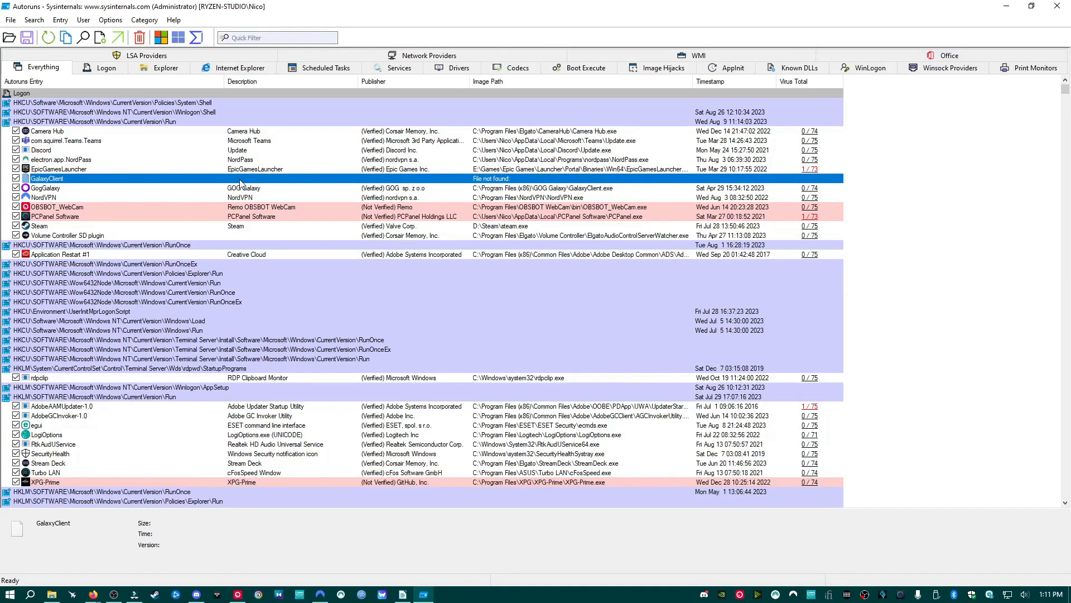
{"action": "mouse_move", "coordinate": [93, 213]}
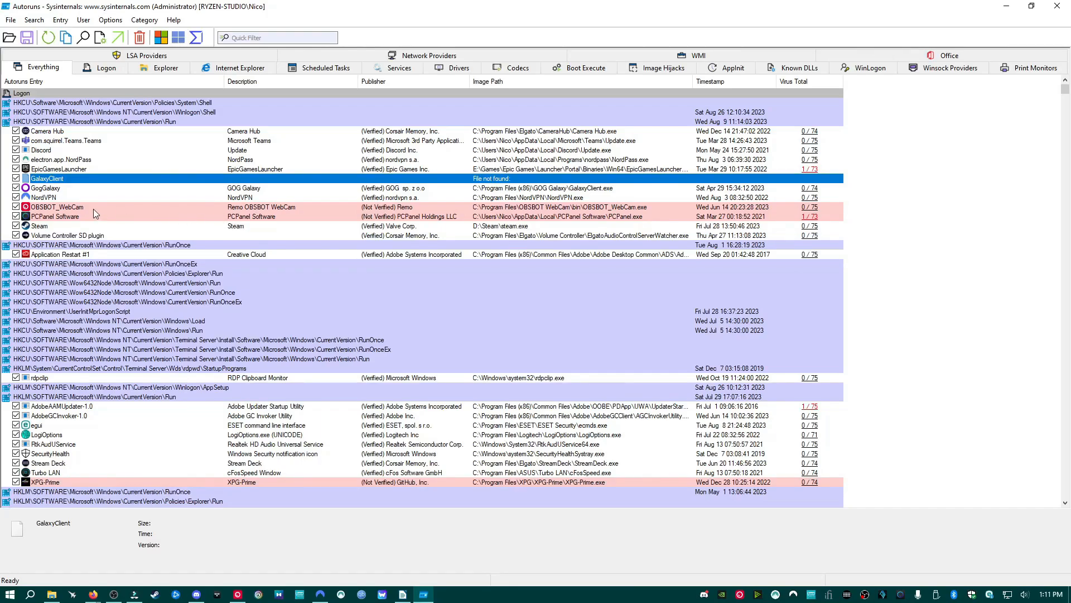
Inspect OBSBOT_WebCam and PCPanel Software, then open PCPanel's 1/73 VirusTotal report
{"action": "left_click", "coordinate": [55, 216]}
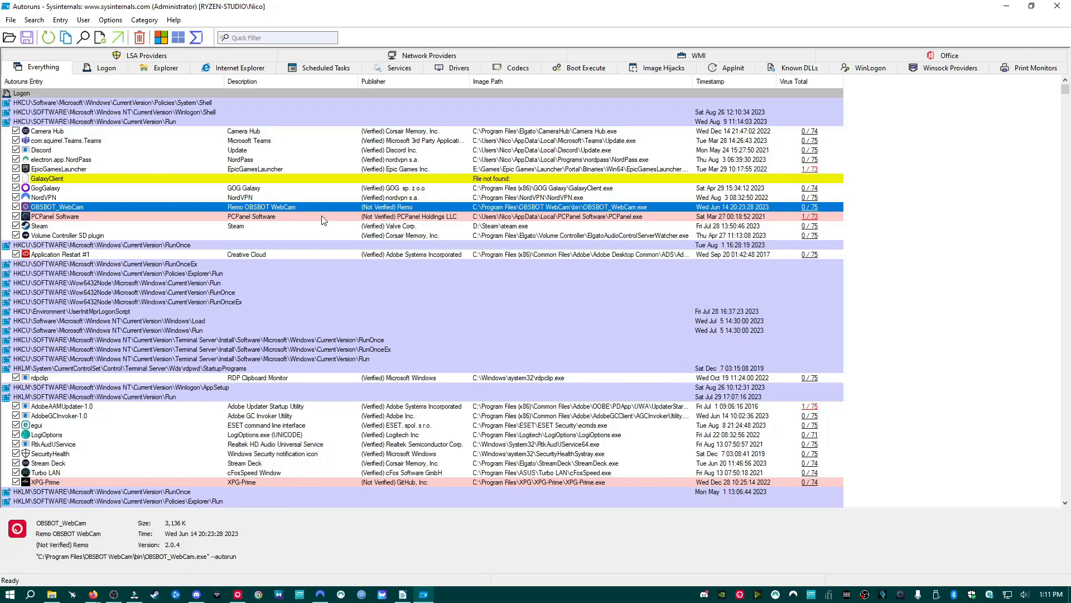
{"action": "mouse_move", "coordinate": [415, 223]}
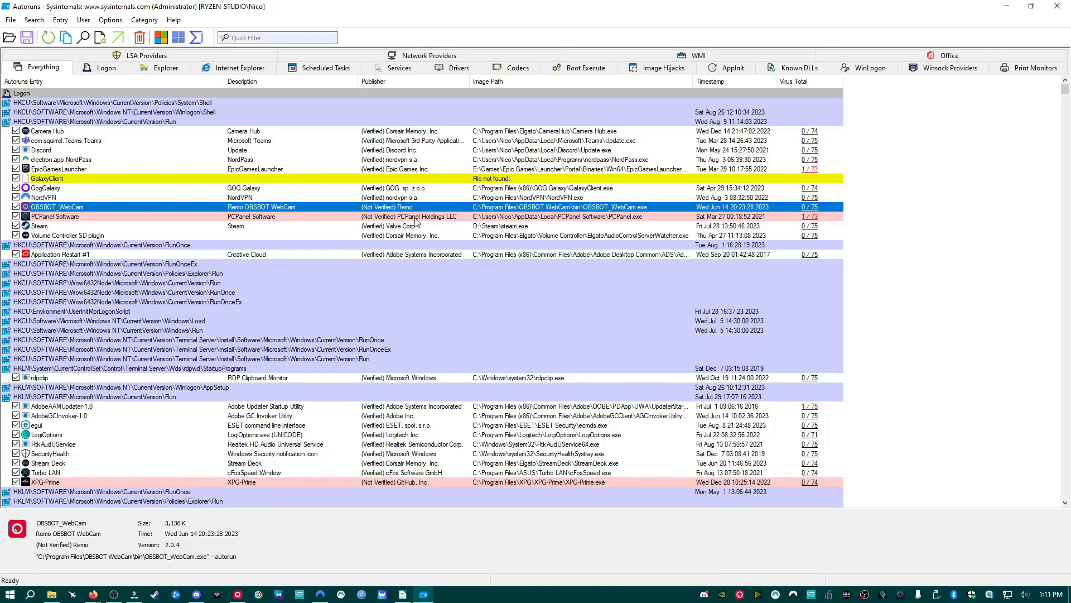
{"action": "left_click", "coordinate": [55, 216]}
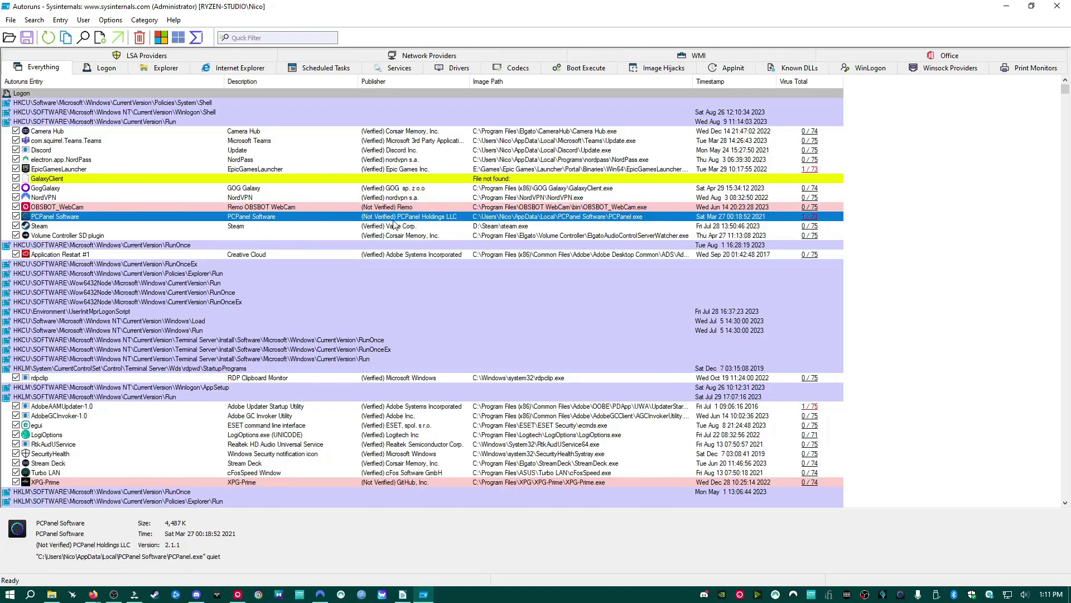
{"action": "mouse_move", "coordinate": [222, 222]}
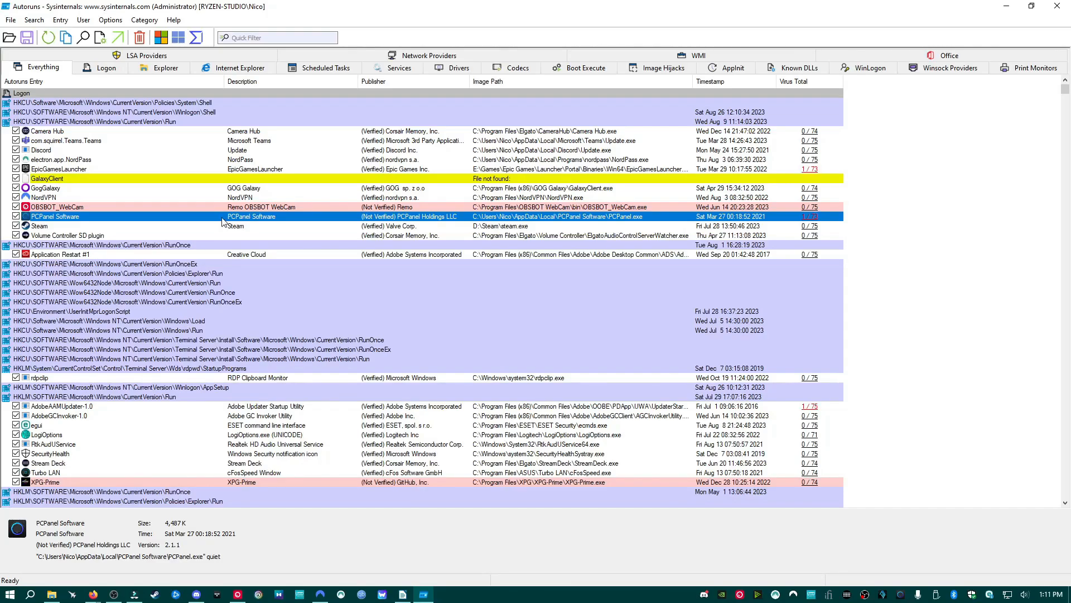
{"action": "mouse_move", "coordinate": [355, 218]}
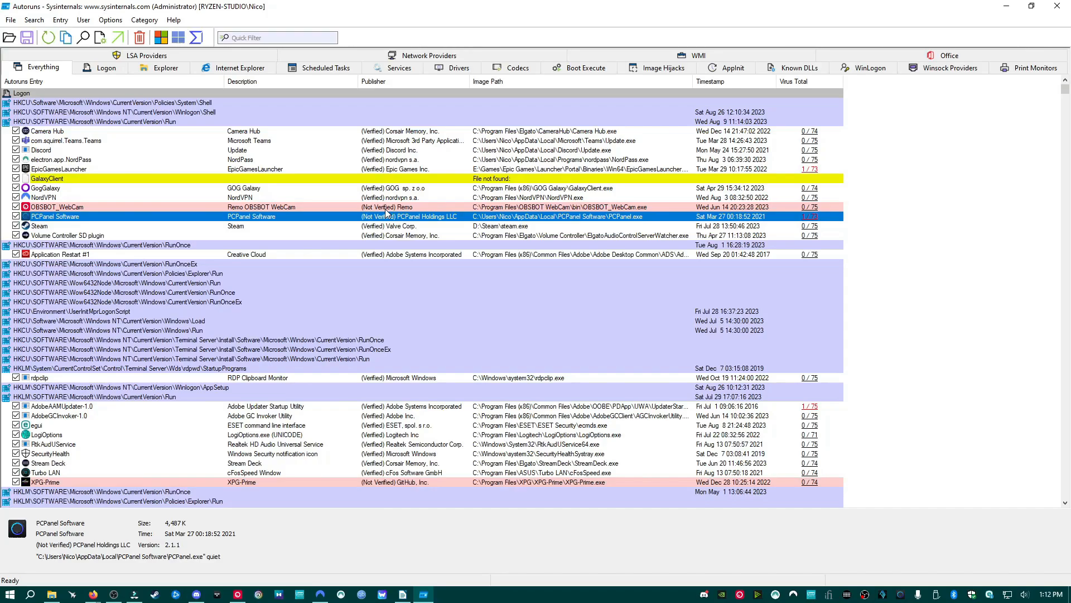
{"action": "left_click", "coordinate": [57, 208]}
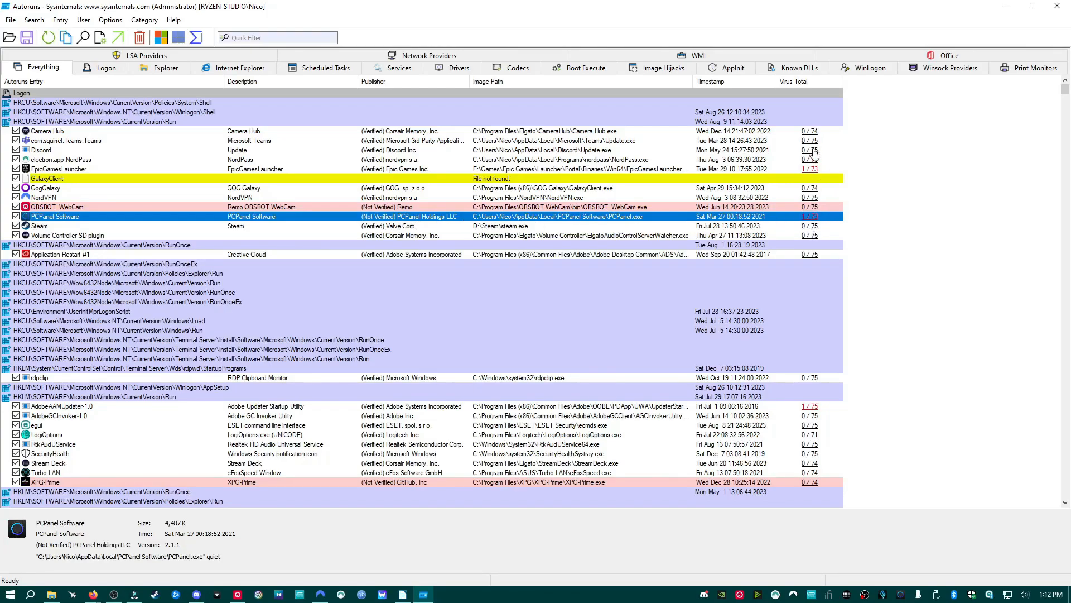
{"action": "mouse_move", "coordinate": [805, 140]}
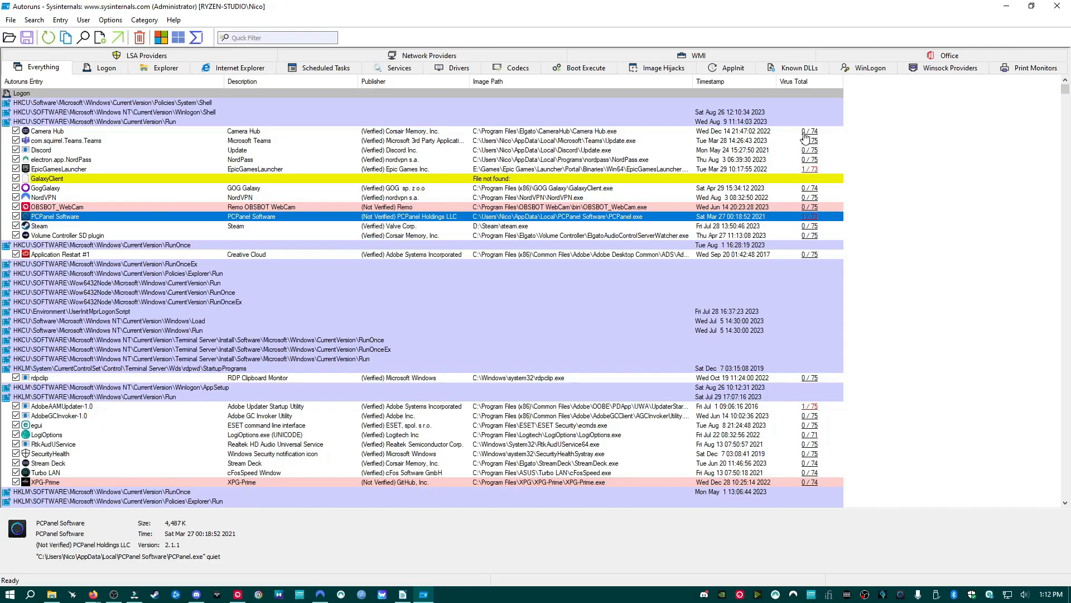
{"action": "mouse_move", "coordinate": [805, 151]}
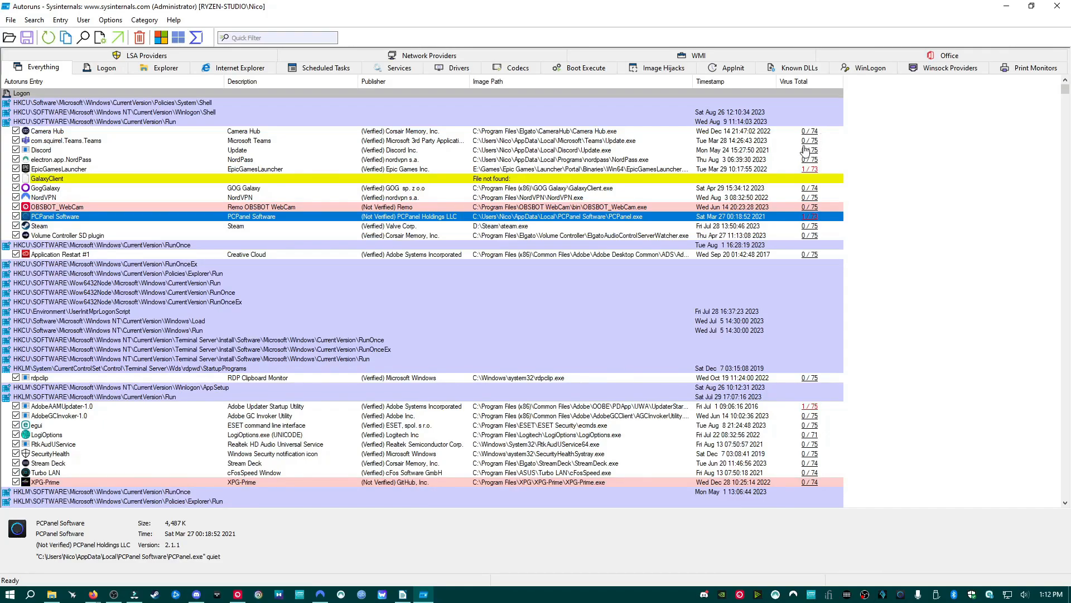
{"action": "mouse_move", "coordinate": [818, 246]}
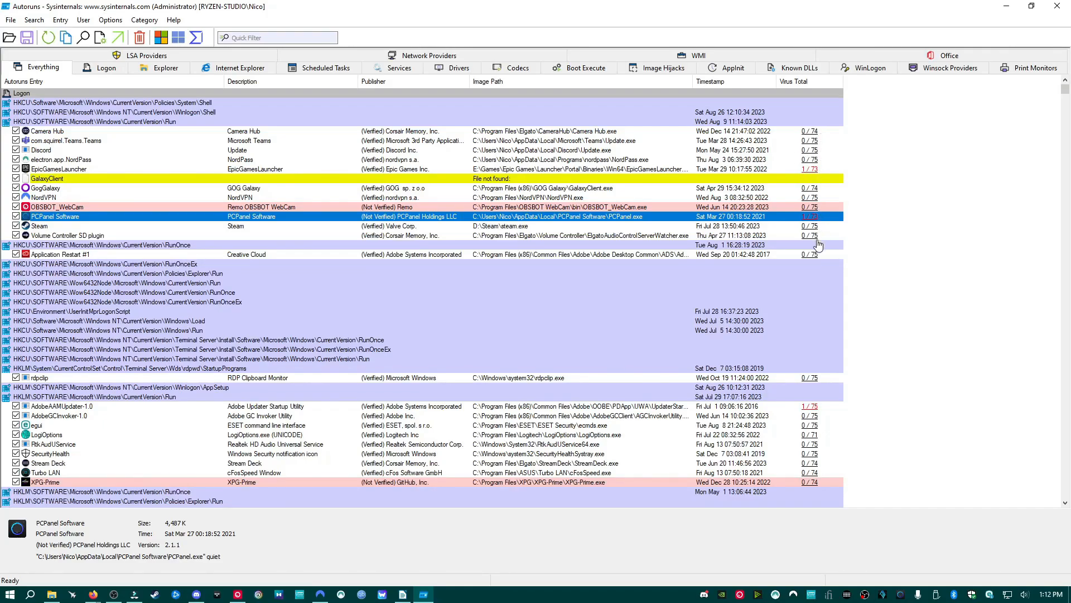
{"action": "mouse_move", "coordinate": [714, 216]}
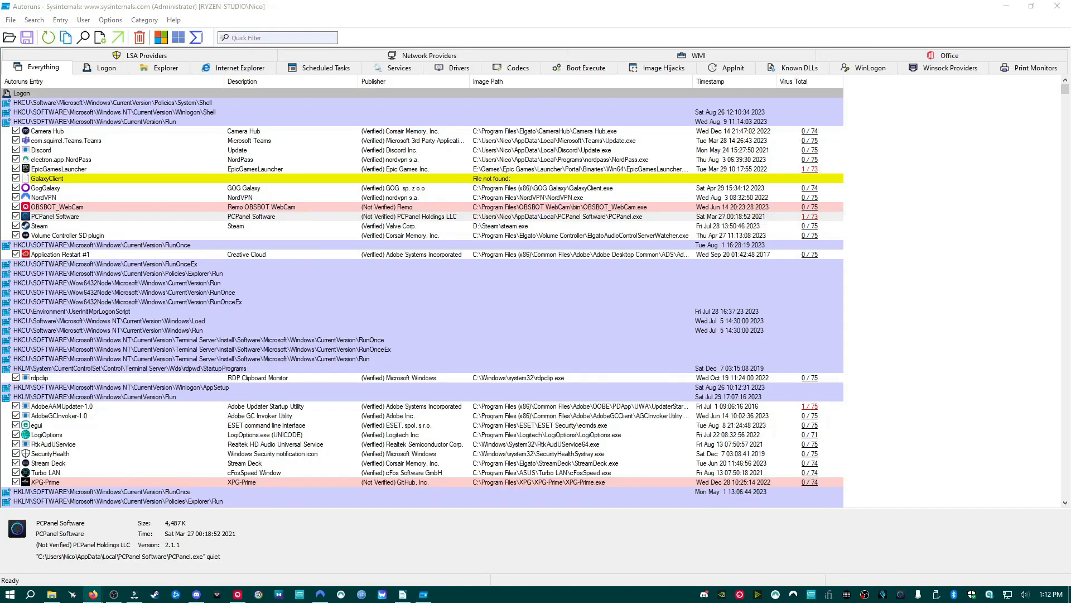
{"action": "left_click", "coordinate": [809, 217]}
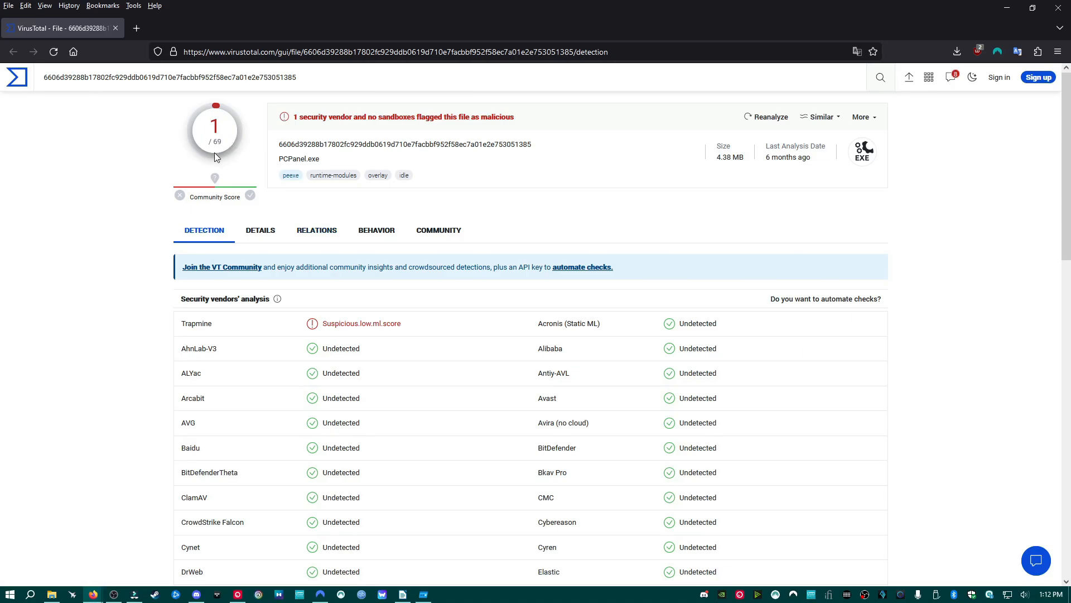
Review the detection list with Trapmine's suspicious verdict, then return to Autoruns
{"action": "scroll", "scroll_direction": "down", "scroll_amount": 3}
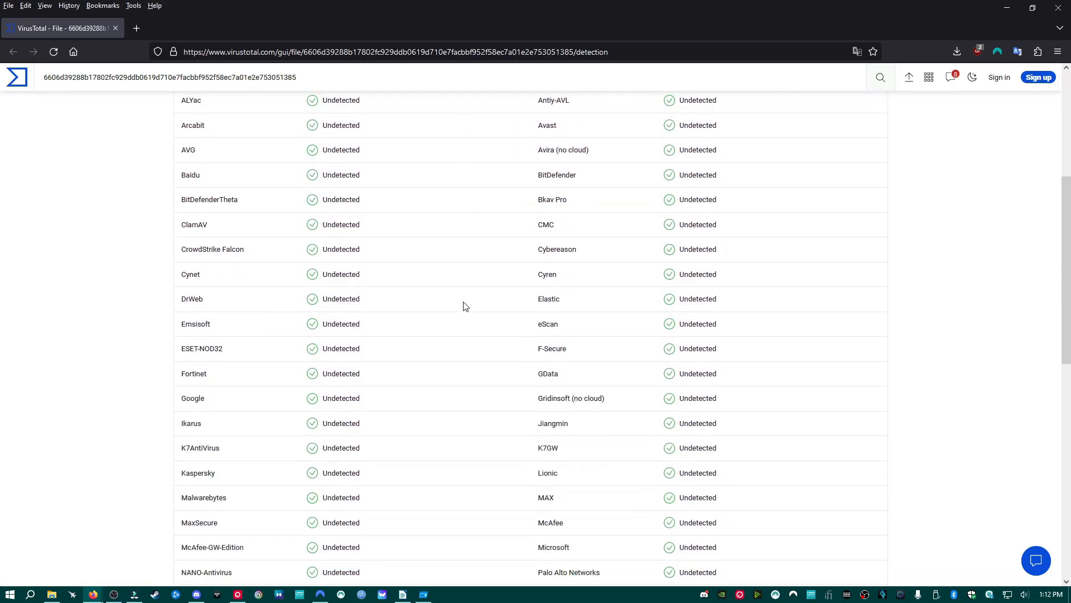
{"action": "scroll", "scroll_direction": "up", "scroll_amount": 3}
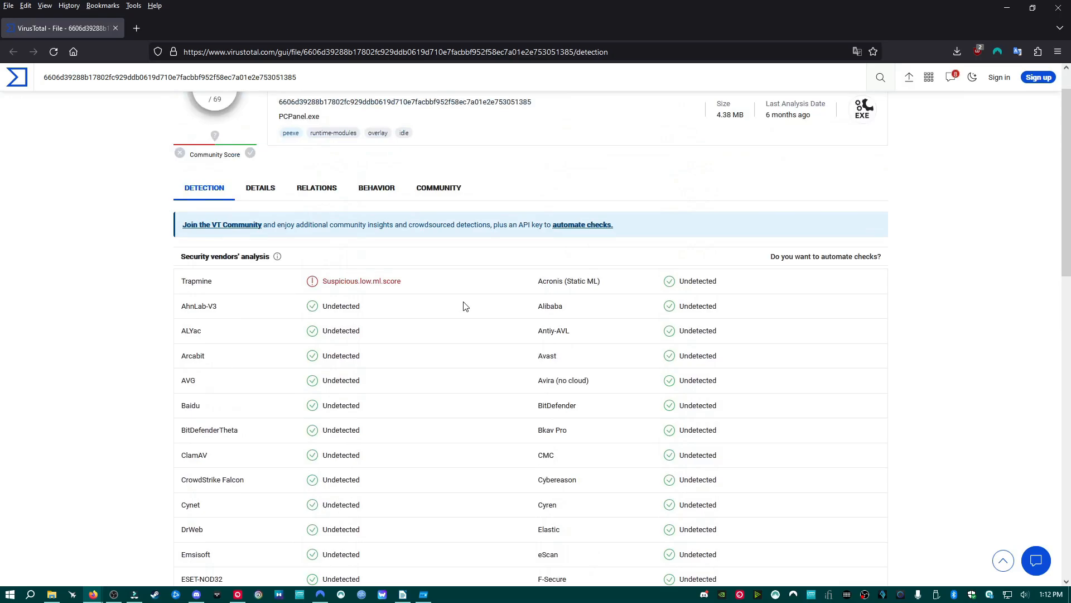
{"action": "scroll", "scroll_direction": "up", "scroll_amount": 3}
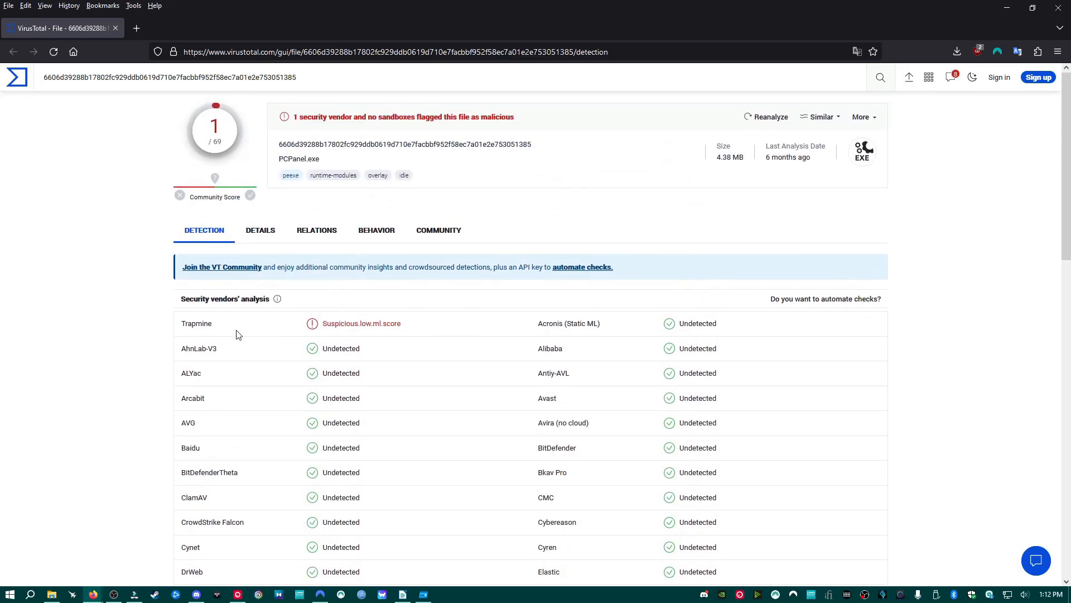
{"action": "mouse_move", "coordinate": [379, 328]}
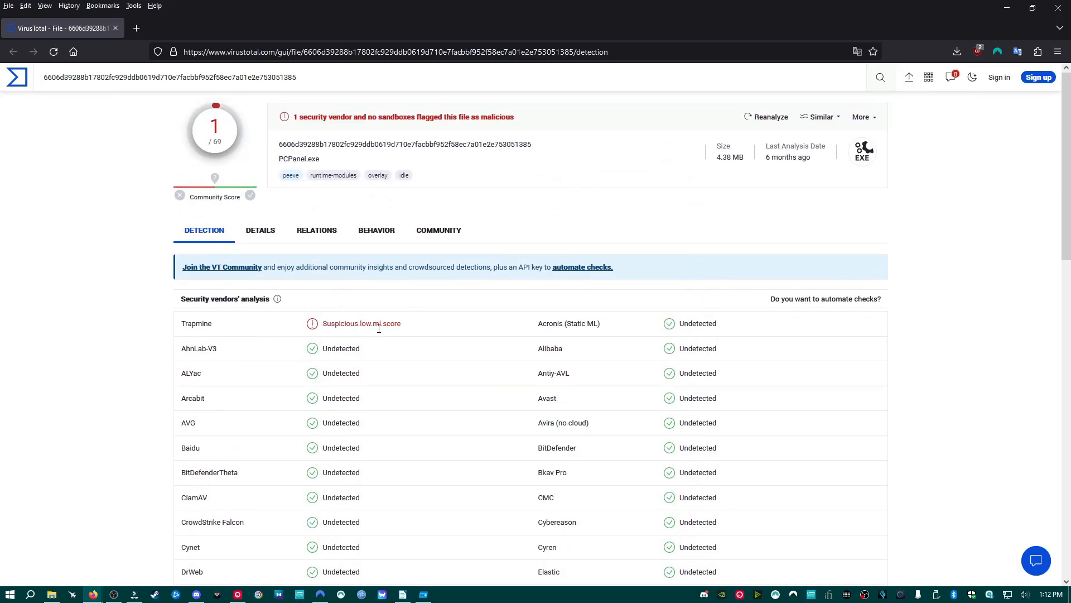
{"action": "mouse_move", "coordinate": [236, 333]}
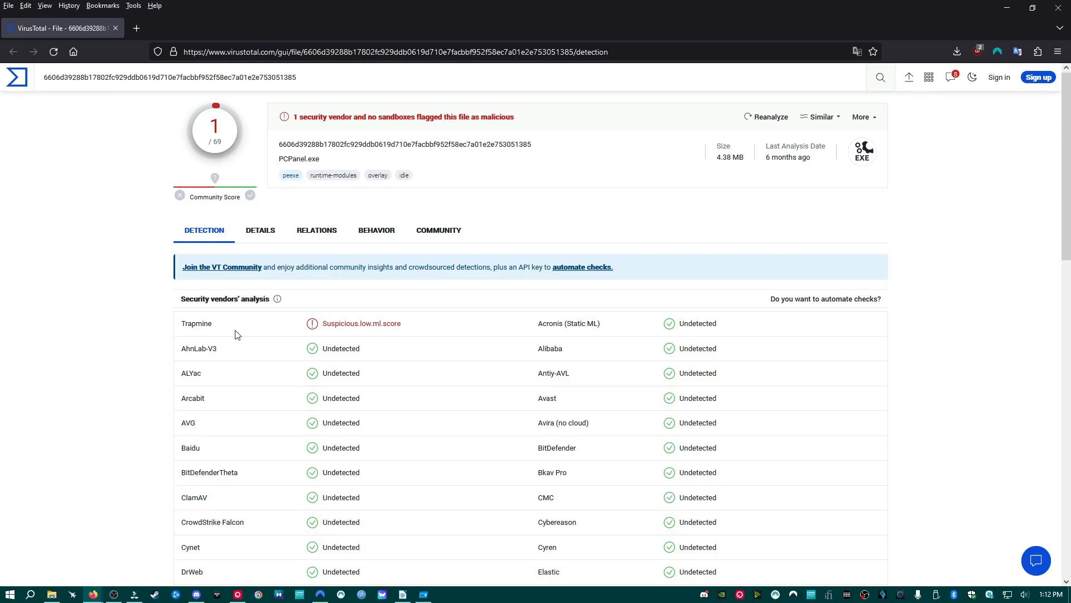
{"action": "mouse_move", "coordinate": [413, 332]}
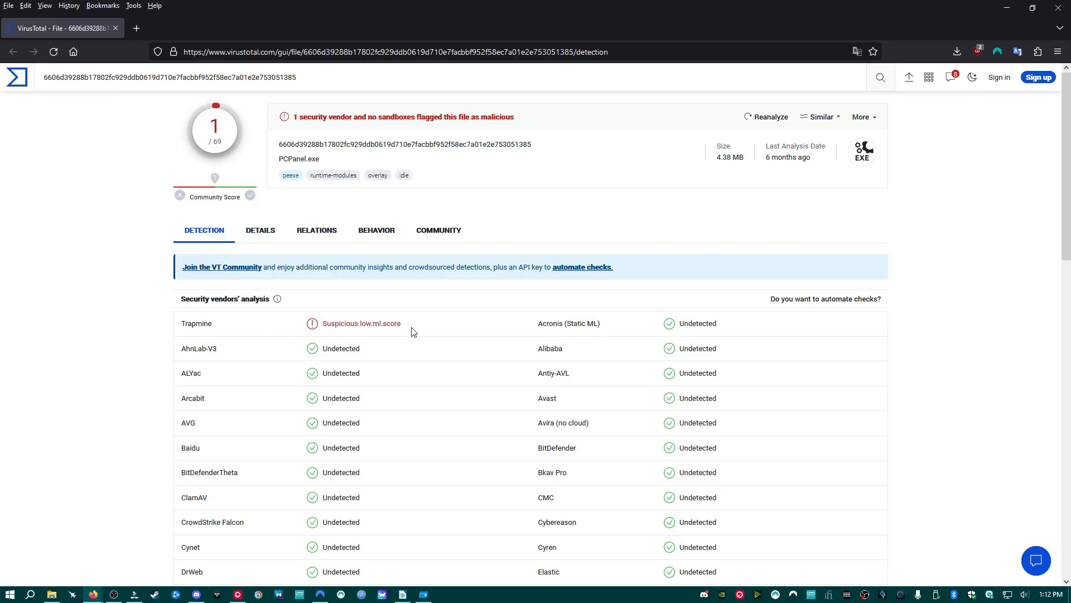
{"action": "double_click", "coordinate": [197, 324]}
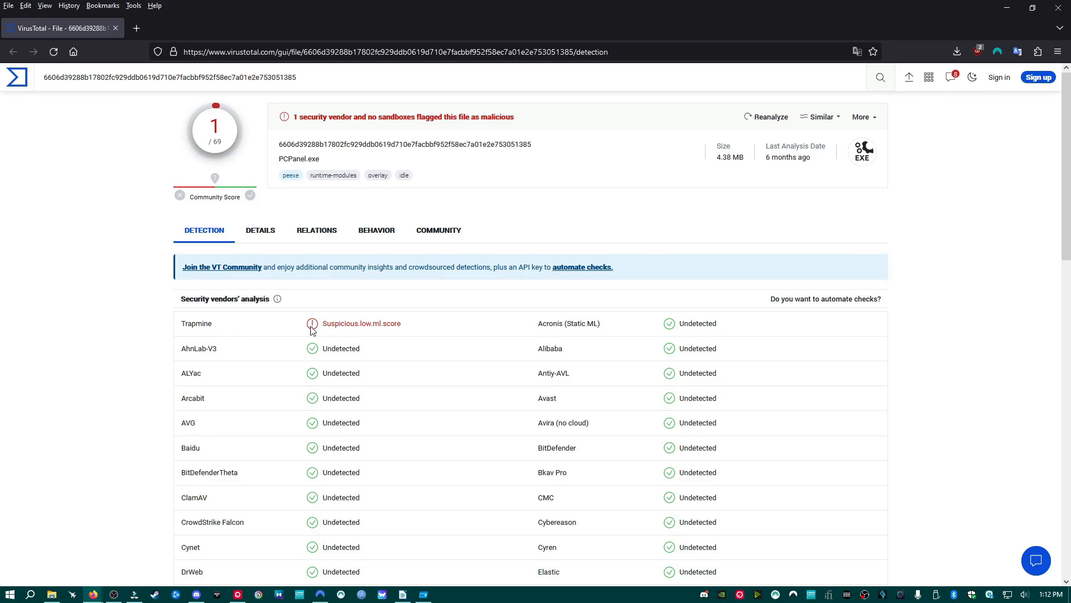
{"action": "mouse_move", "coordinate": [391, 326]}
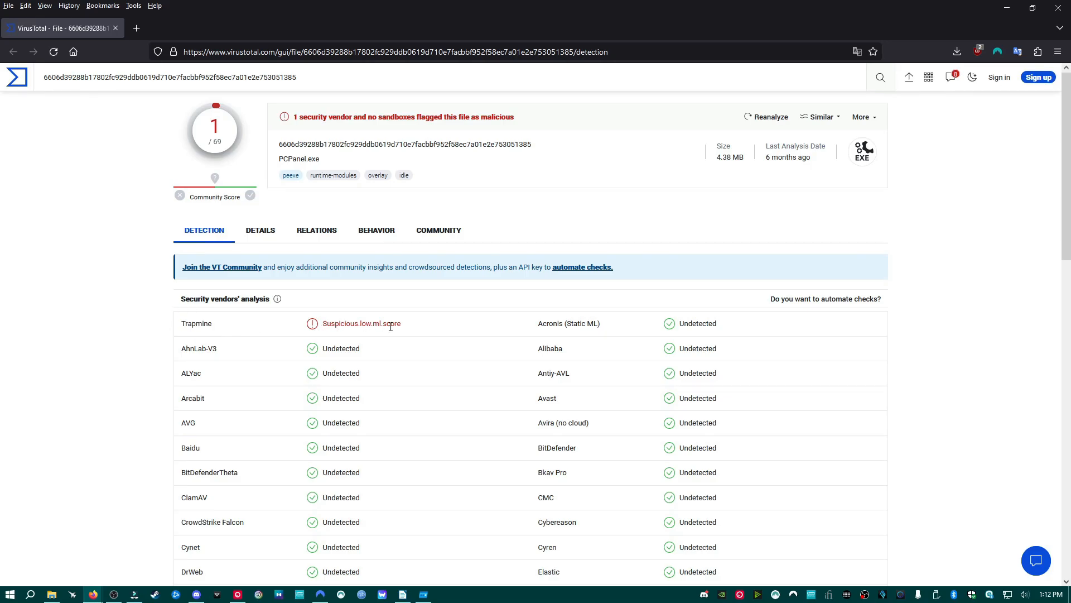
{"action": "mouse_move", "coordinate": [425, 332]}
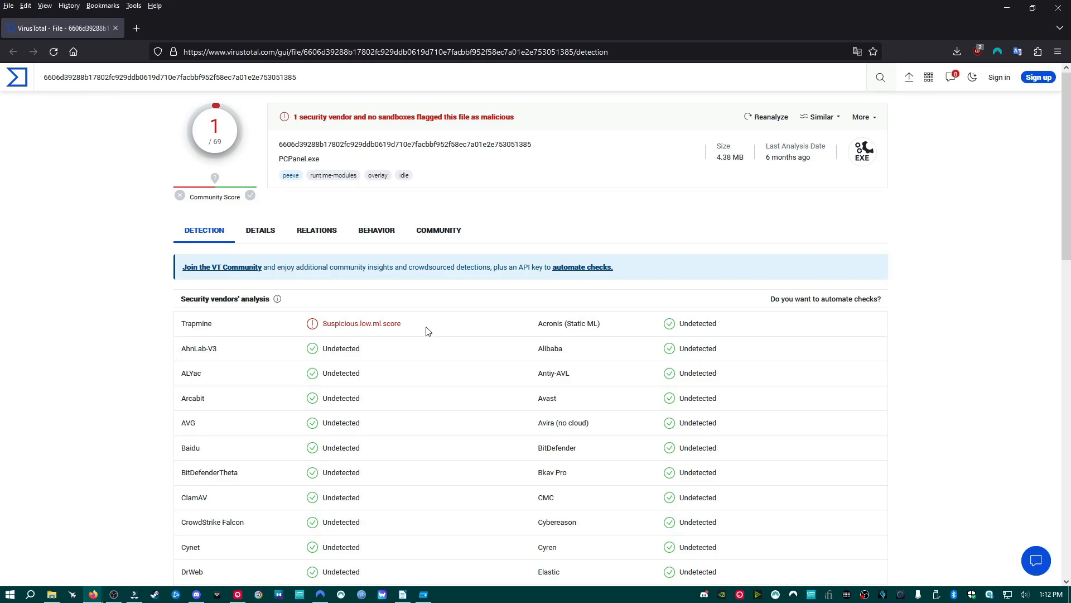
{"action": "mouse_move", "coordinate": [313, 415]}
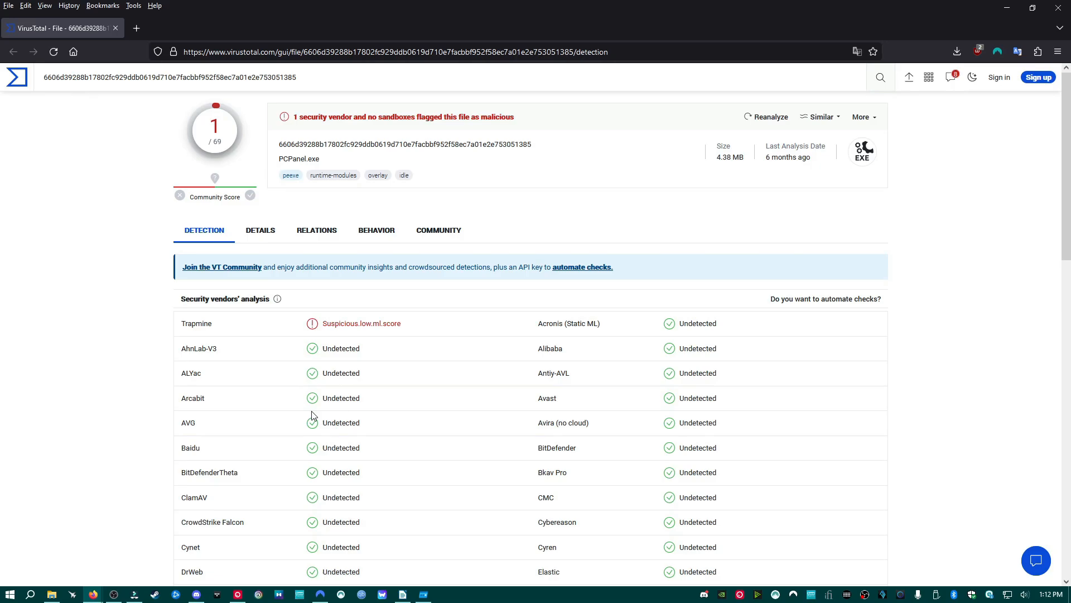
{"action": "left_click", "coordinate": [424, 593]}
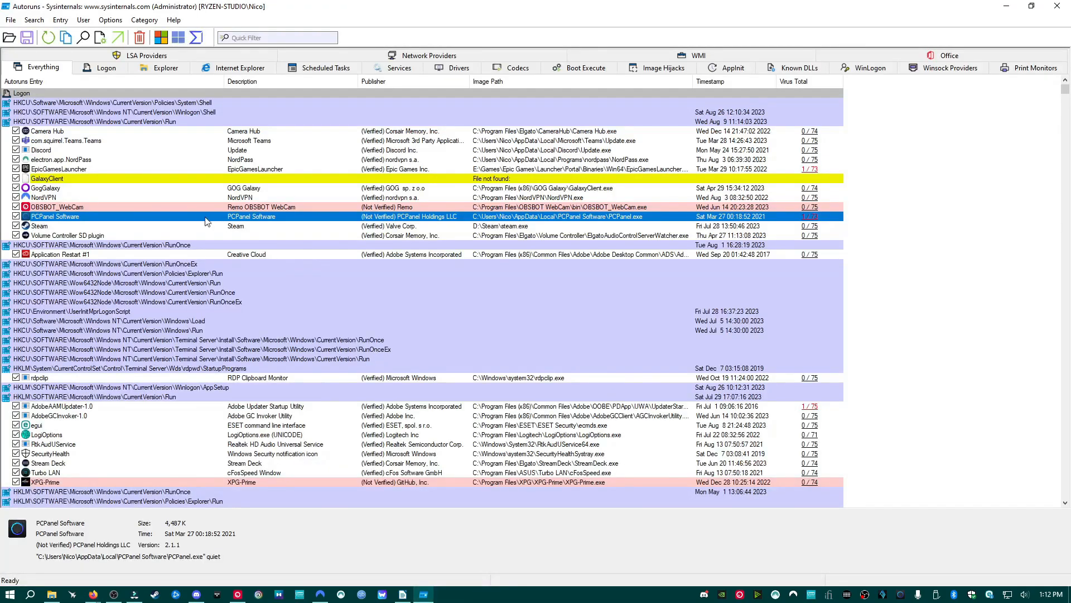
{"action": "mouse_move", "coordinate": [251, 510]}
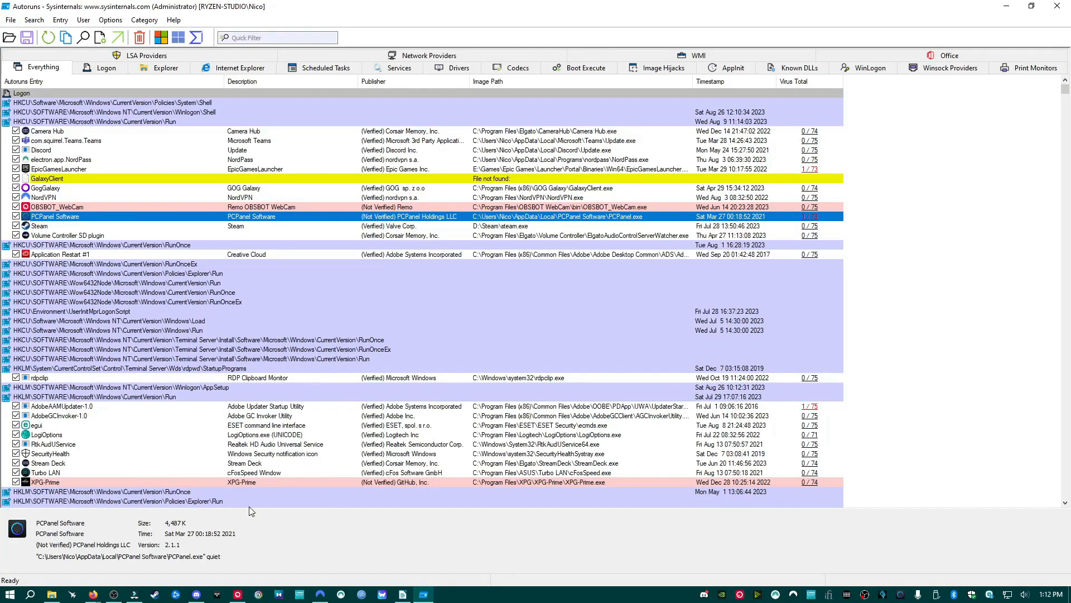
Bring the PCPanel.exe VirusTotal report back into view
{"action": "left_click", "coordinate": [810, 216]}
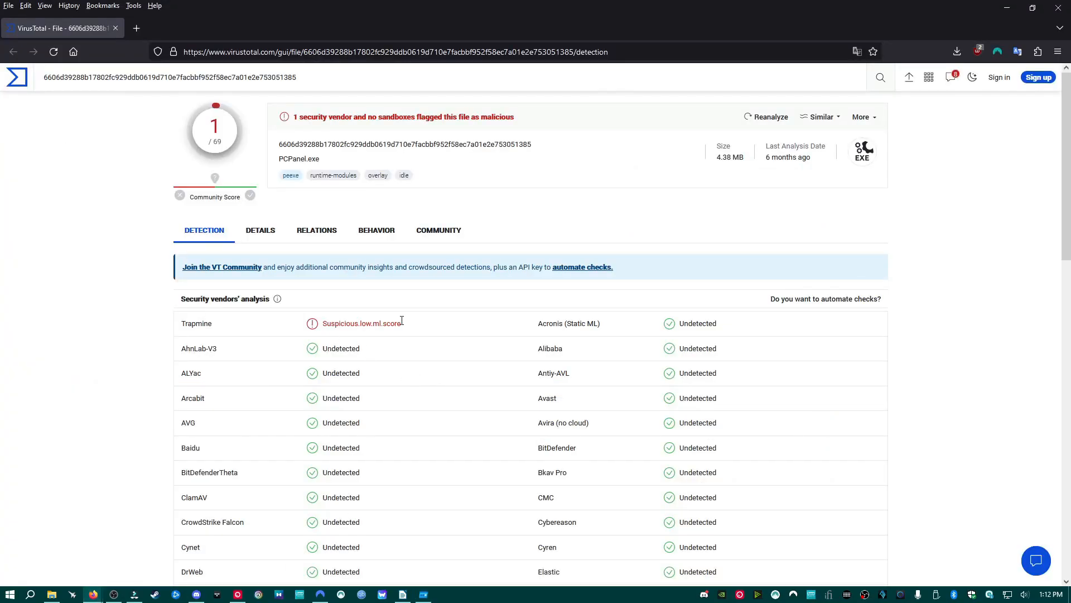
{"action": "mouse_move", "coordinate": [417, 330]}
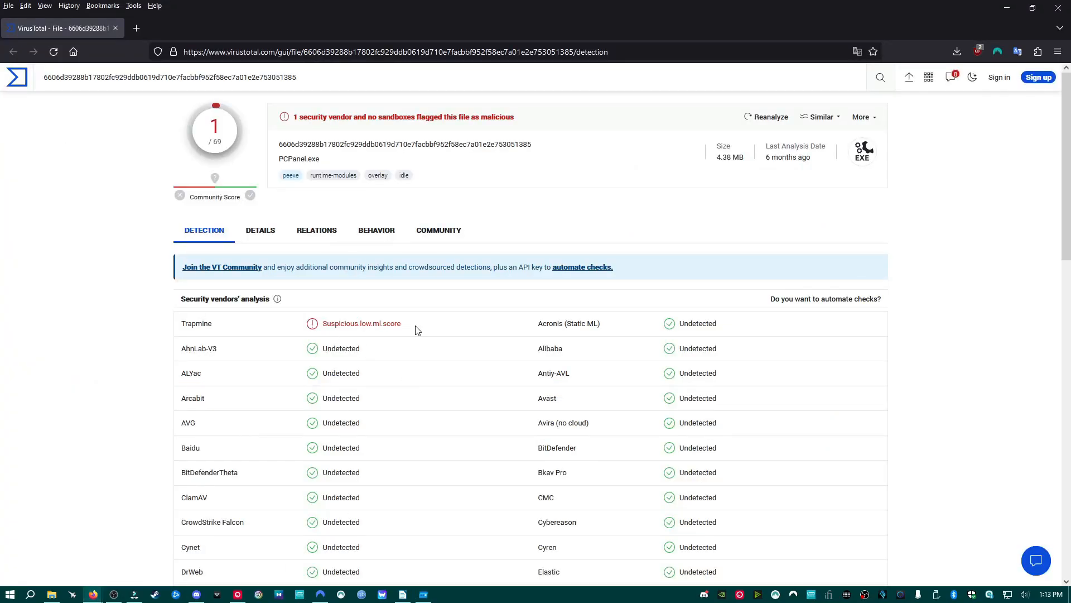
{"action": "mouse_move", "coordinate": [411, 330]}
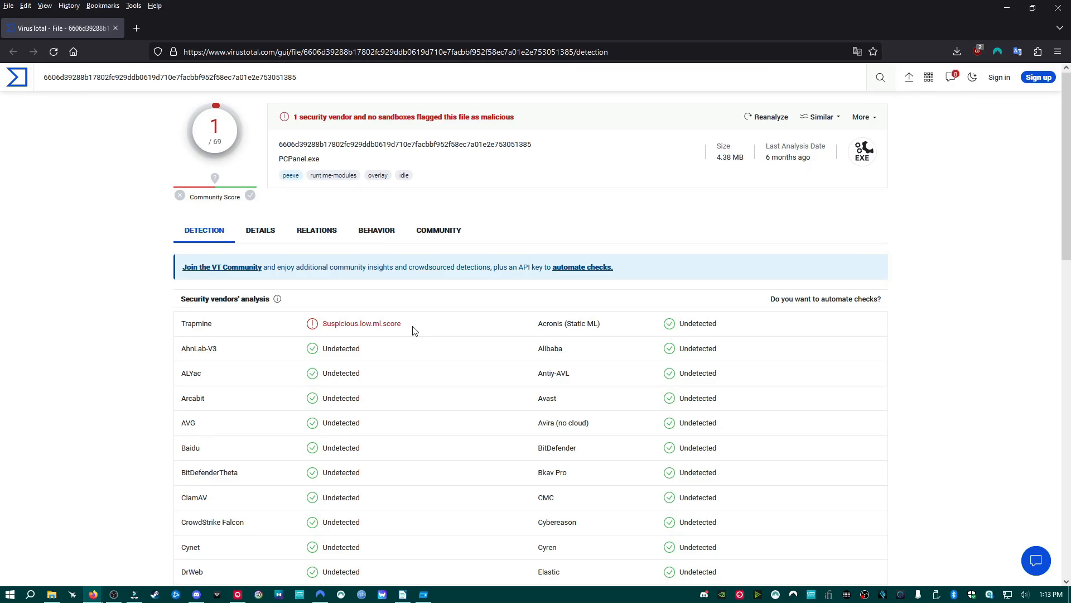
{"action": "mouse_move", "coordinate": [424, 594]}
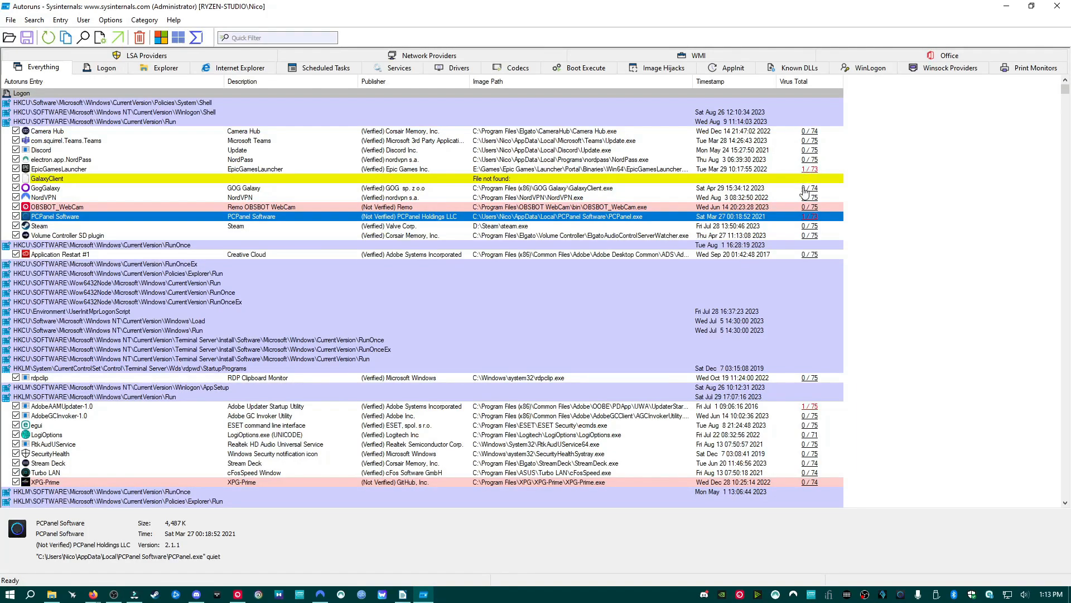
{"action": "mouse_move", "coordinate": [814, 168]}
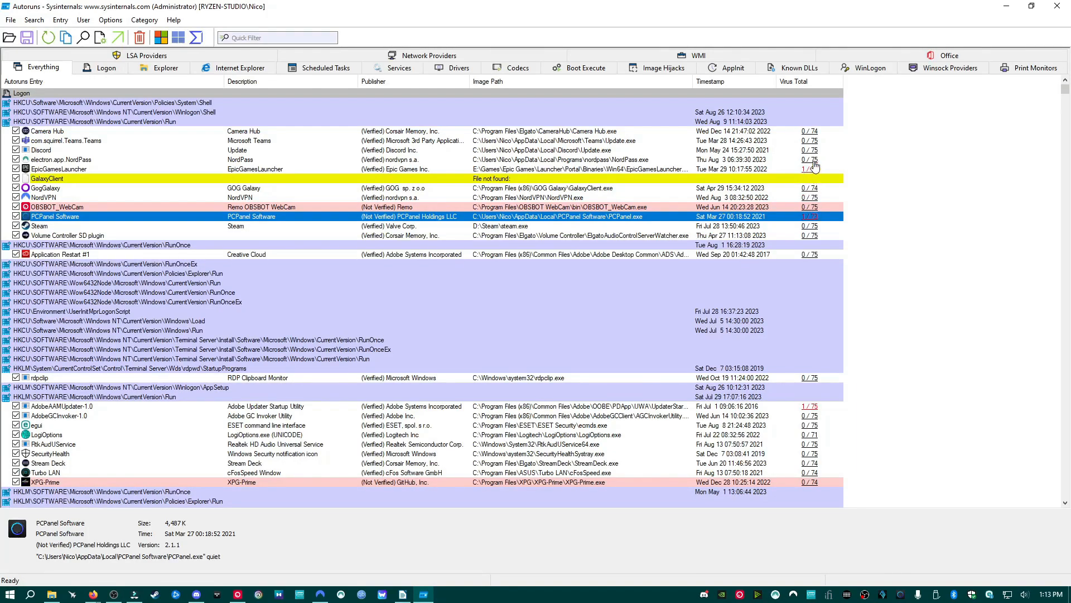
{"action": "mouse_move", "coordinate": [807, 225]}
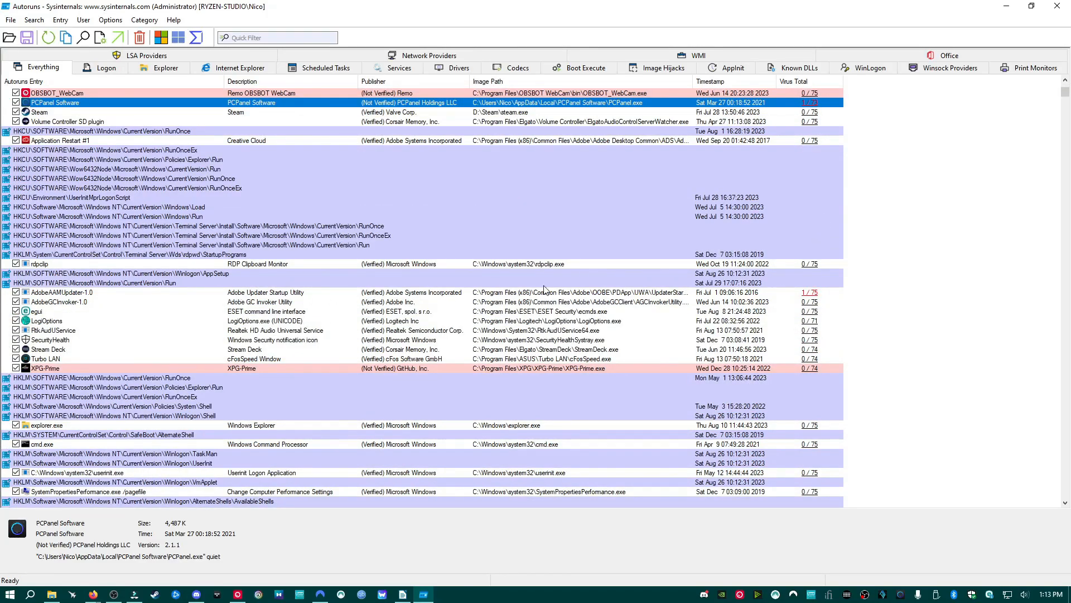
Select AdobeAAMUpdater-1.0 (1/75), then open Creative.SXFIControl's 1/76 VirusTotal report
{"action": "left_click", "coordinate": [62, 292]}
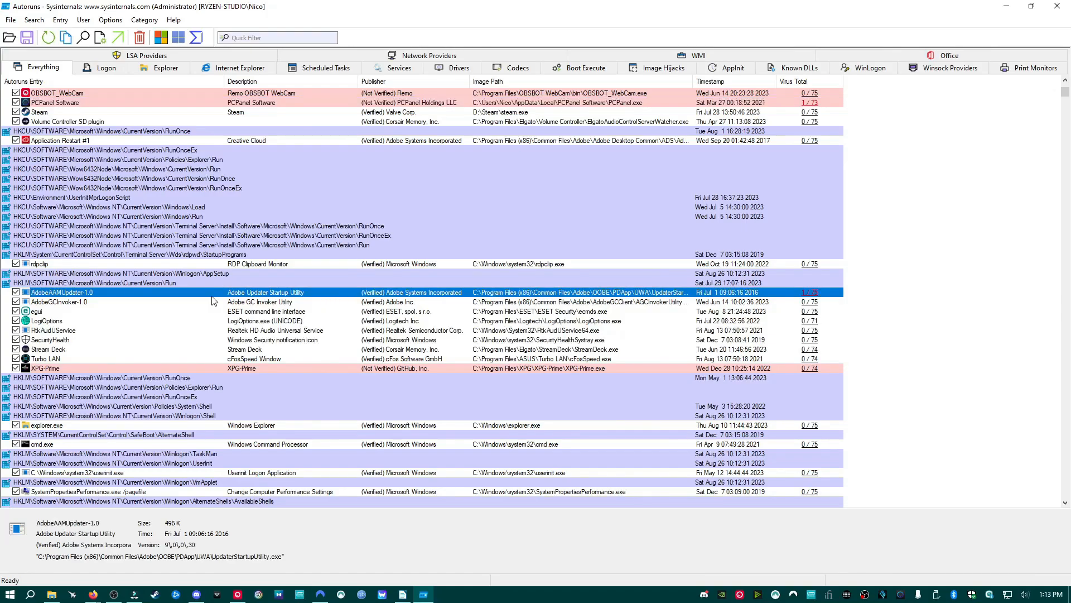
{"action": "mouse_move", "coordinate": [783, 302]}
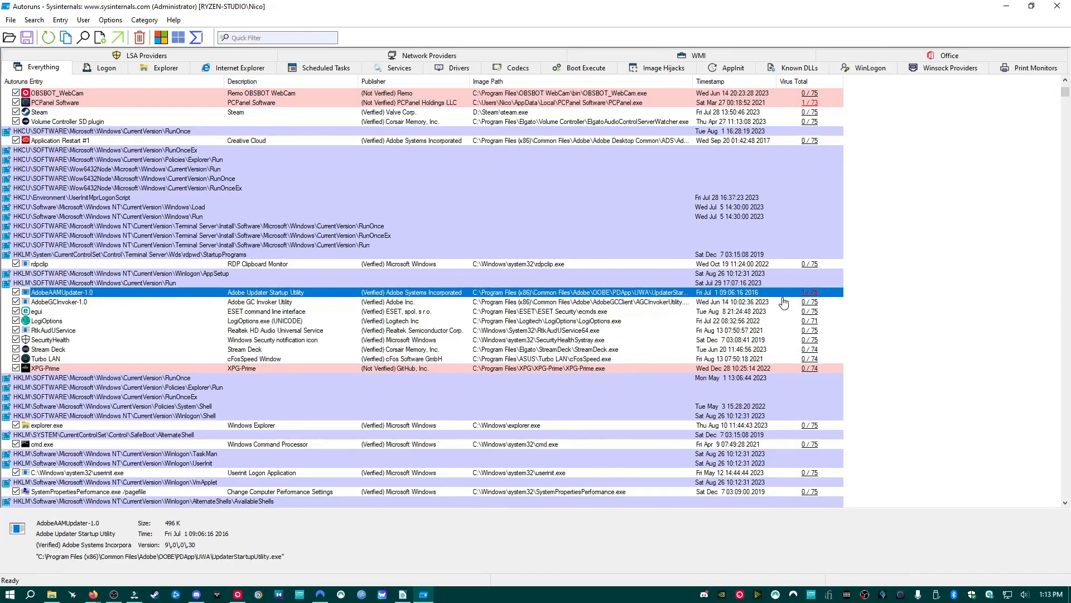
{"action": "scroll", "scroll_direction": "down", "scroll_amount": 3}
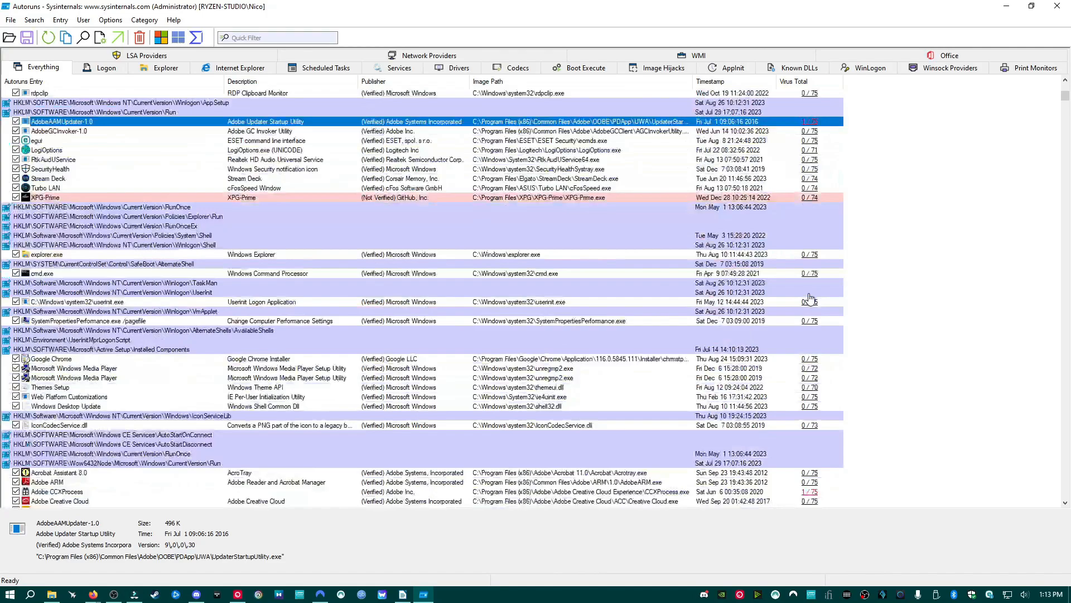
{"action": "scroll", "scroll_direction": "down", "scroll_amount": 3}
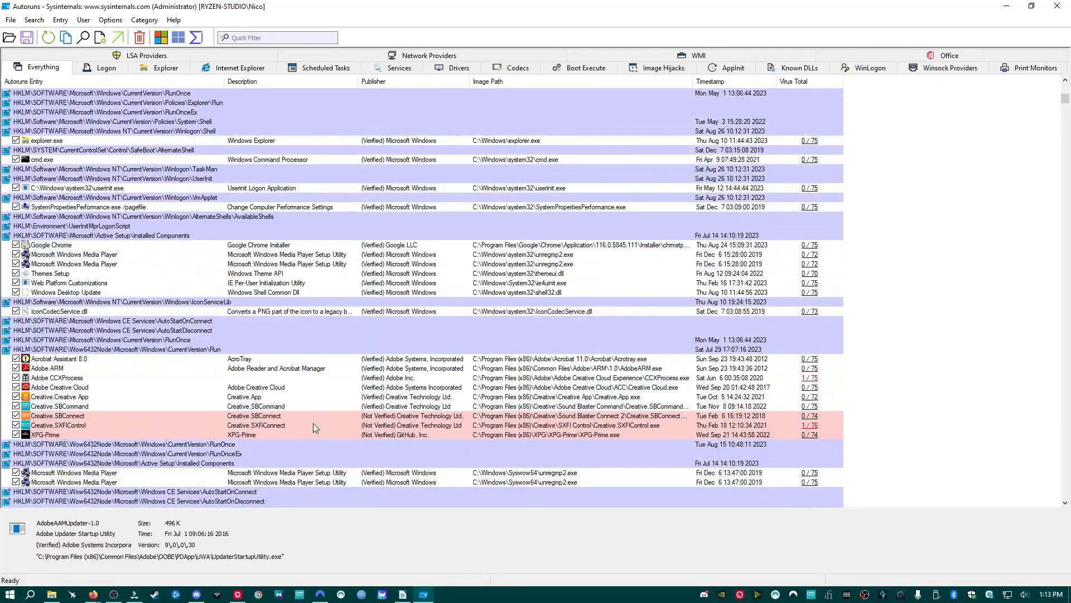
{"action": "left_click", "coordinate": [58, 425]}
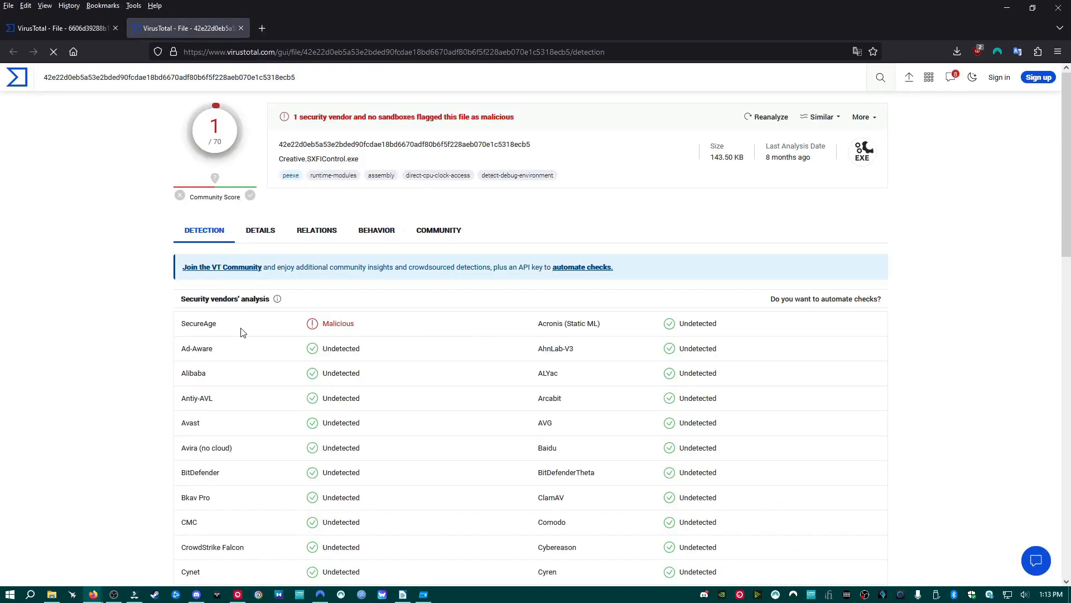
{"action": "mouse_move", "coordinate": [515, 305]}
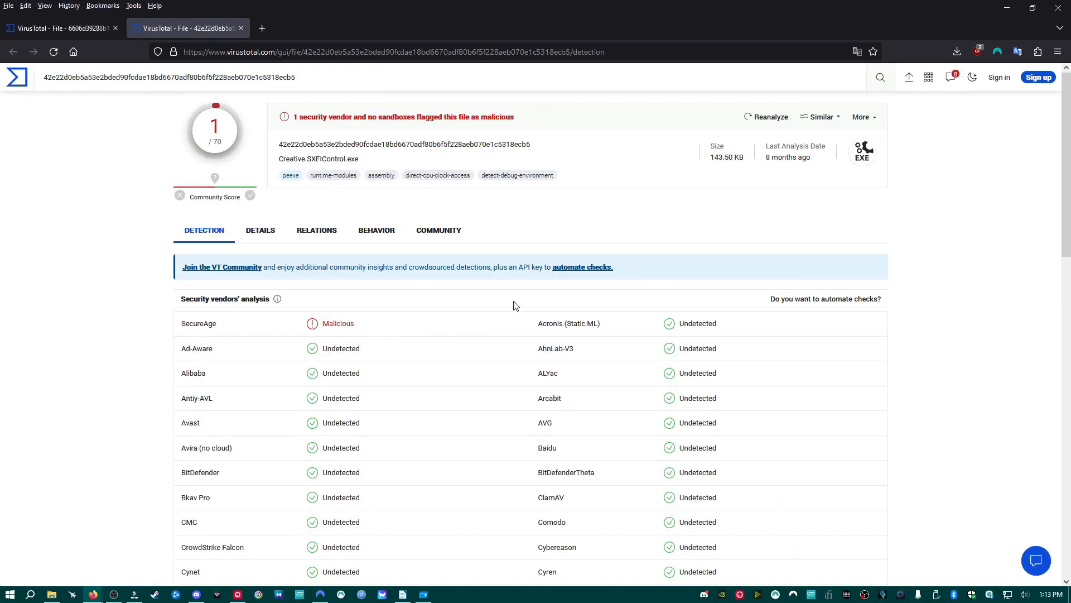
{"action": "scroll", "scroll_direction": "down", "scroll_amount": 3}
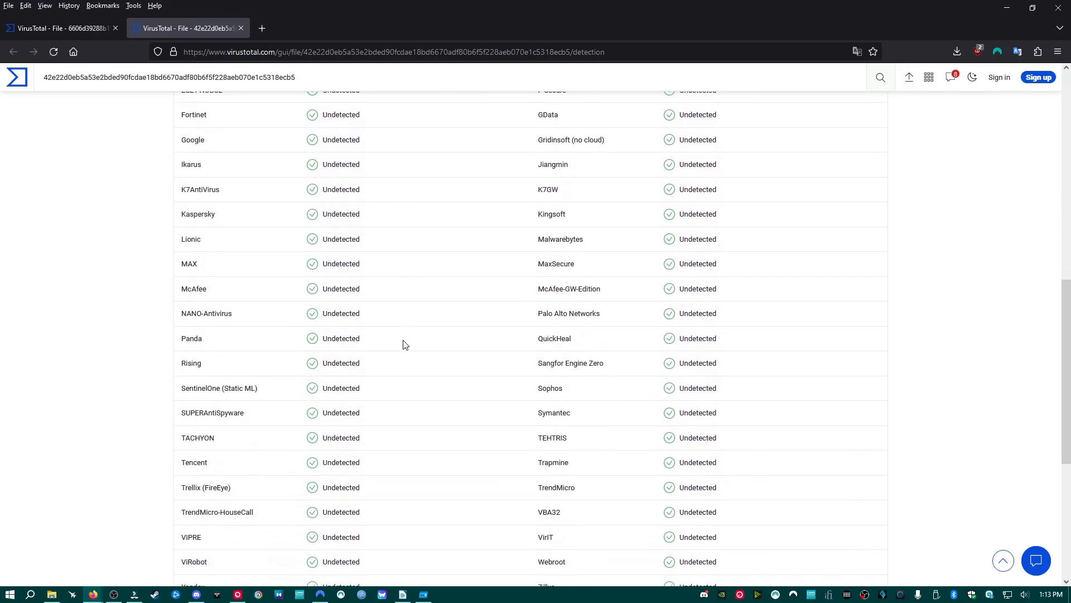
{"action": "scroll", "scroll_direction": "up", "scroll_amount": 3}
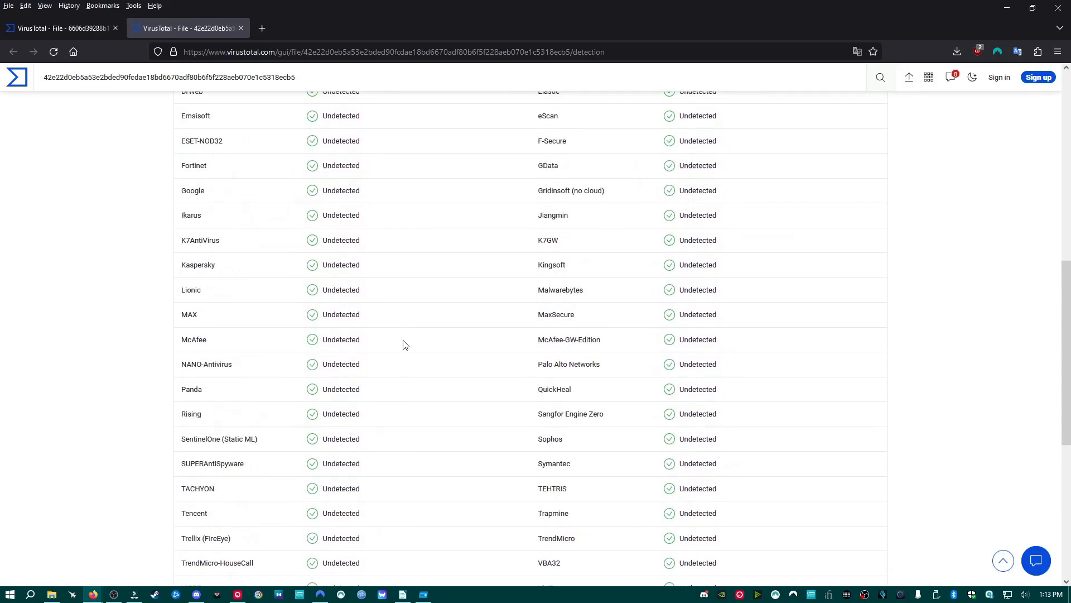
{"action": "scroll", "scroll_direction": "up", "scroll_amount": 3}
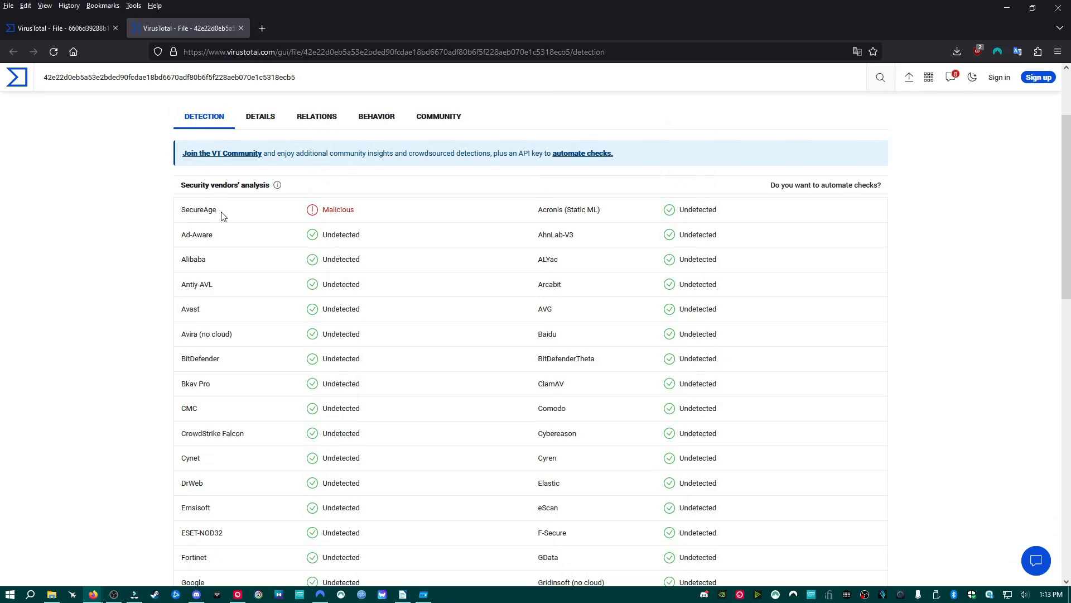
{"action": "mouse_move", "coordinate": [359, 216]}
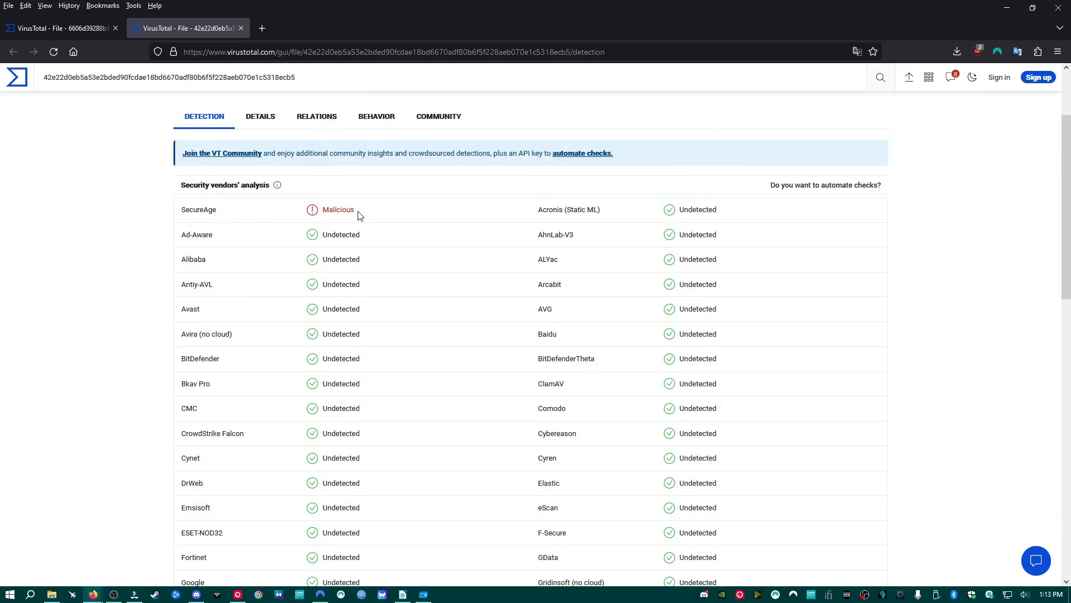
{"action": "mouse_move", "coordinate": [358, 215]}
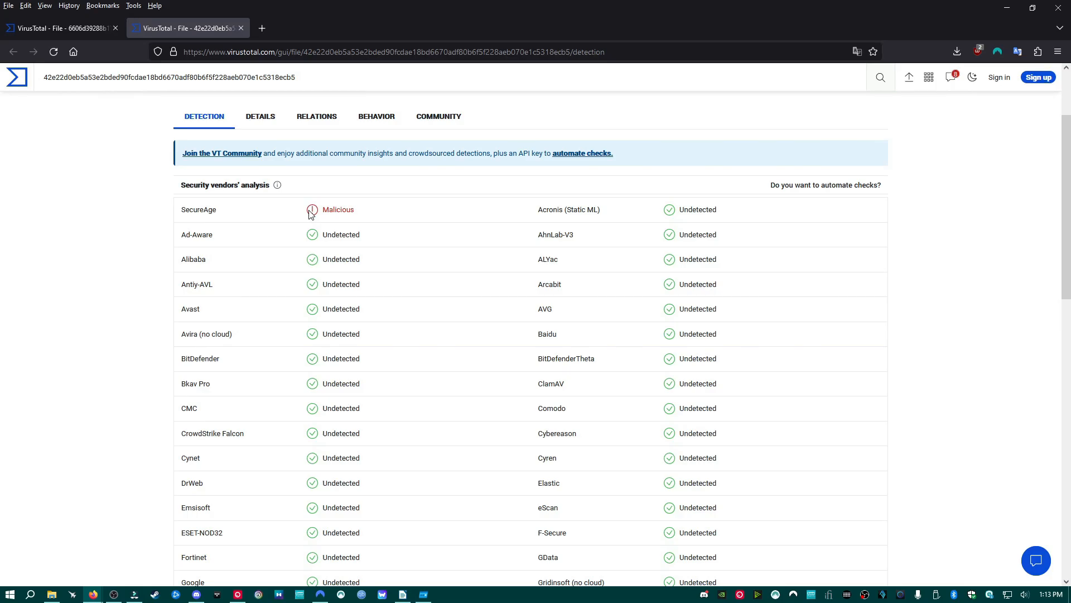
{"action": "mouse_move", "coordinate": [357, 211]}
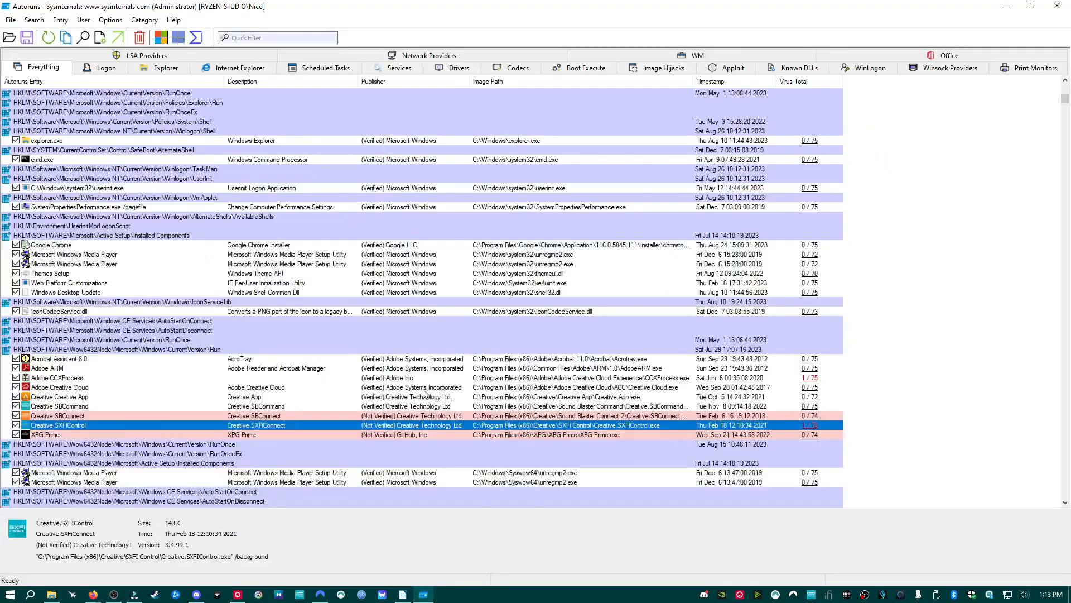
Select Creative.SBConnect, then open the WorkFolders shell extension's 1/75 VirusTotal report
{"action": "left_click", "coordinate": [273, 415]}
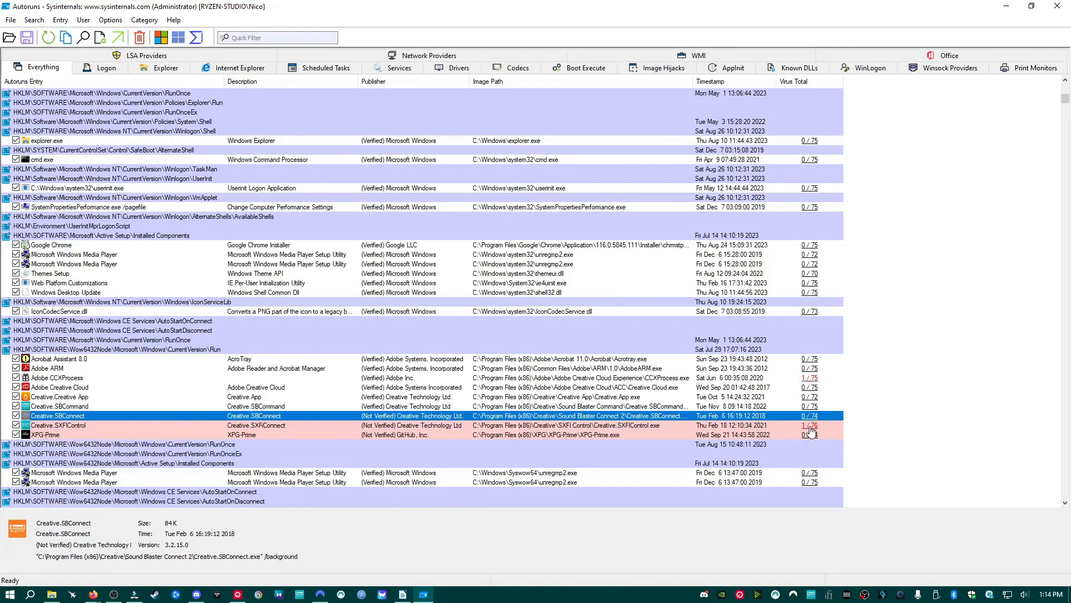
{"action": "mouse_move", "coordinate": [704, 354]}
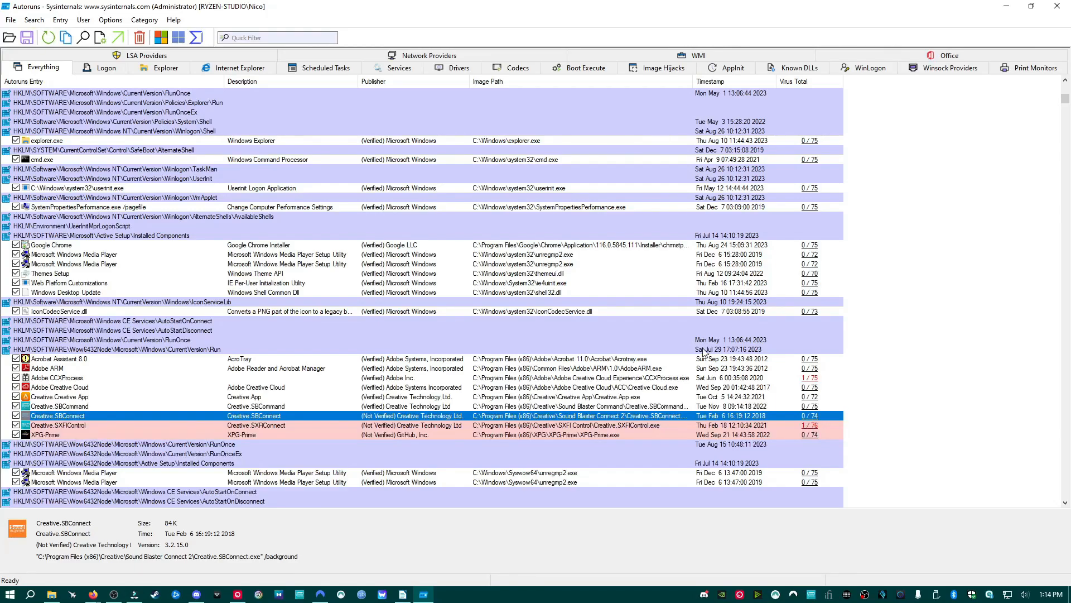
{"action": "scroll", "scroll_direction": "down", "scroll_amount": 3}
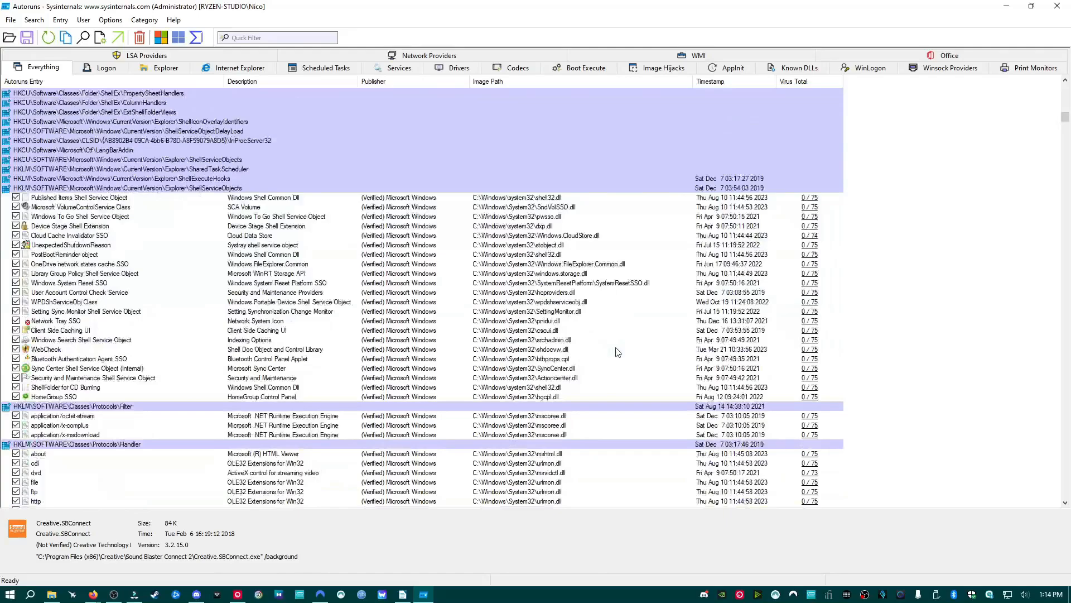
{"action": "scroll", "scroll_direction": "down", "scroll_amount": 3}
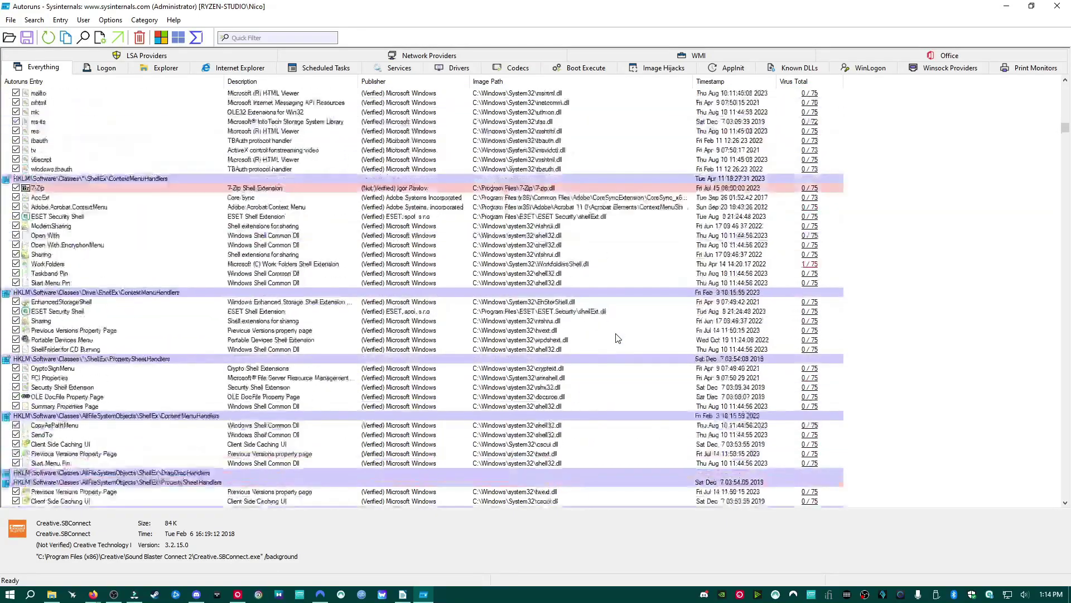
{"action": "scroll", "scroll_direction": "down", "scroll_amount": 3}
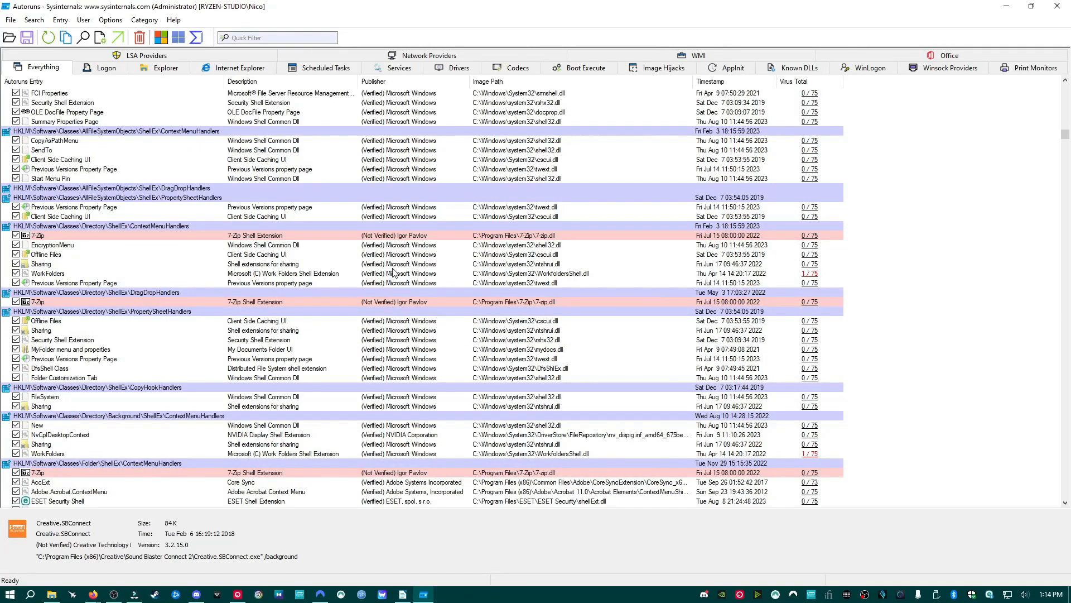
{"action": "left_click", "coordinate": [48, 273]}
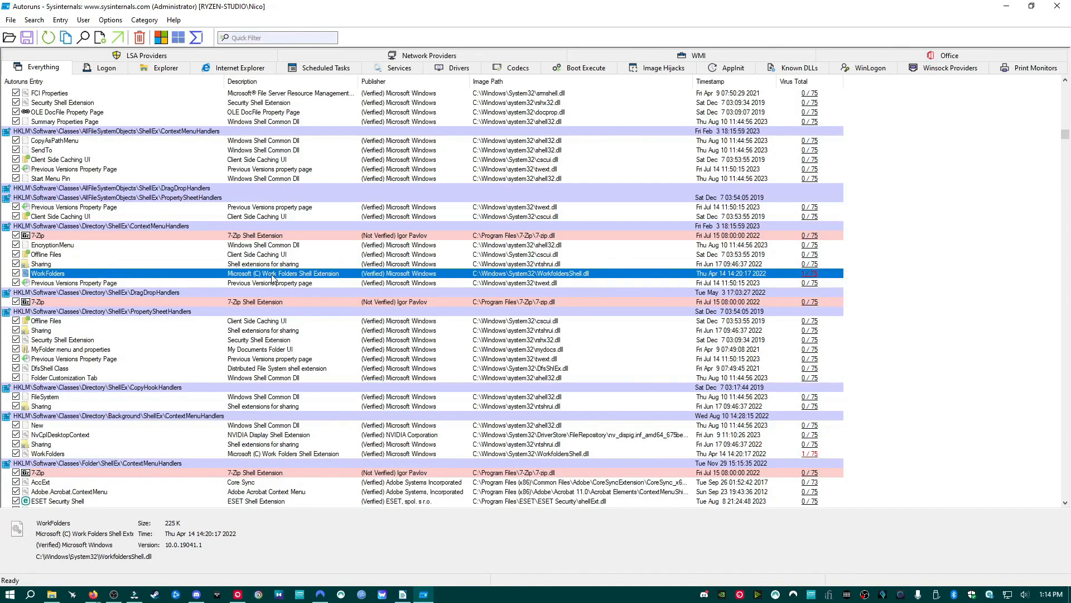
{"action": "mouse_move", "coordinate": [379, 280]}
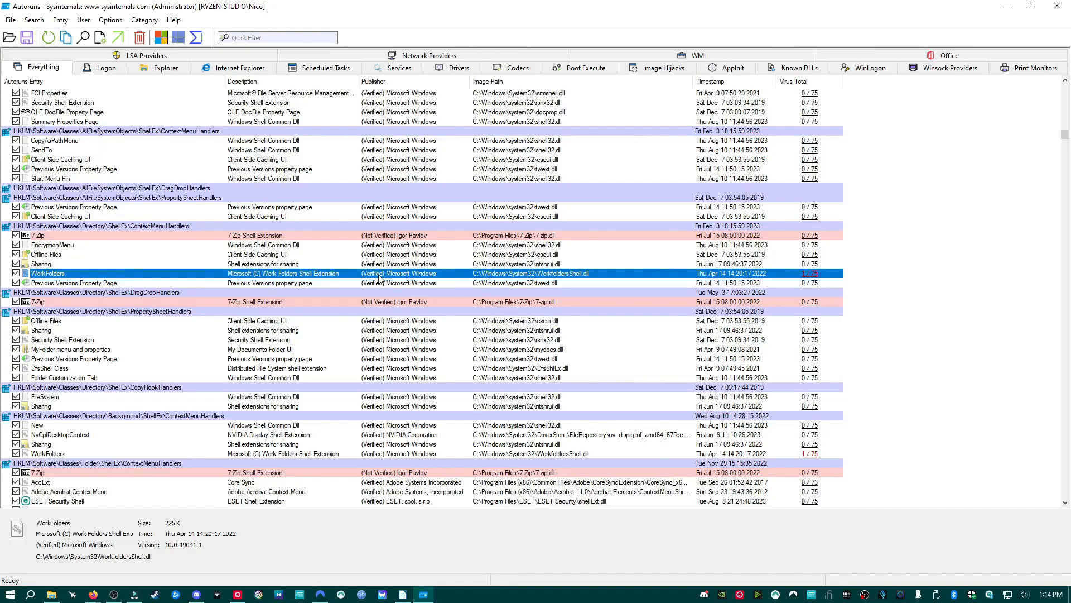
{"action": "left_click", "coordinate": [810, 273]}
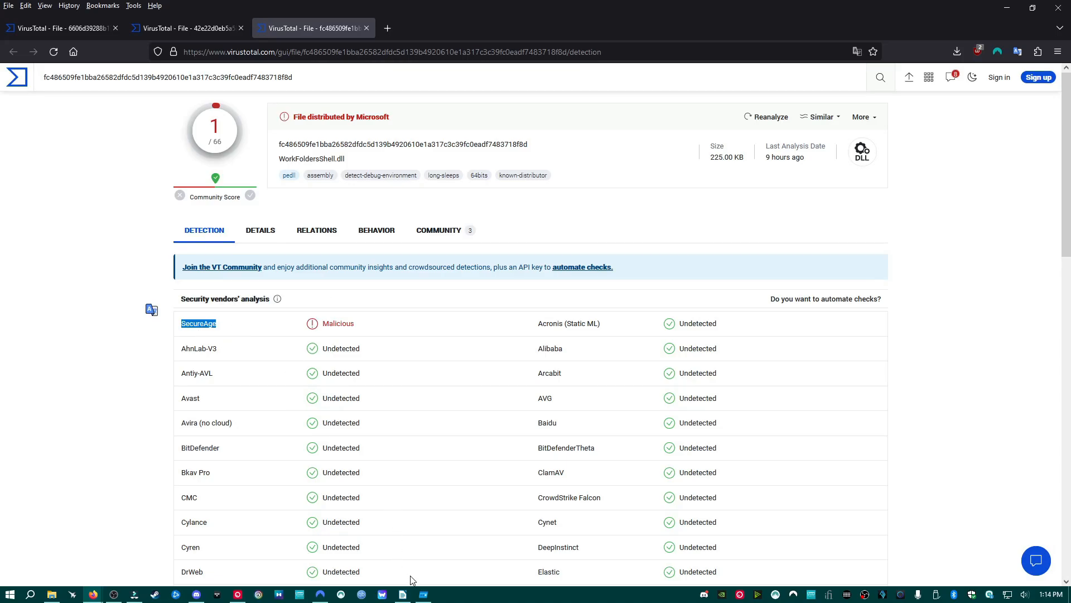
{"action": "mouse_move", "coordinate": [479, 488]}
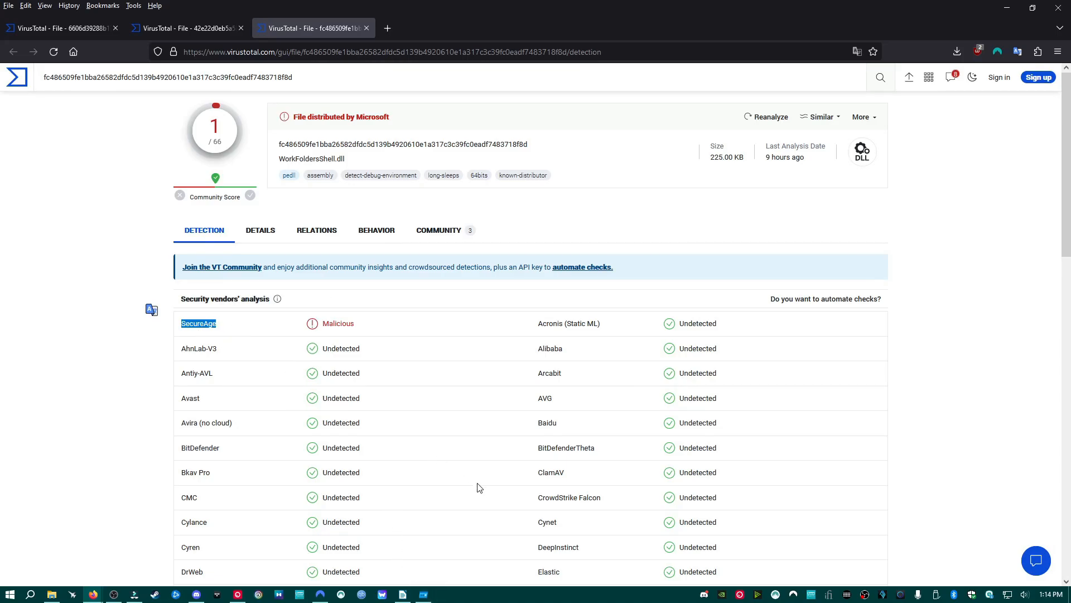
{"action": "mouse_move", "coordinate": [425, 593]}
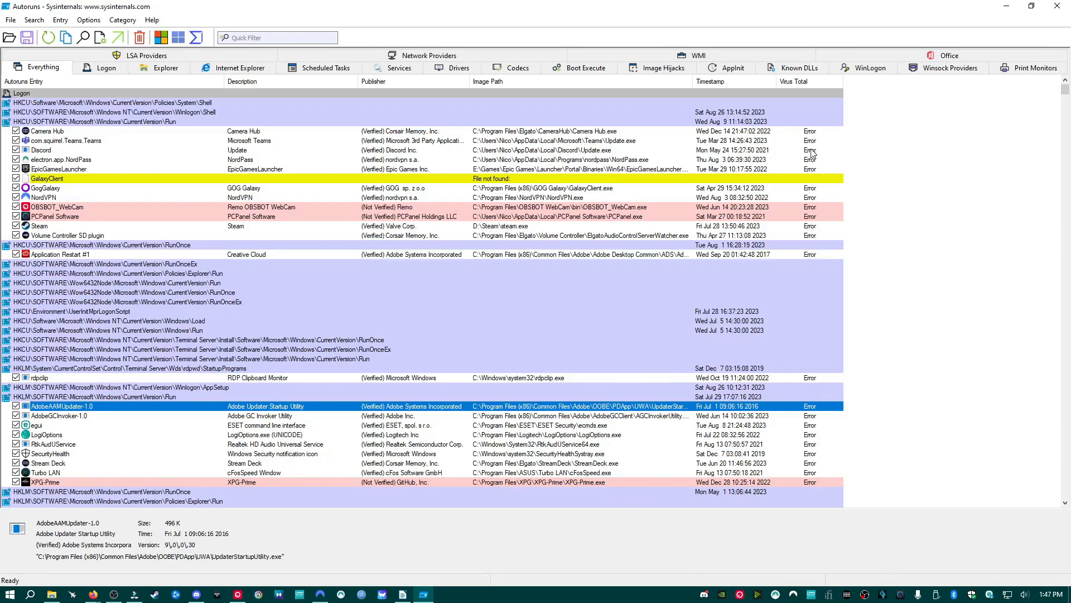
{"action": "mouse_move", "coordinate": [811, 258]}
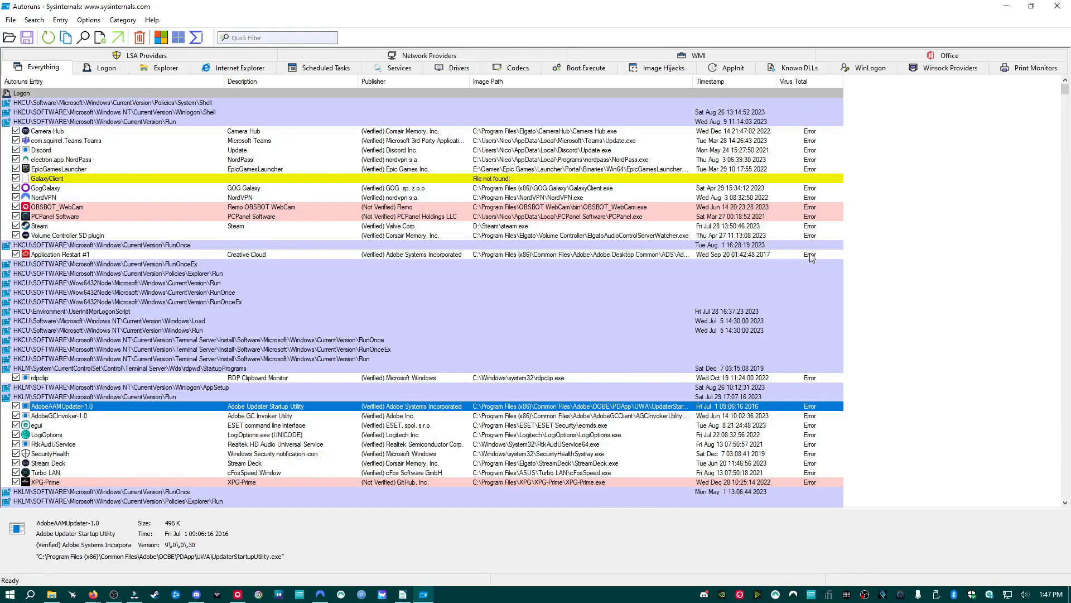
{"action": "mouse_move", "coordinate": [810, 383]}
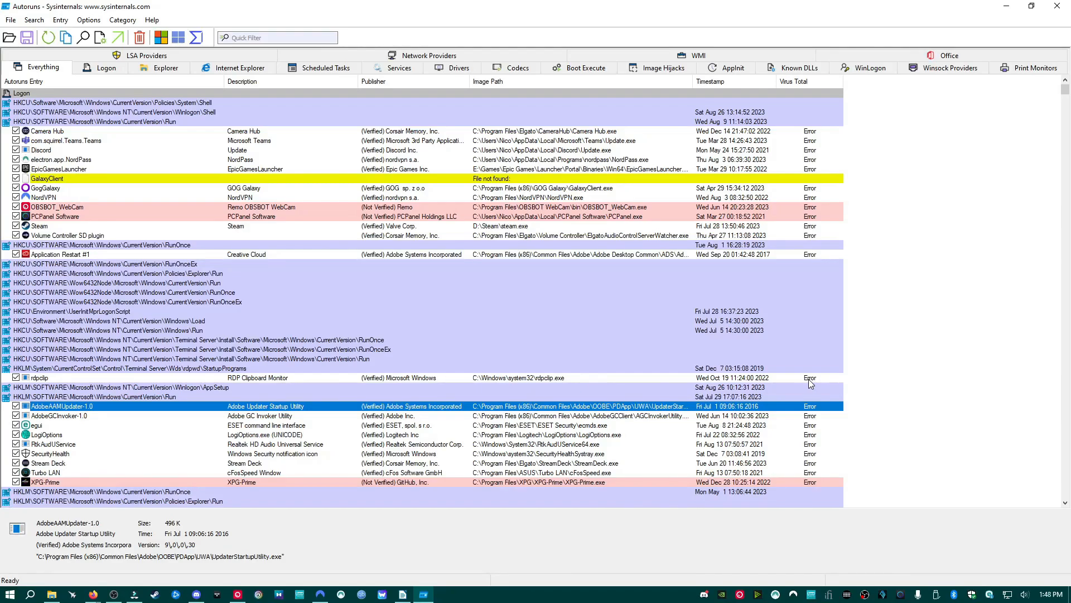
{"action": "scroll", "scroll_direction": "down", "scroll_amount": 3}
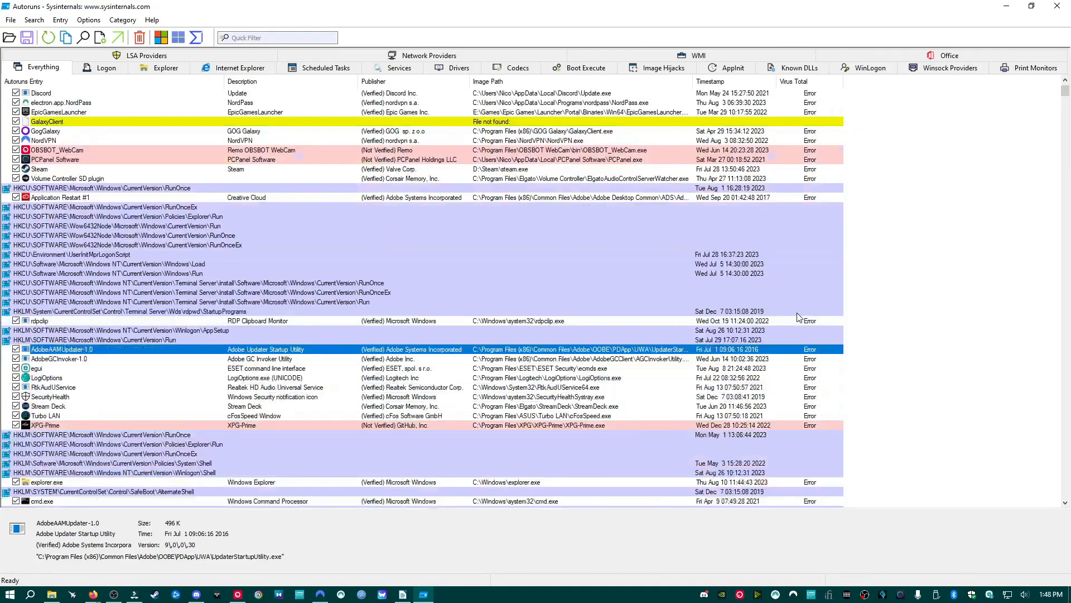
{"action": "scroll", "scroll_direction": "down", "scroll_amount": 3}
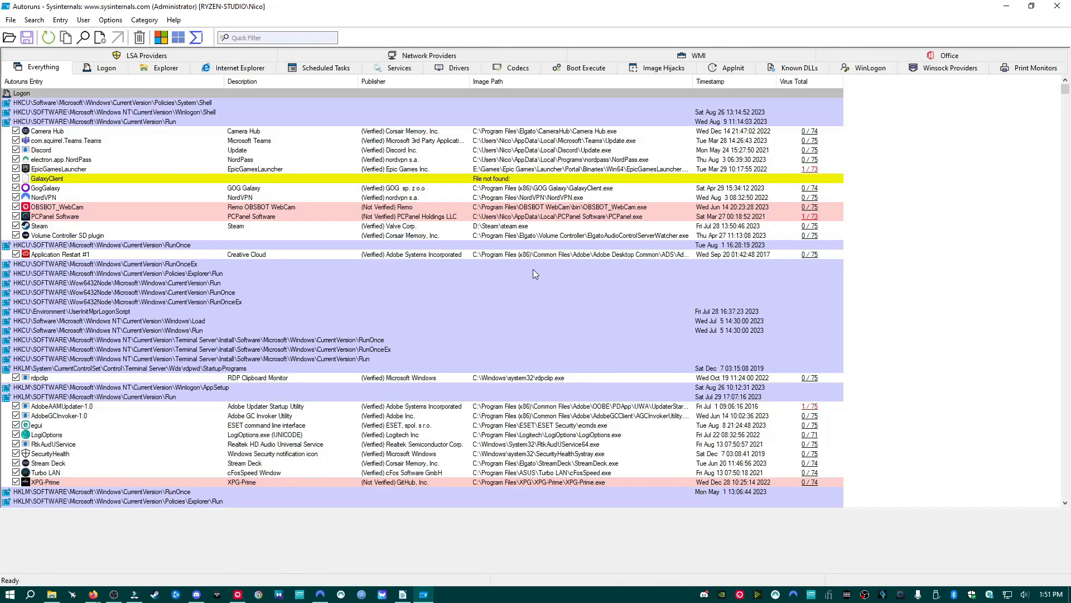
{"action": "mouse_move", "coordinate": [864, 260]}
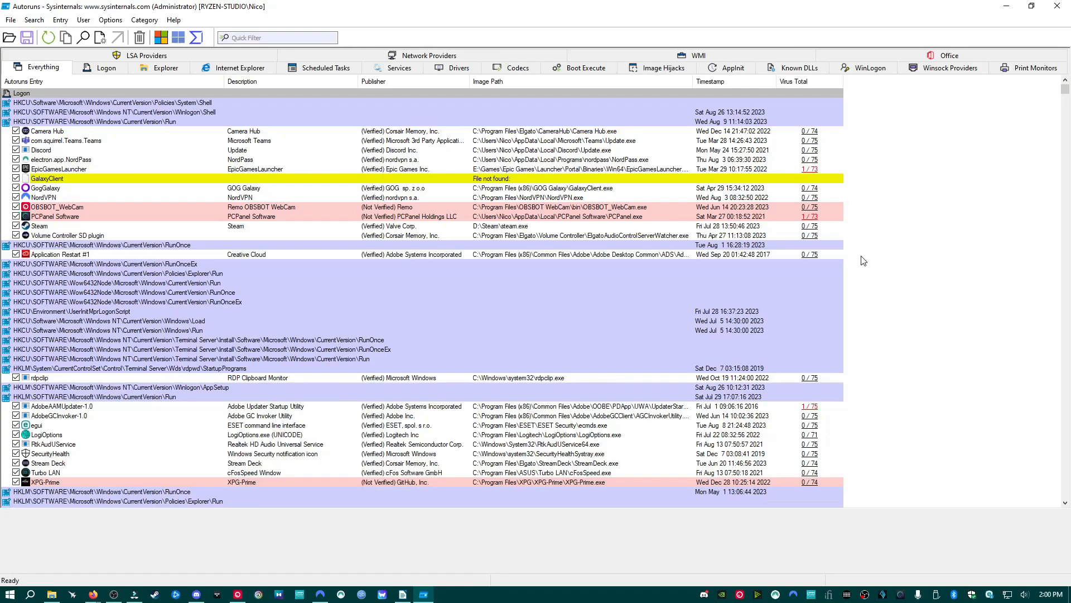
{"action": "scroll", "scroll_direction": "down", "scroll_amount": 3}
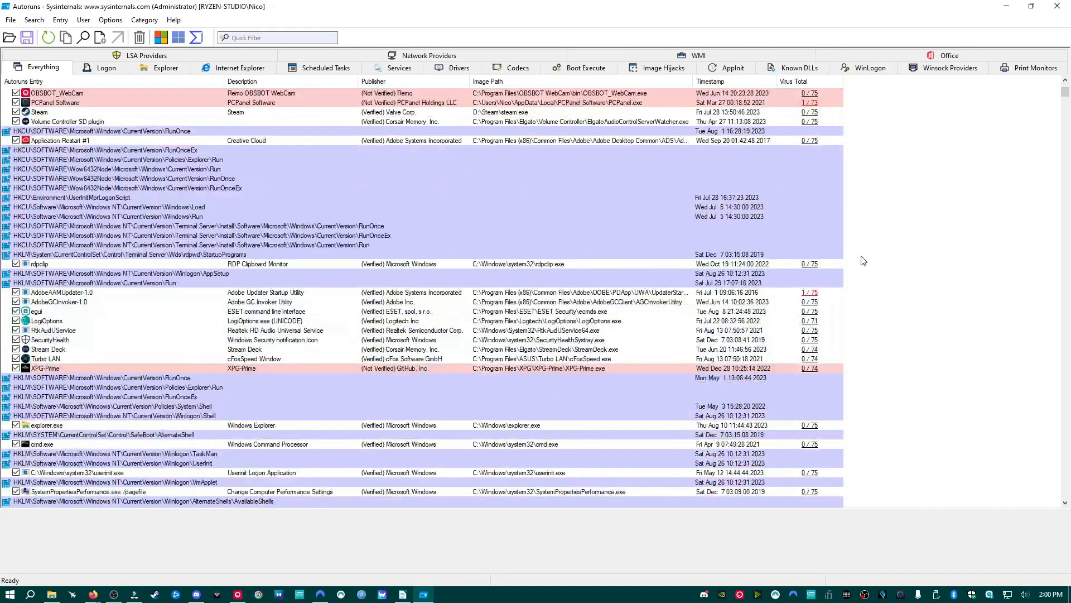
{"action": "scroll", "scroll_direction": "down", "scroll_amount": 3}
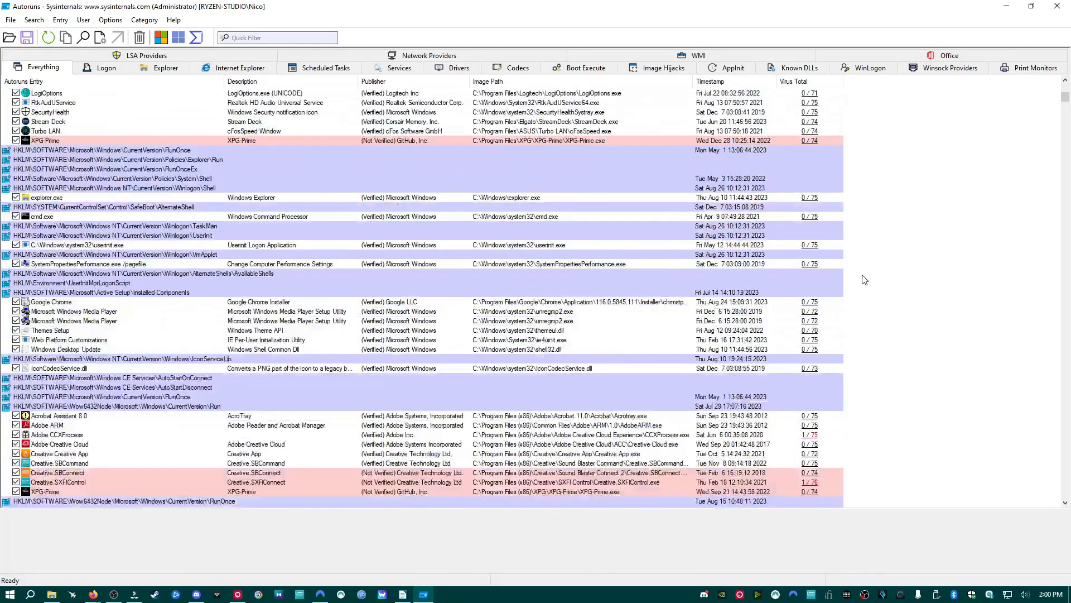
{"action": "scroll", "scroll_direction": "down", "scroll_amount": 3}
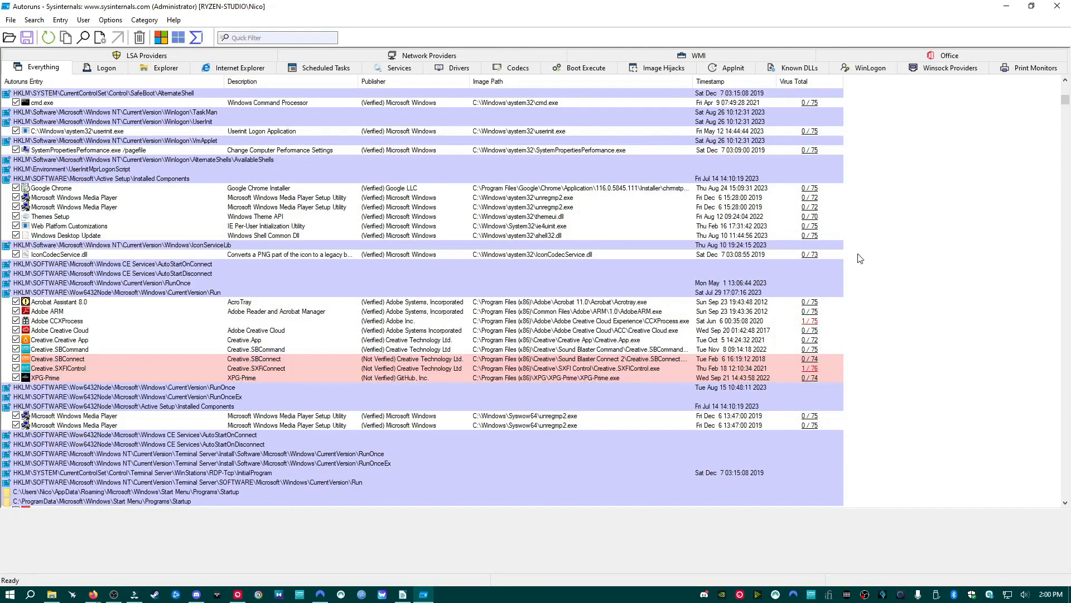
{"action": "scroll", "scroll_direction": "down", "scroll_amount": 3}
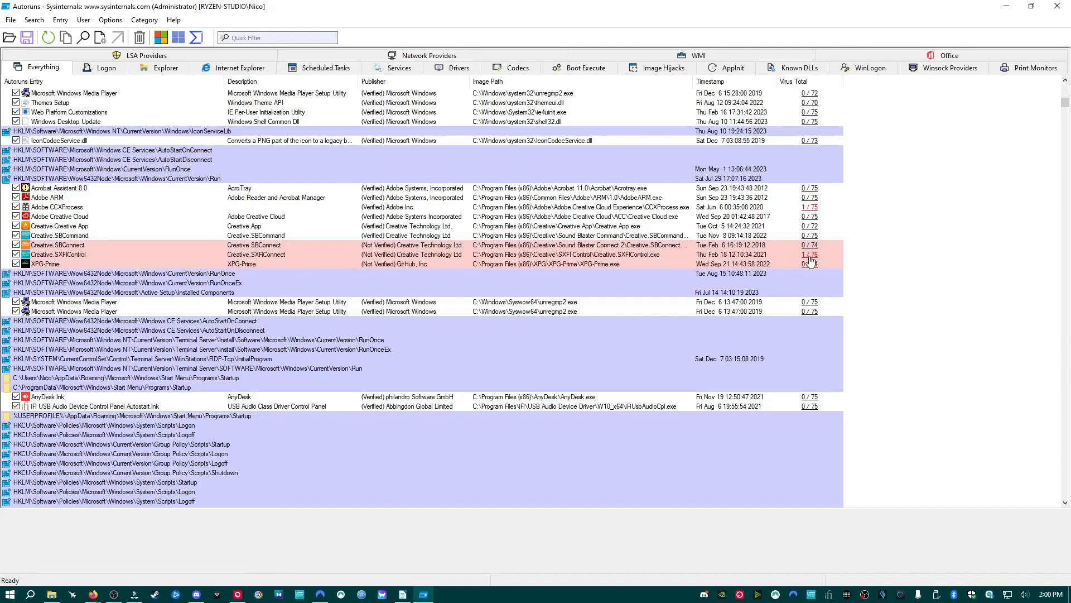
{"action": "scroll", "scroll_direction": "down", "scroll_amount": 3}
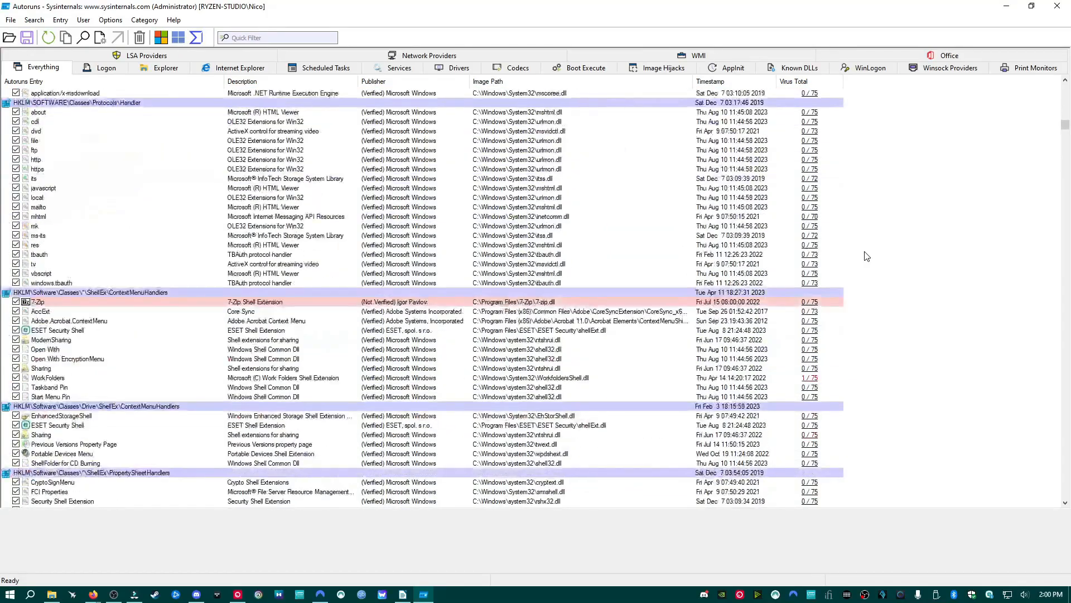
{"action": "scroll", "scroll_direction": "down", "scroll_amount": 3}
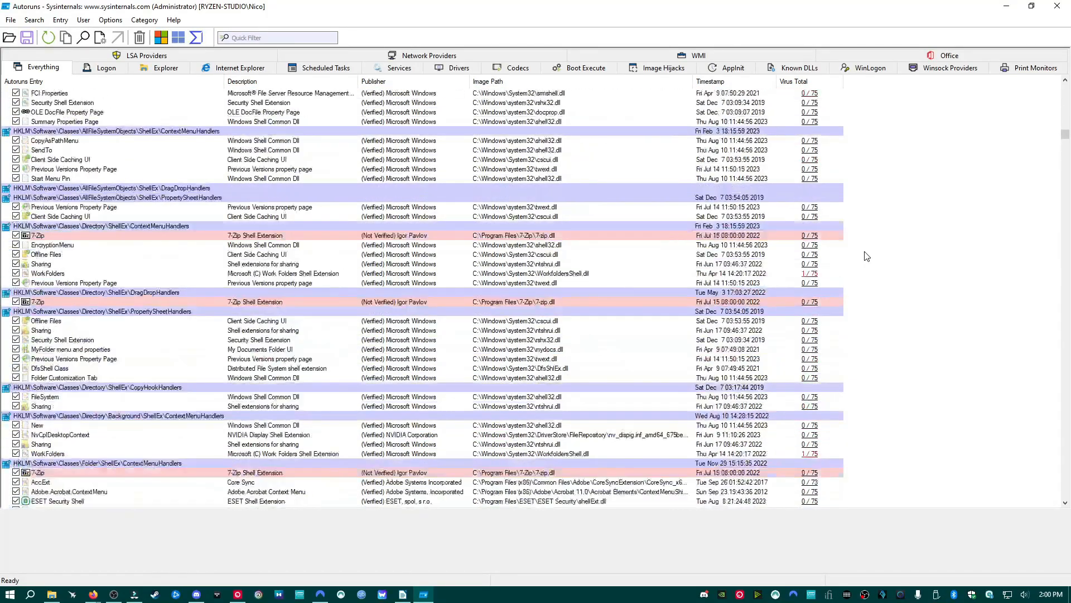
{"action": "scroll", "scroll_direction": "down", "scroll_amount": 3}
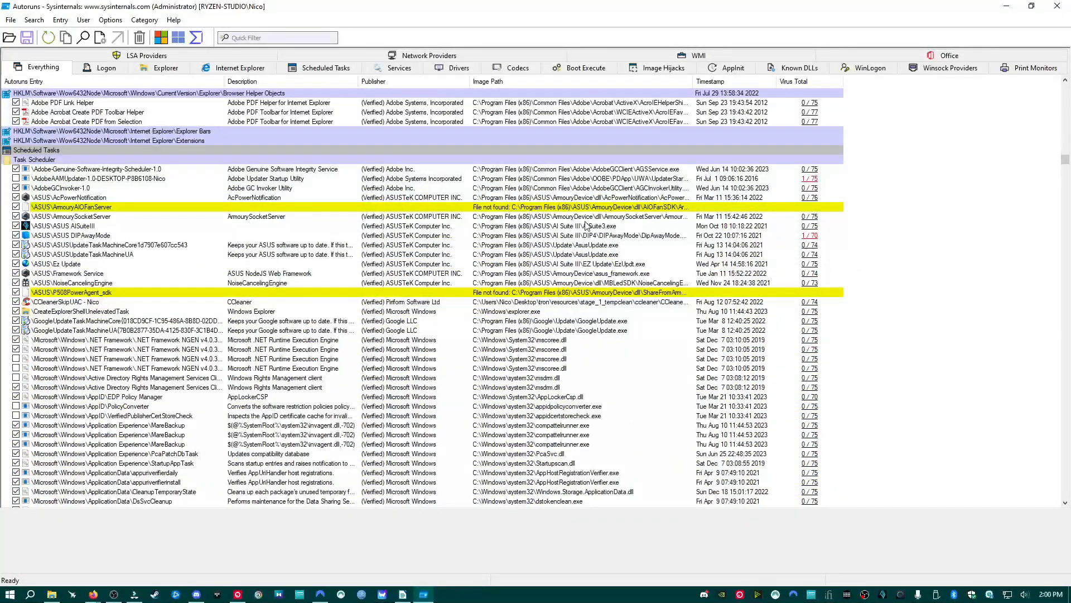
{"action": "left_click", "coordinate": [71, 207]}
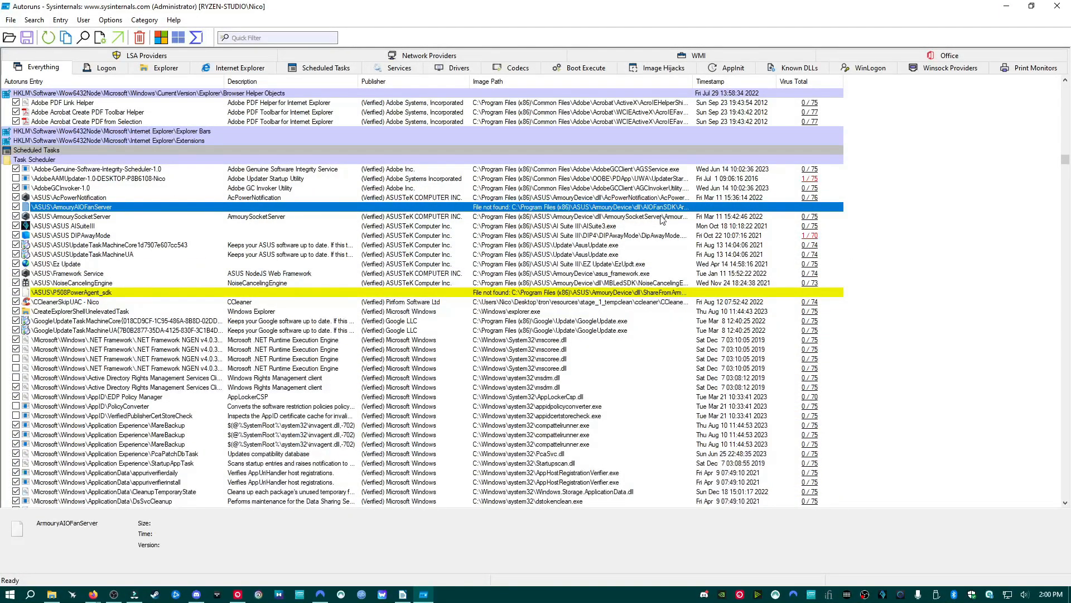
{"action": "scroll", "scroll_direction": "down", "scroll_amount": 3}
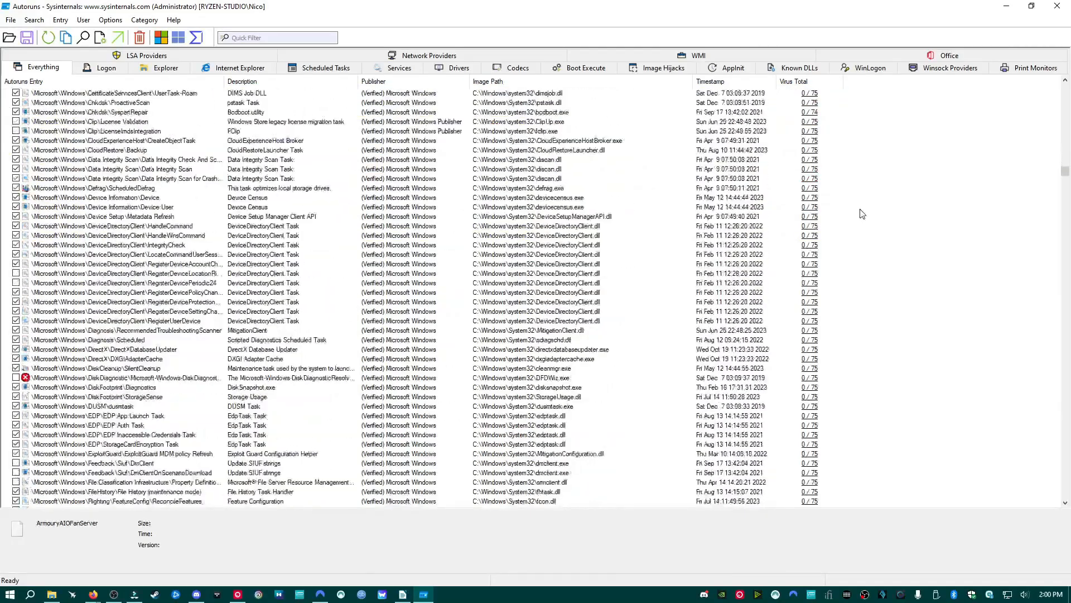
{"action": "scroll", "scroll_direction": "down", "scroll_amount": 3}
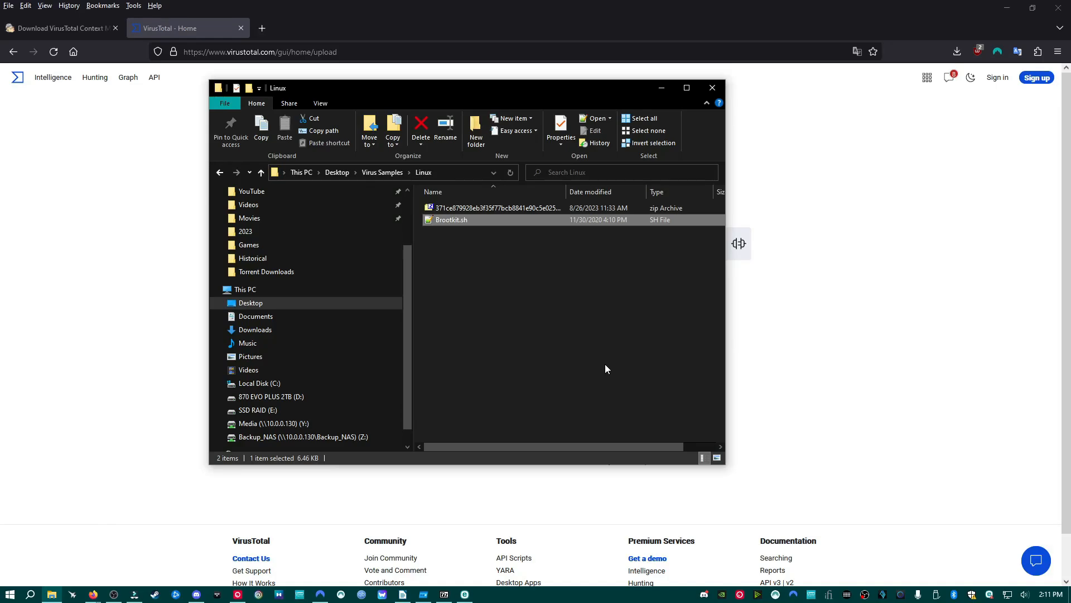
{"action": "mouse_move", "coordinate": [475, 253]}
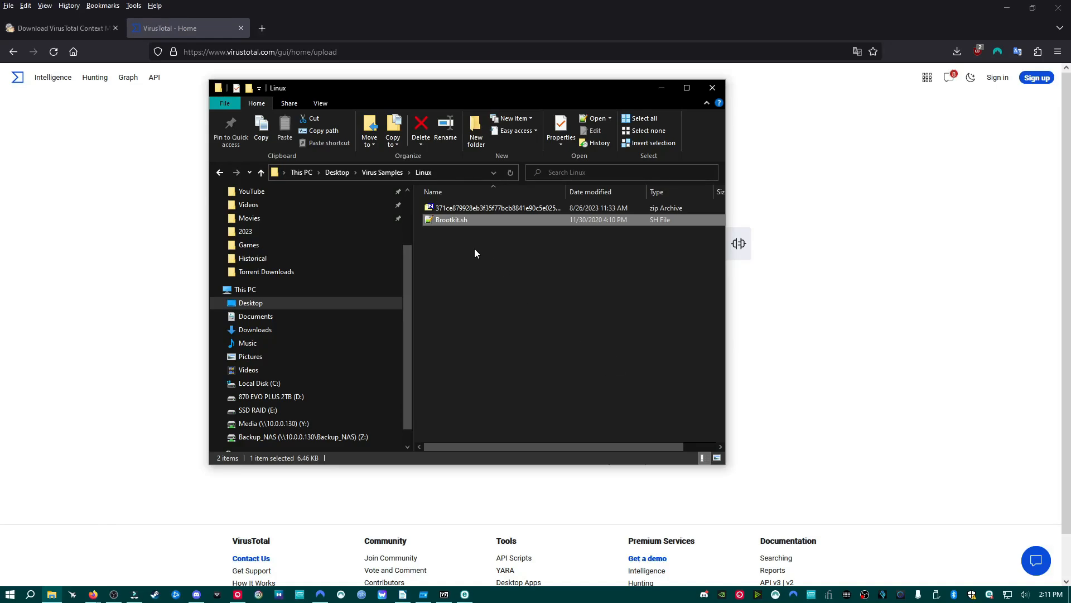
{"action": "mouse_move", "coordinate": [461, 239]}
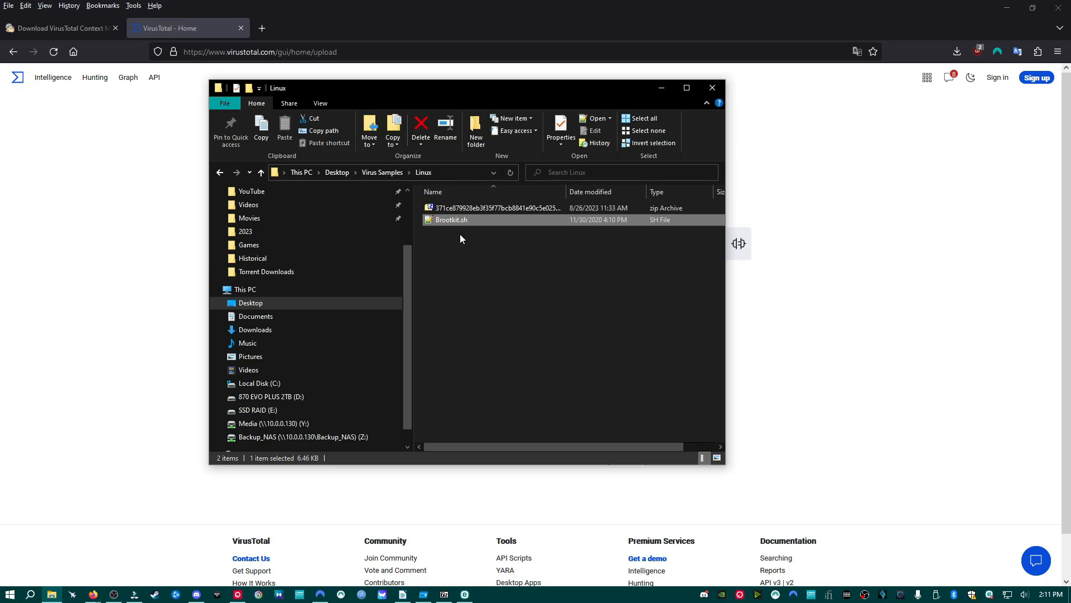
{"action": "mouse_move", "coordinate": [454, 221]}
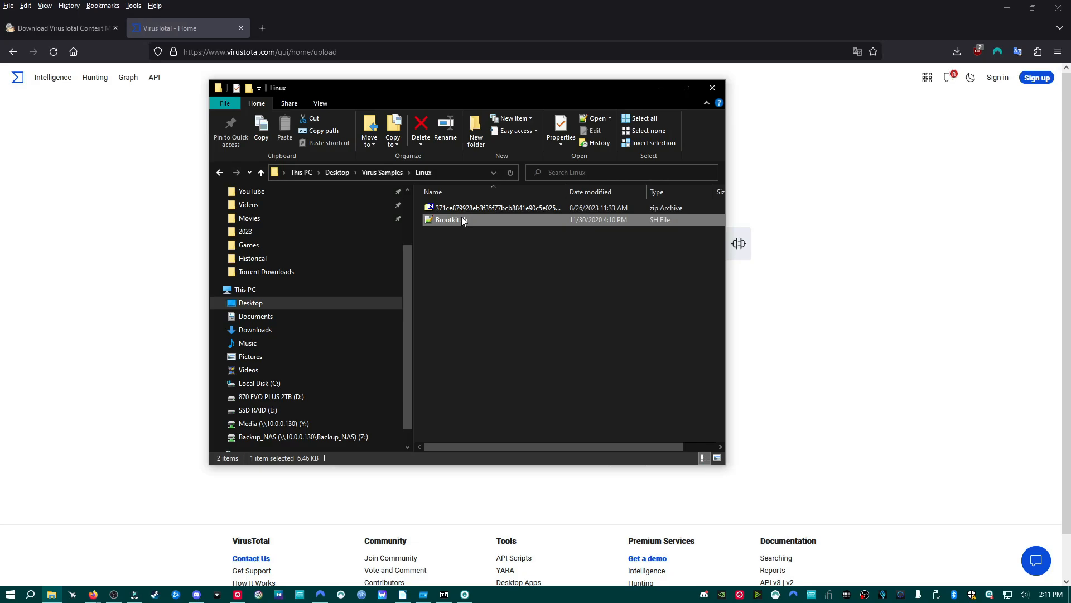
Bring up the context menu for Brootkit.sh in the Linux virus samples folder
{"action": "right_click", "coordinate": [446, 219]}
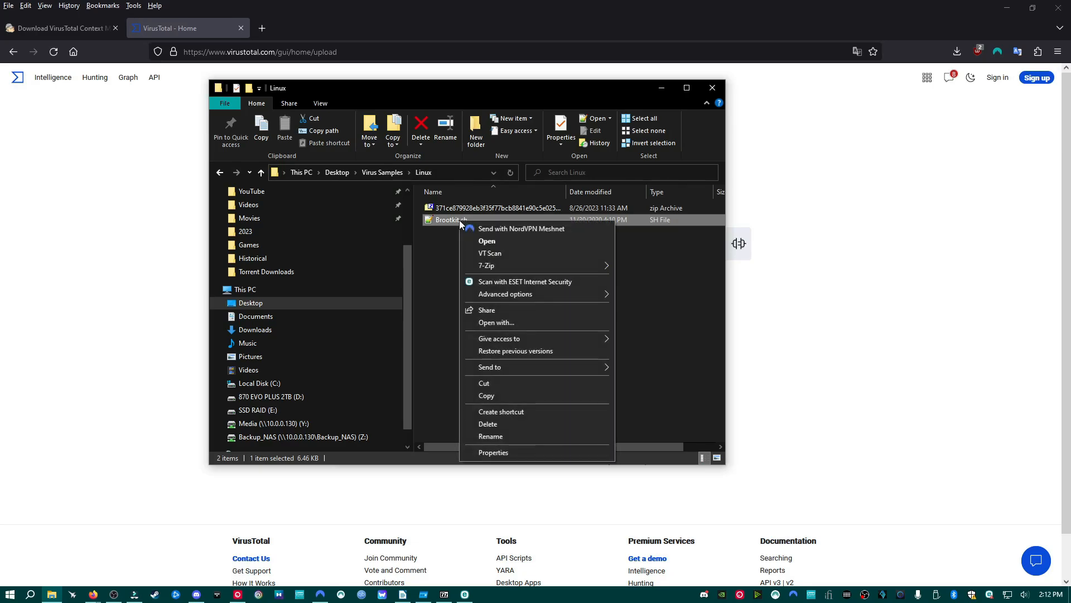
{"action": "mouse_move", "coordinate": [489, 253]}
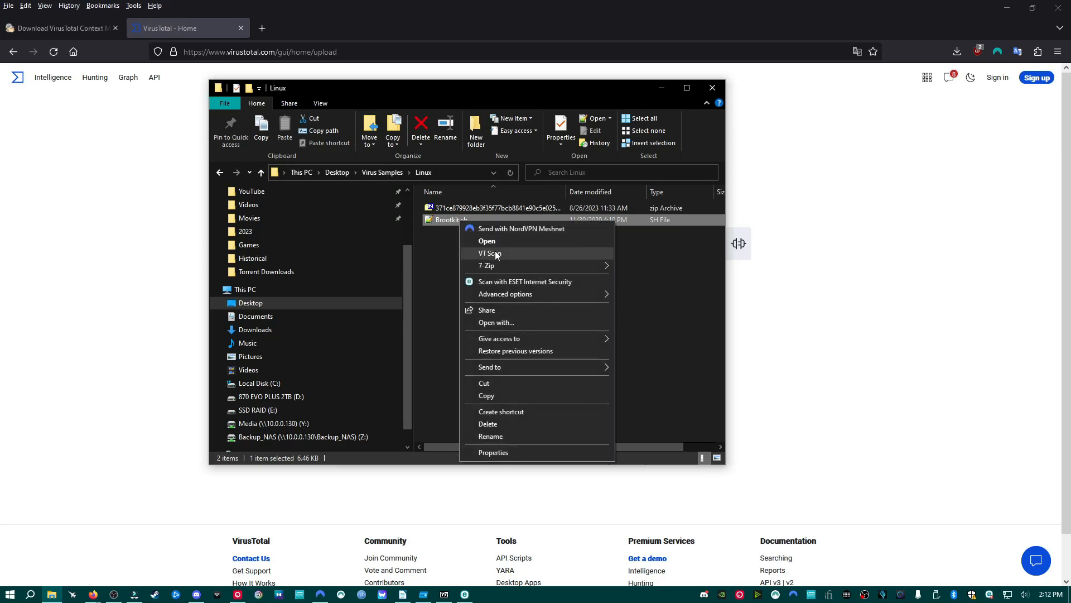
{"action": "mouse_move", "coordinate": [544, 261]}
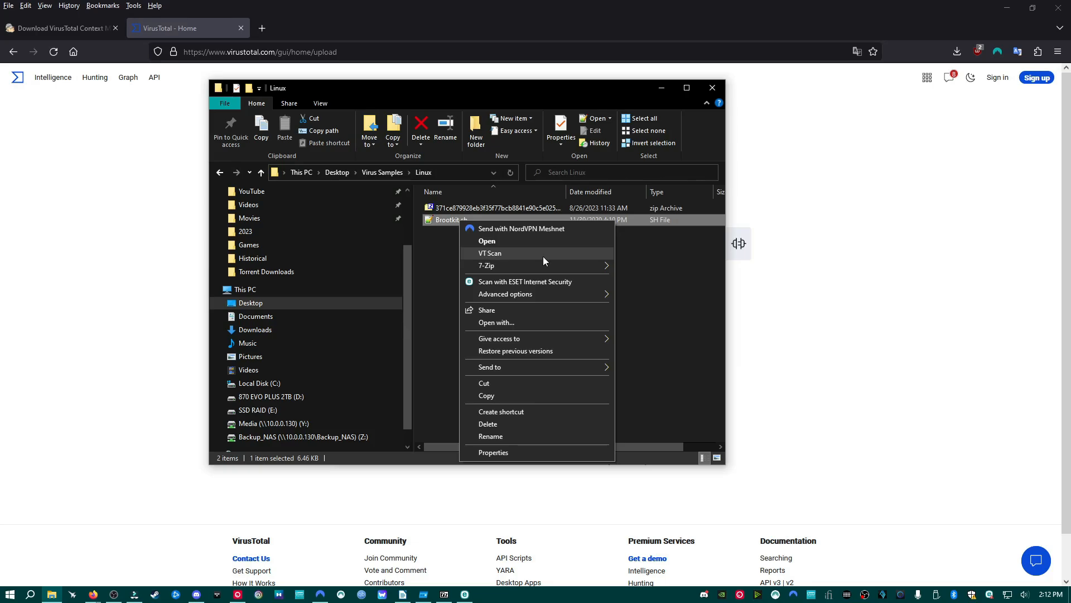
Browse the Linux samples folder from Choose file, then cancel without uploading
{"action": "left_click", "coordinate": [489, 254]}
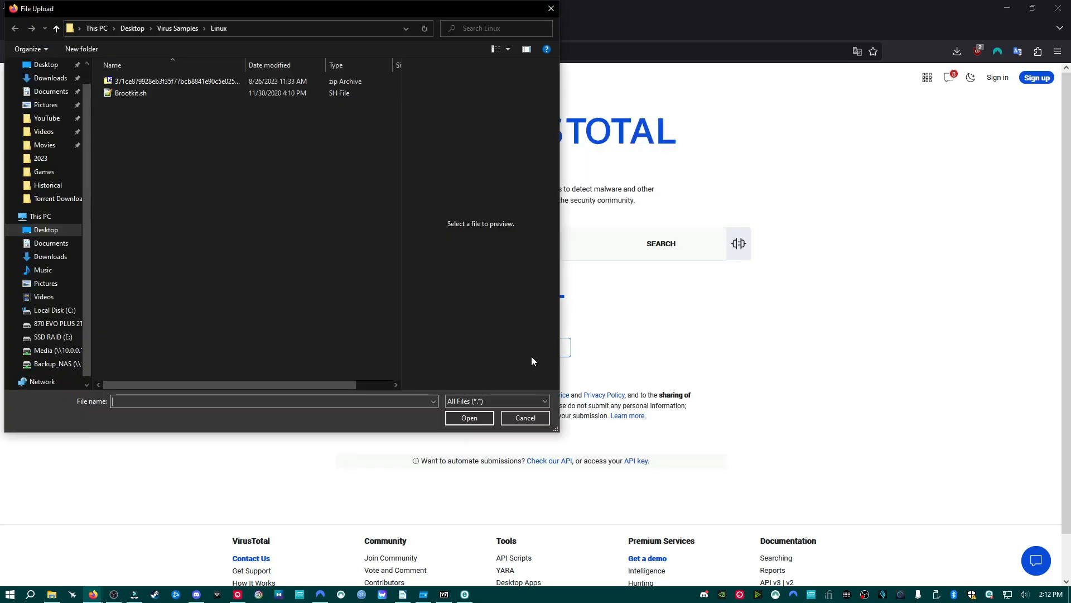
{"action": "left_click", "coordinate": [130, 92]}
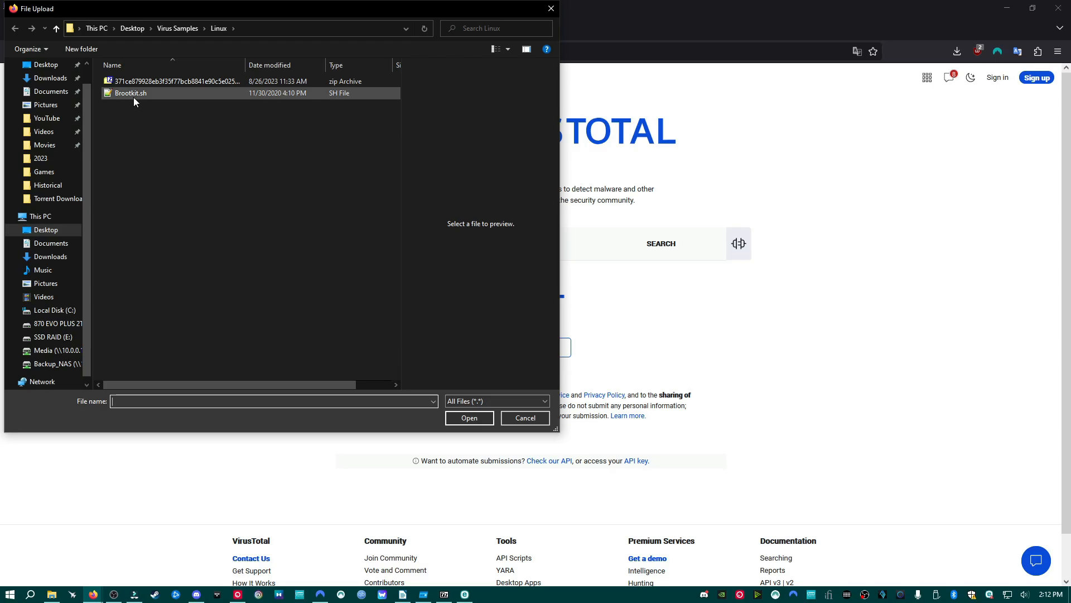
{"action": "left_click", "coordinate": [524, 417]}
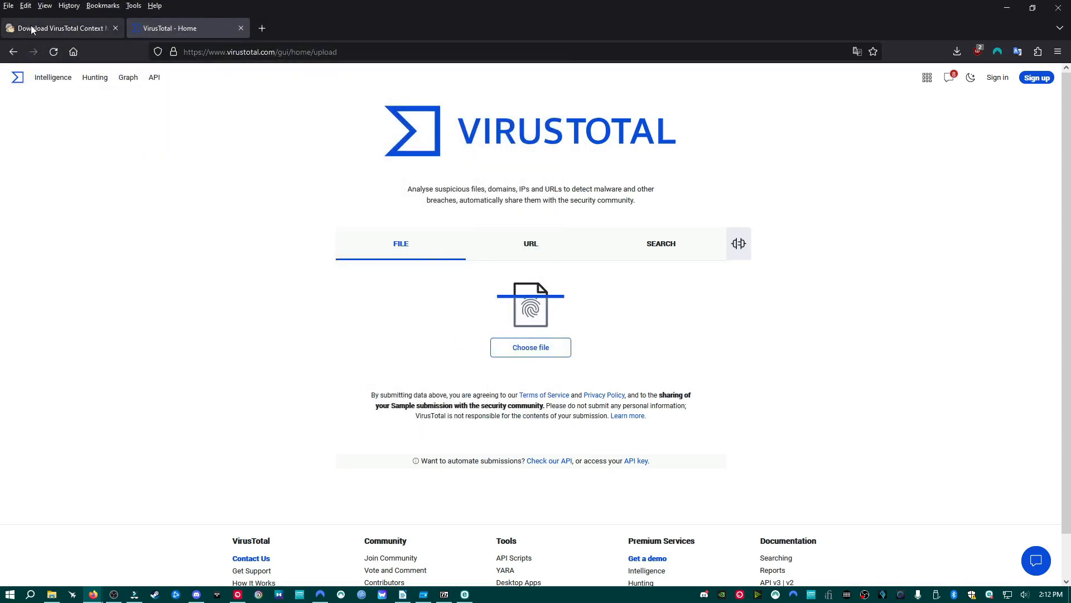
Switch to the MajorGeeks VirusTotal Context Menu 1.8.0 download page
{"action": "left_click", "coordinate": [58, 28]}
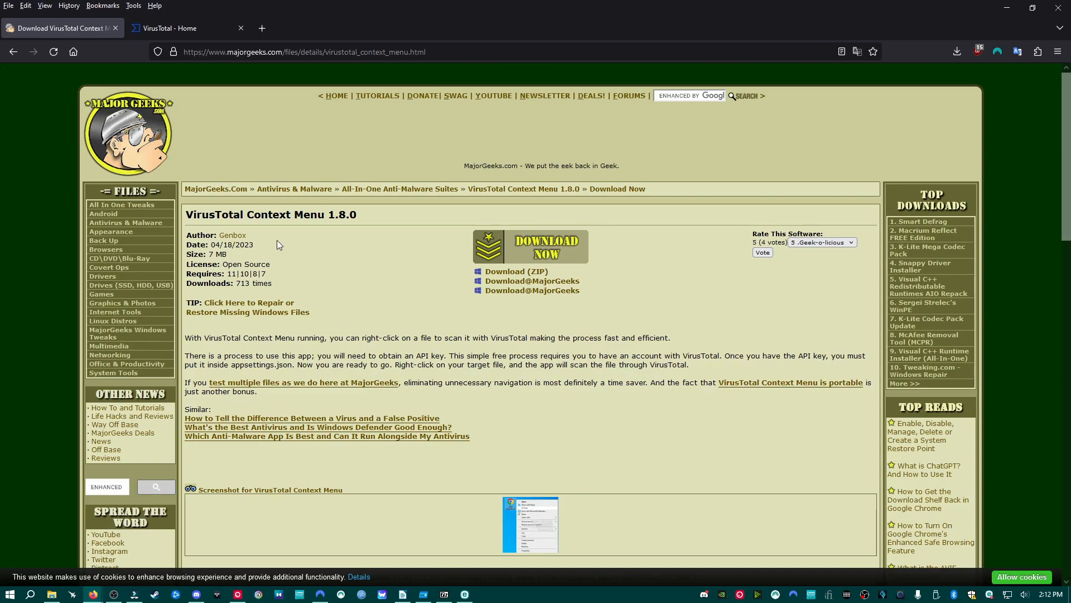
{"action": "mouse_move", "coordinate": [363, 232]}
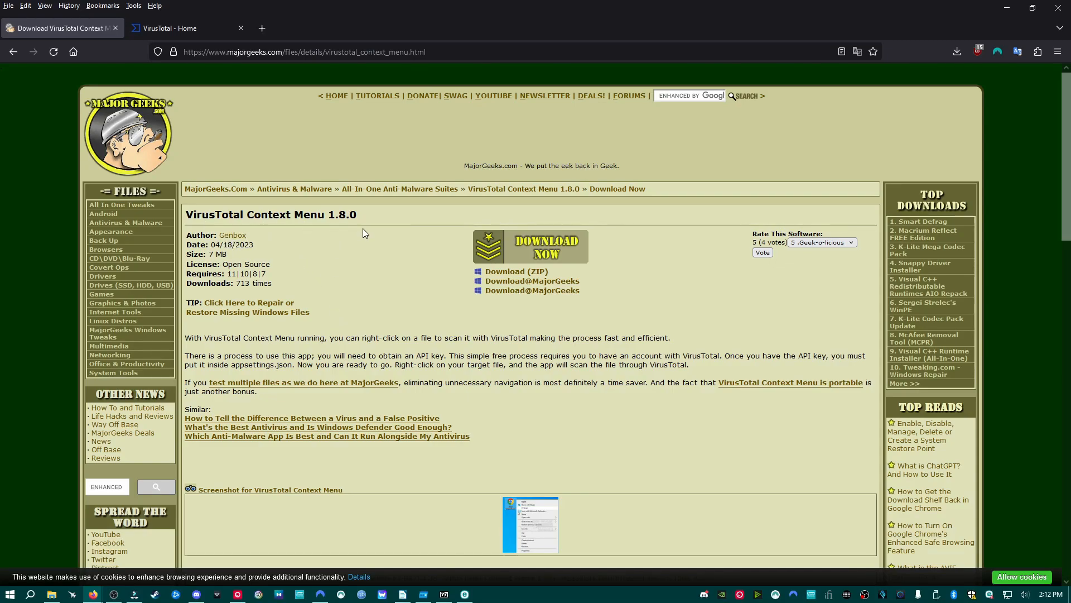
{"action": "mouse_move", "coordinate": [521, 255]}
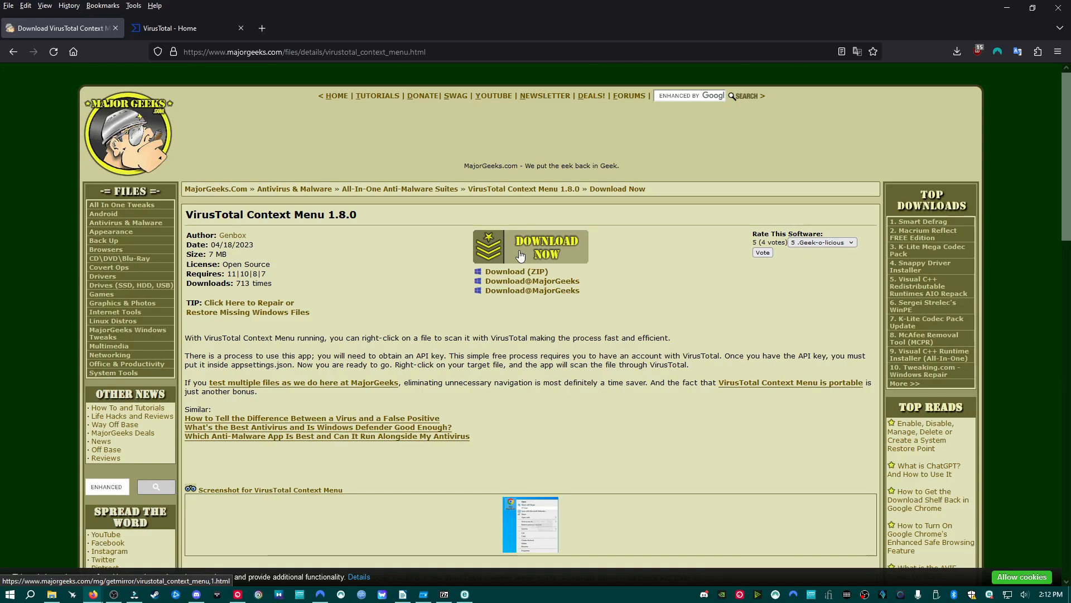
{"action": "mouse_move", "coordinate": [471, 305]}
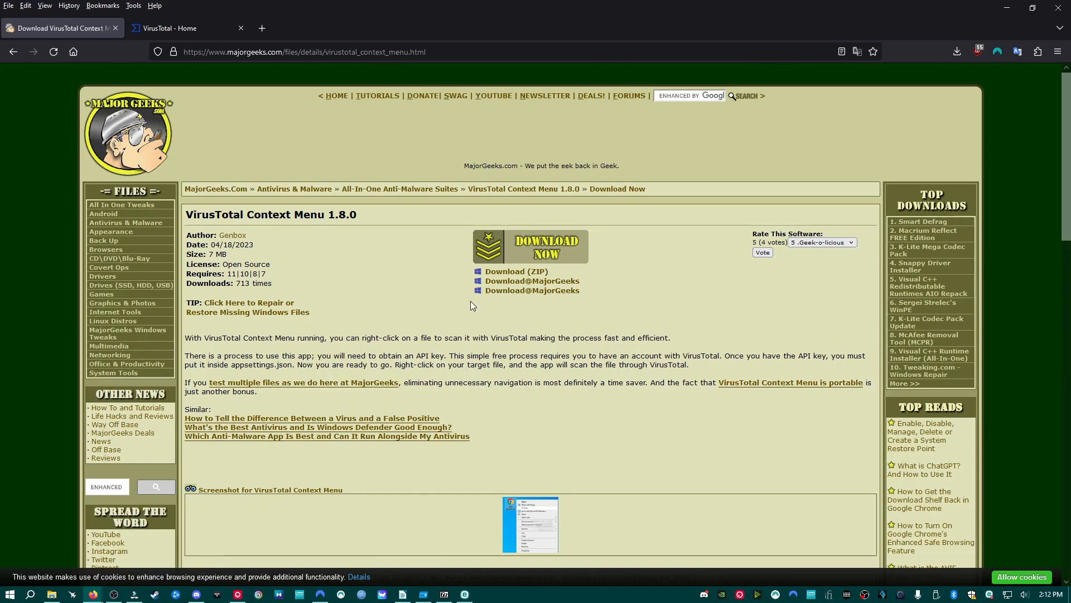
{"action": "mouse_move", "coordinate": [524, 328]}
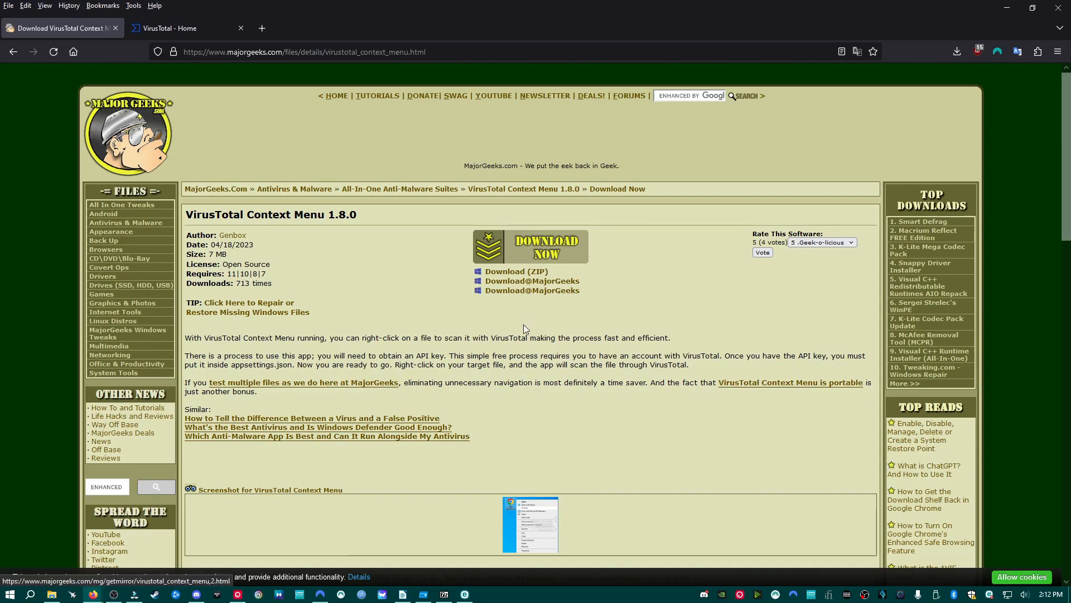
Return to VirusTotal, start choosing a file, then cancel with nothing selected
{"action": "left_click", "coordinate": [170, 28]}
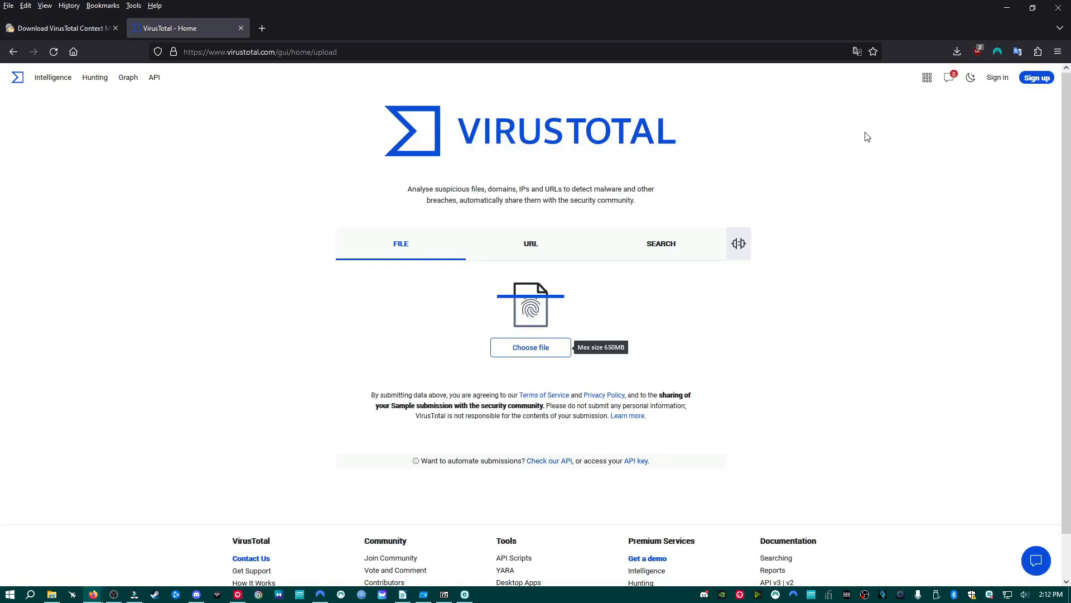
{"action": "mouse_move", "coordinate": [707, 288]}
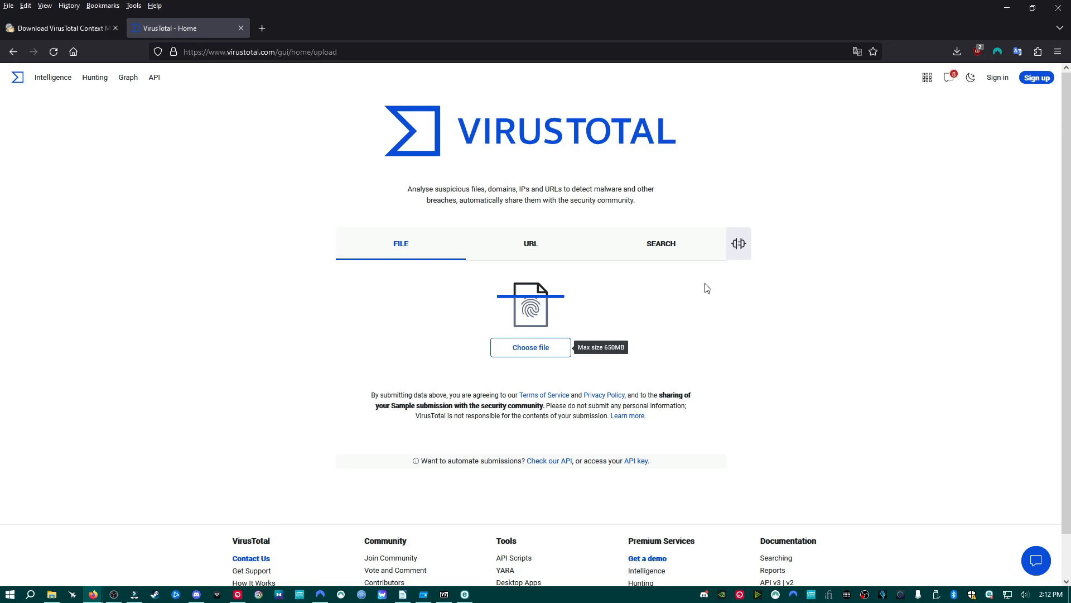
{"action": "left_click", "coordinate": [529, 347]}
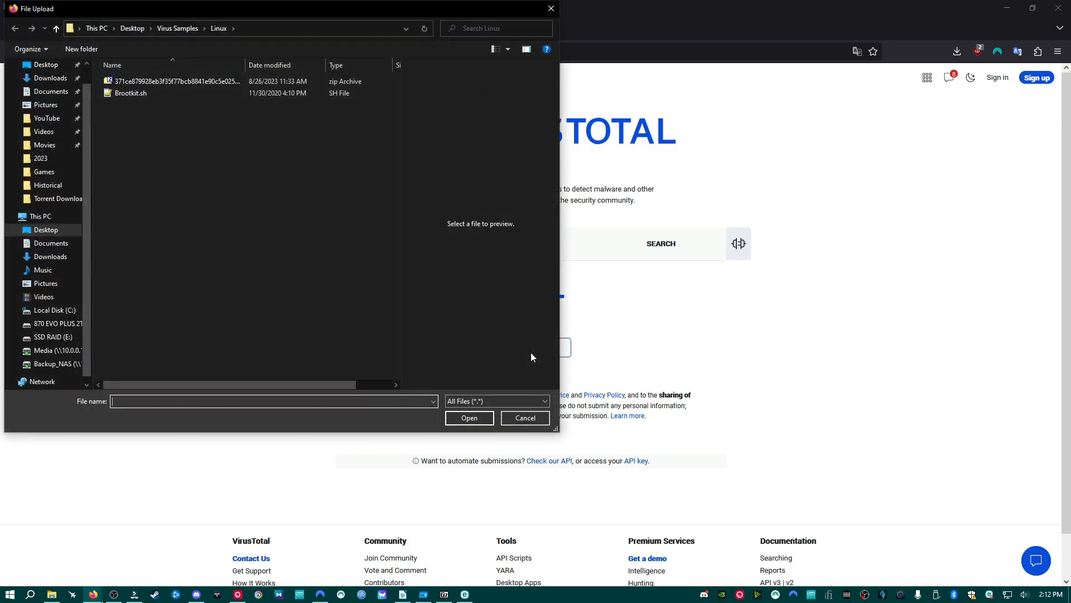
{"action": "left_click", "coordinate": [524, 417]}
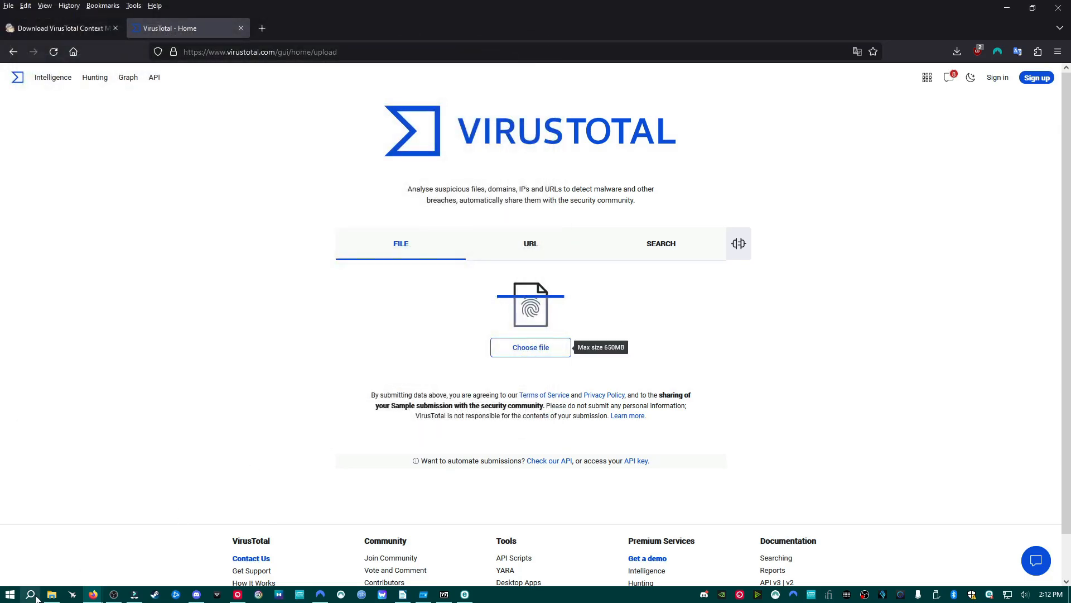
{"action": "left_click", "coordinate": [530, 347]}
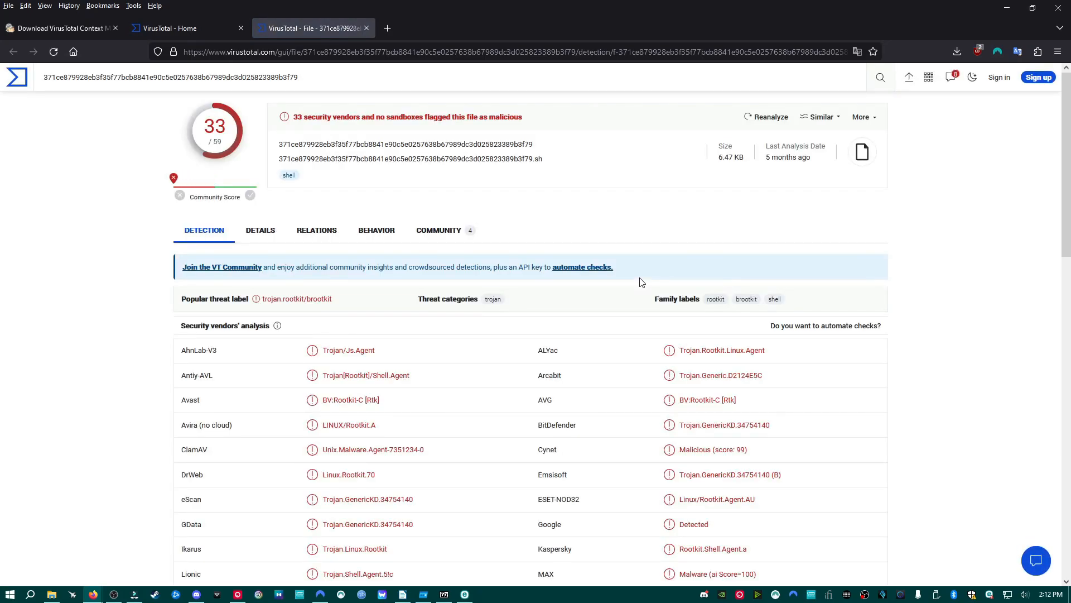
{"action": "mouse_move", "coordinate": [389, 300]}
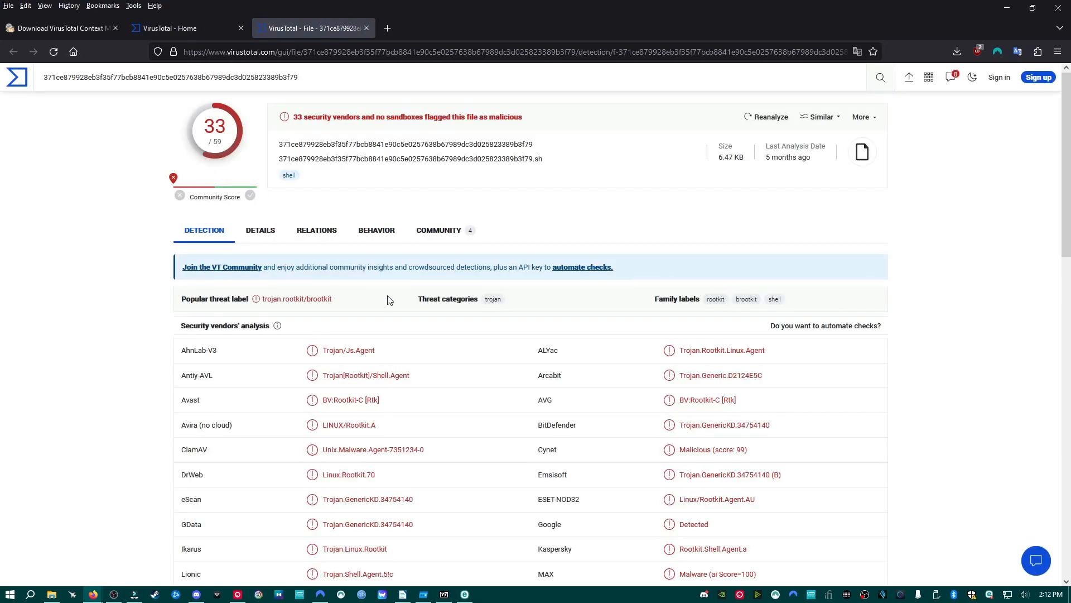
{"action": "scroll", "scroll_direction": "down", "scroll_amount": 3}
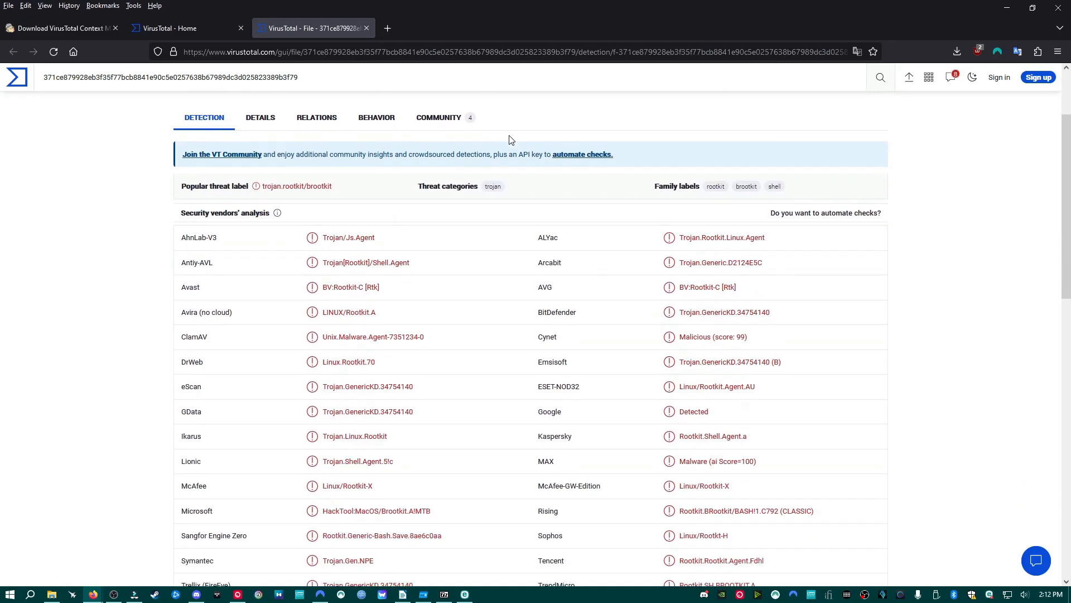
{"action": "scroll", "scroll_direction": "down", "scroll_amount": 3}
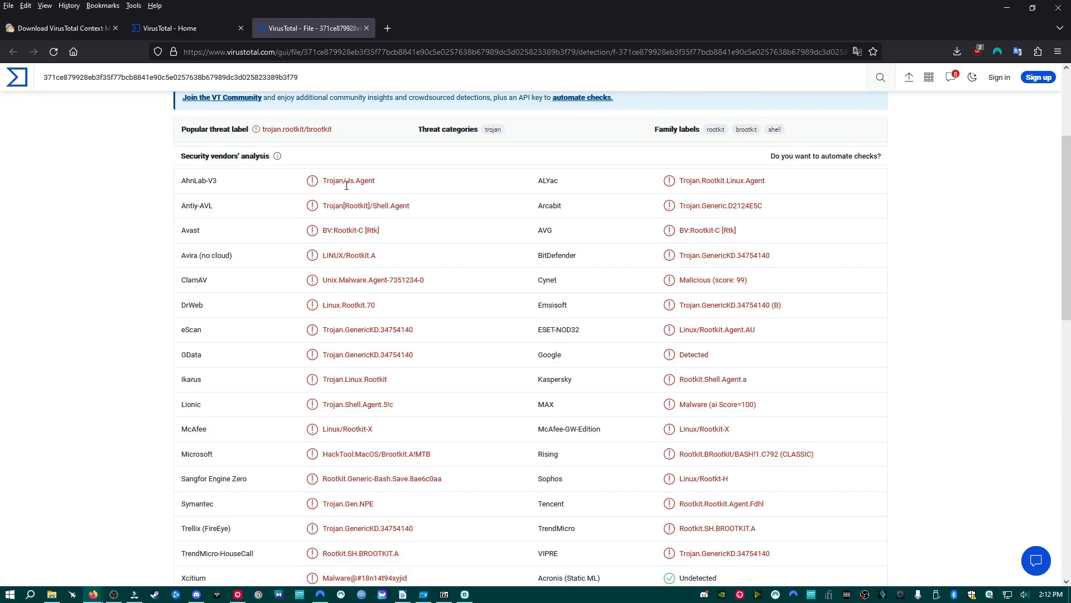
{"action": "mouse_move", "coordinate": [354, 326]}
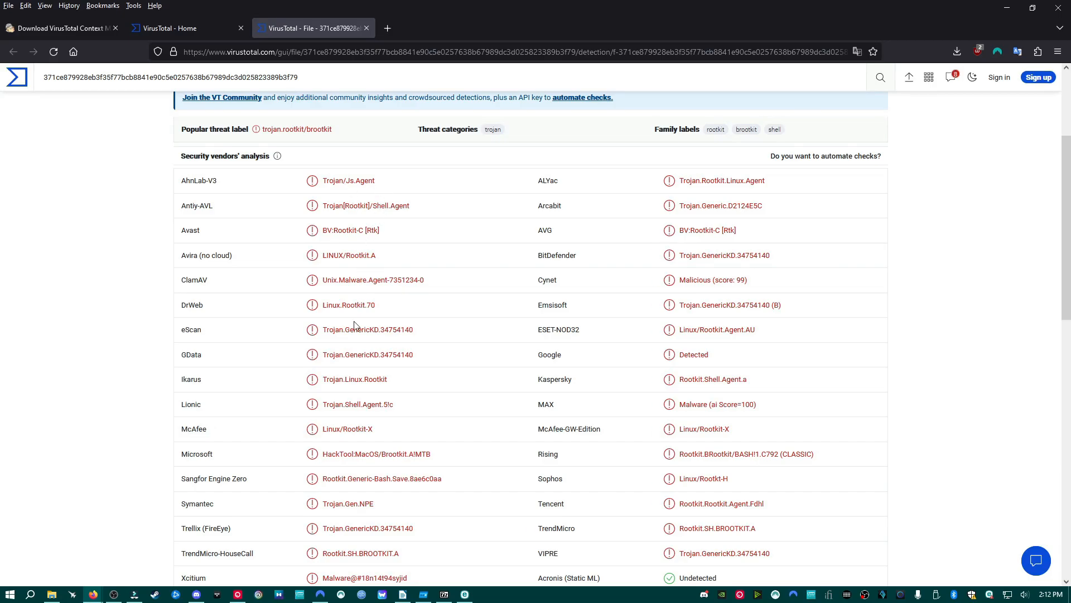
{"action": "double_click", "coordinate": [392, 455]}
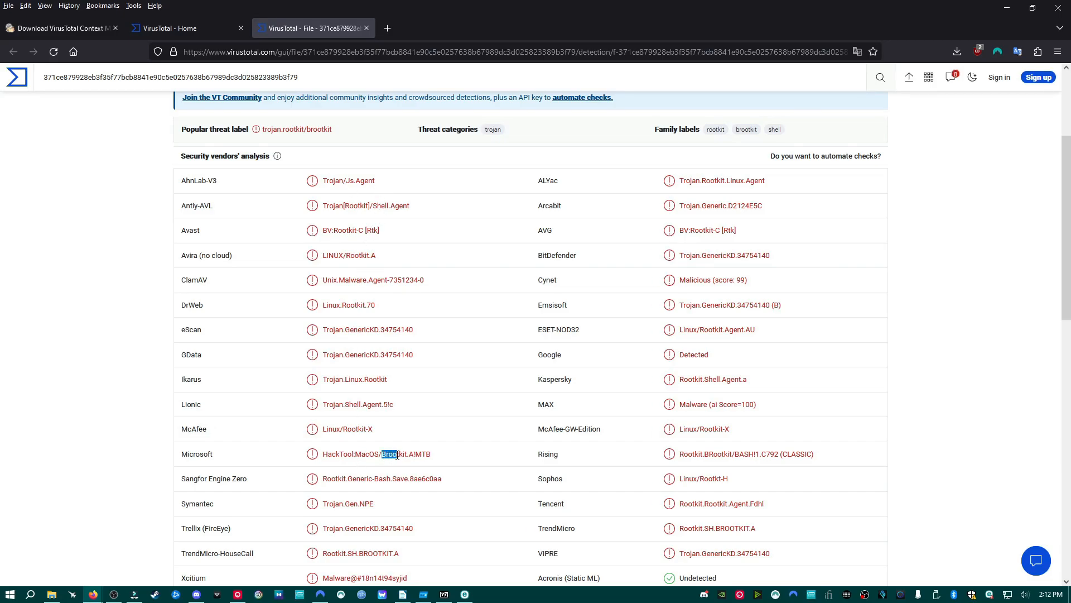
{"action": "scroll", "scroll_direction": "down", "scroll_amount": 3}
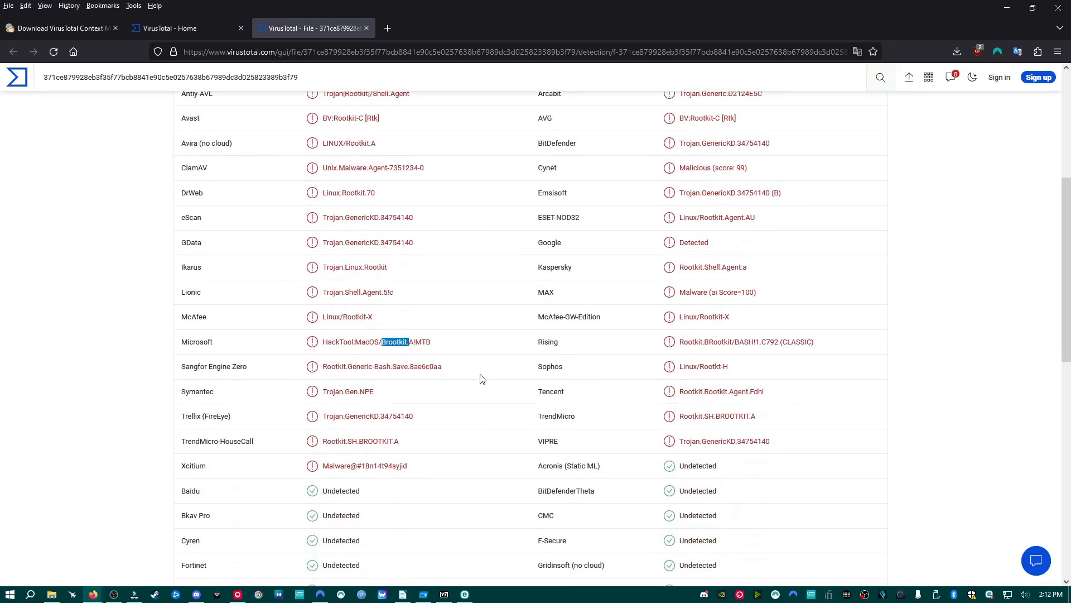
{"action": "scroll", "scroll_direction": "up", "scroll_amount": 3}
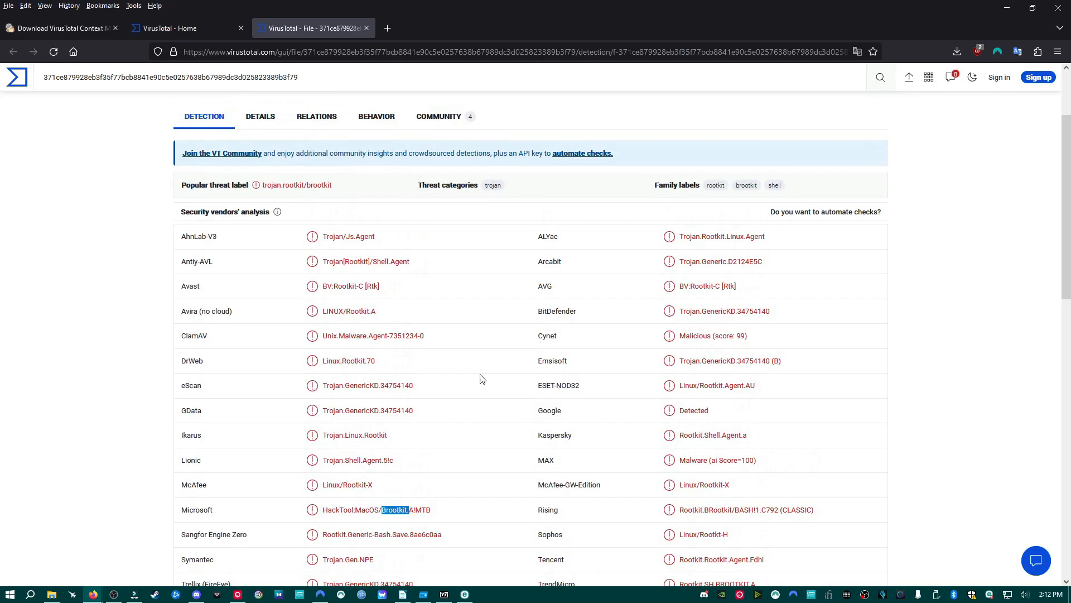
{"action": "scroll", "scroll_direction": "down", "scroll_amount": 3}
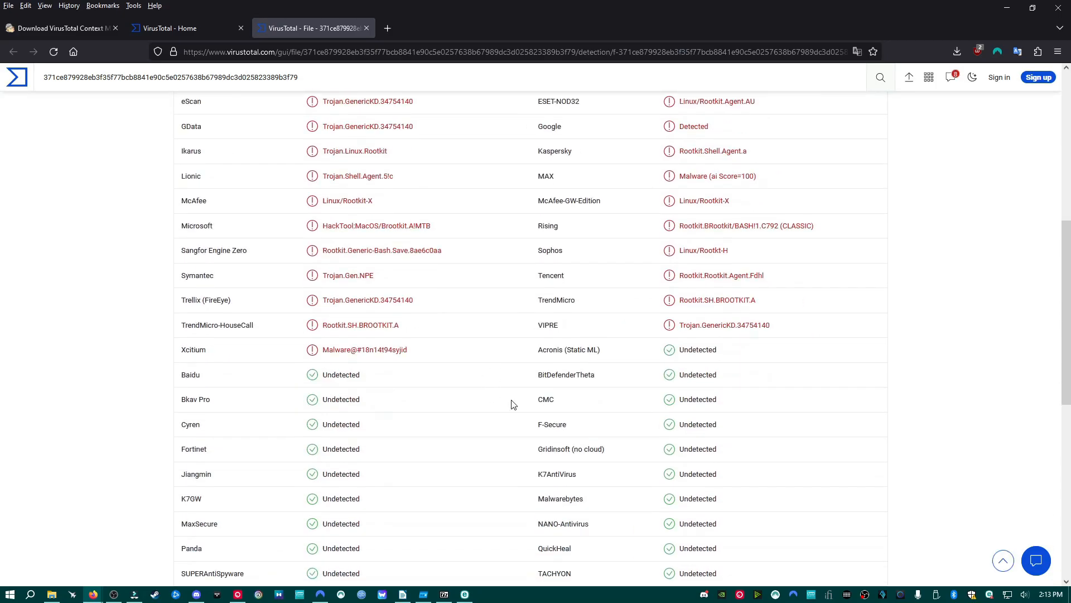
{"action": "scroll", "scroll_direction": "up", "scroll_amount": 3}
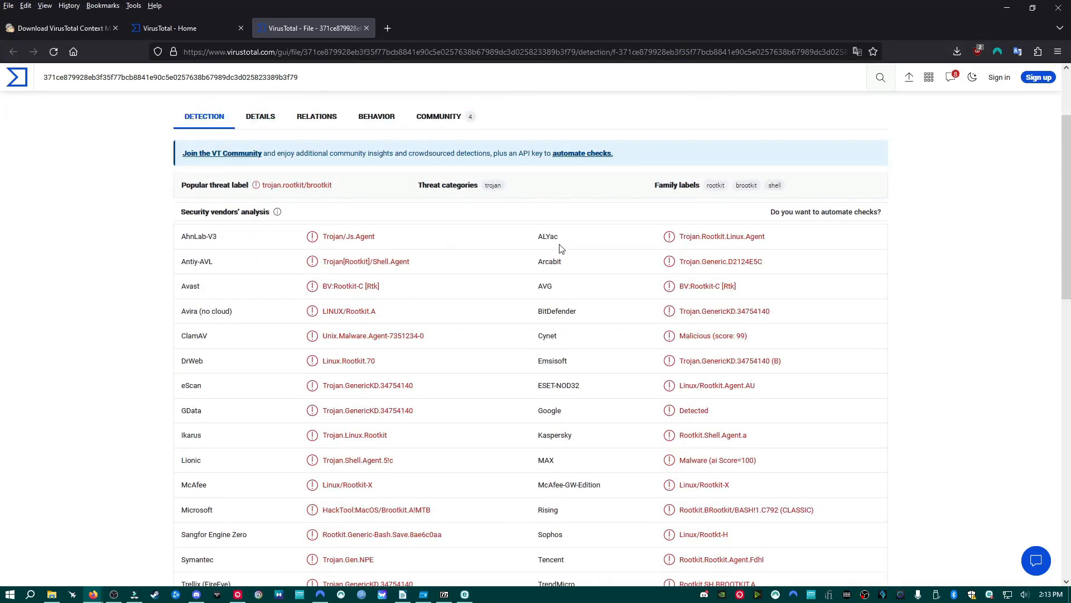
{"action": "scroll", "scroll_direction": "down", "scroll_amount": 3}
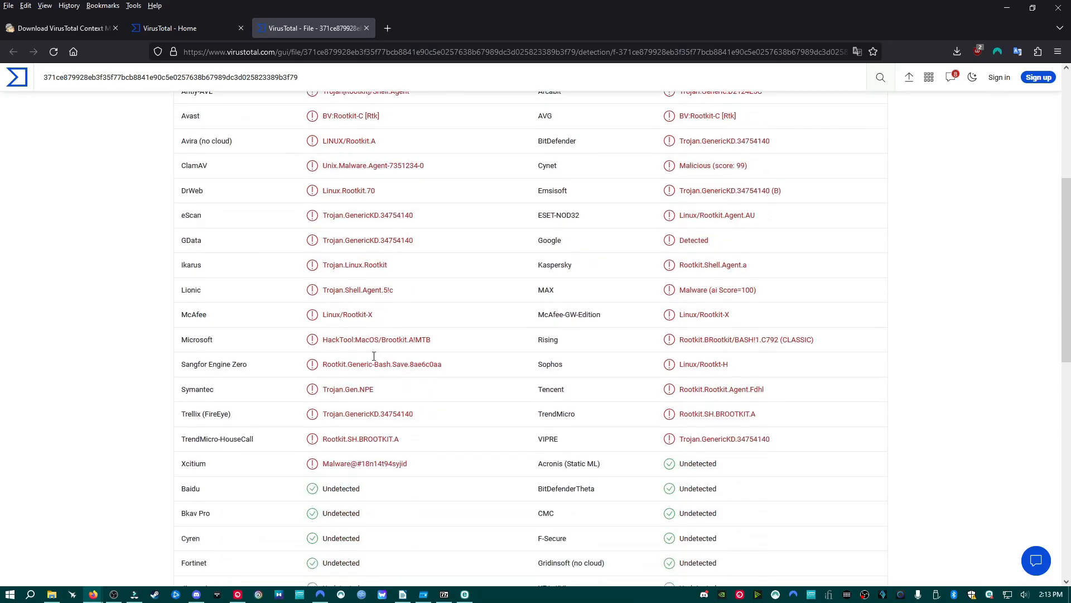
{"action": "scroll", "scroll_direction": "down", "scroll_amount": 3}
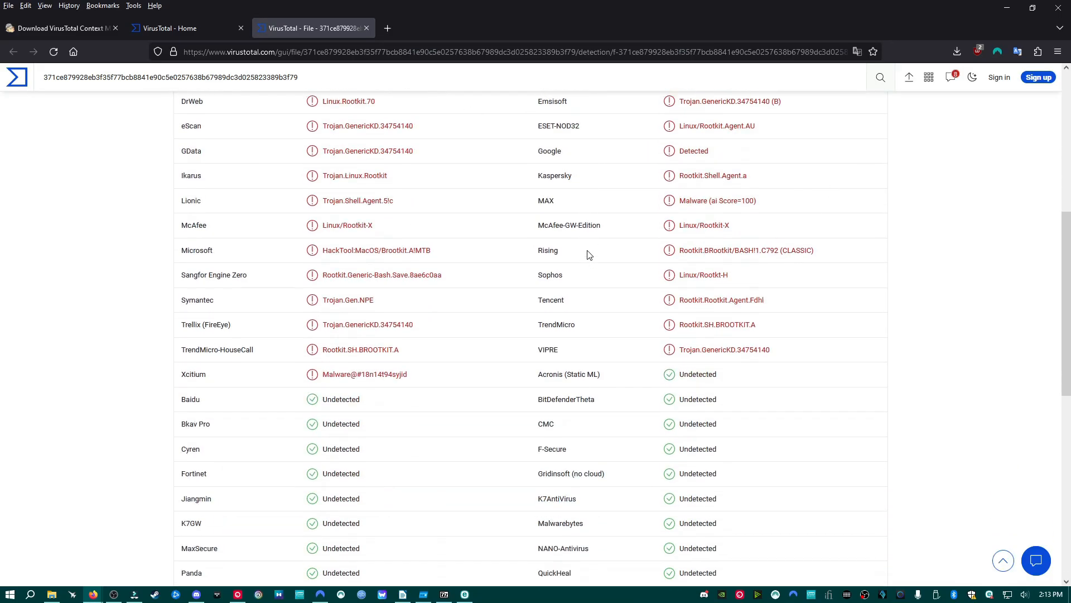
{"action": "scroll", "scroll_direction": "up", "scroll_amount": 3}
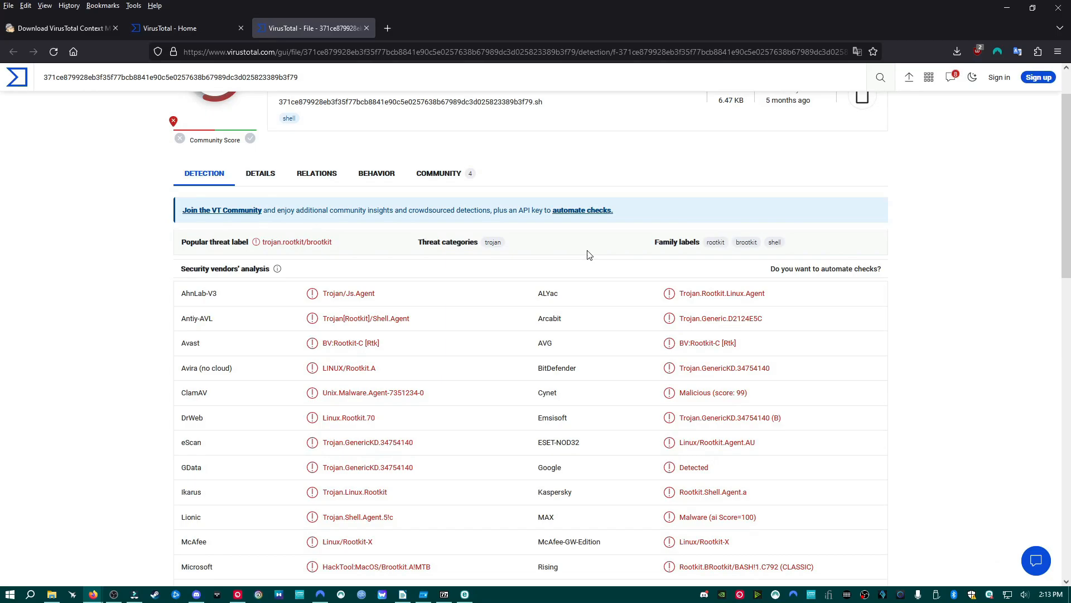
{"action": "scroll", "scroll_direction": "down", "scroll_amount": 3}
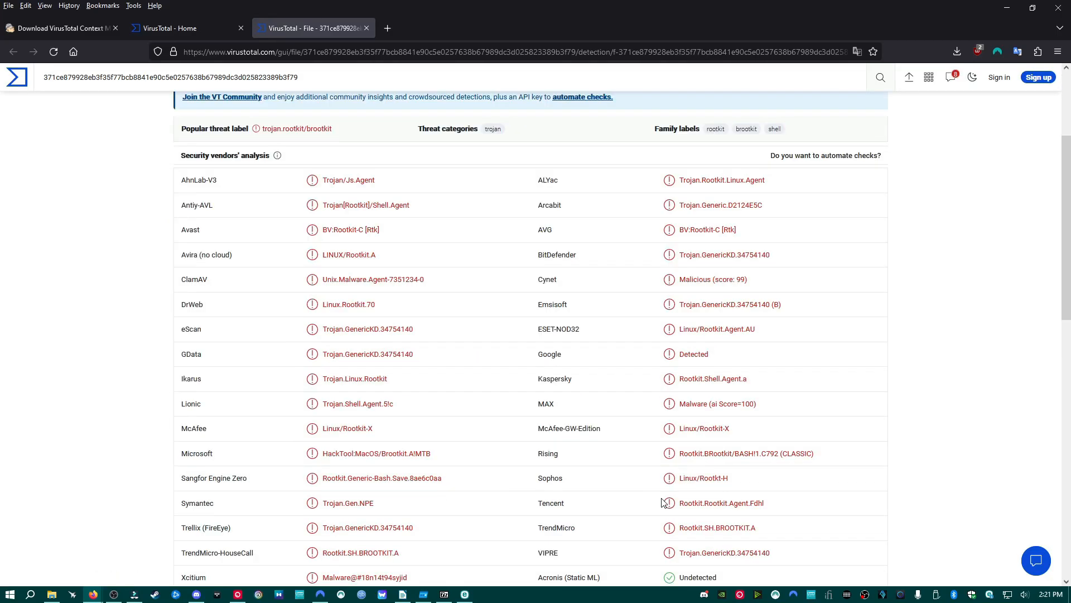
{"action": "mouse_move", "coordinate": [488, 373]}
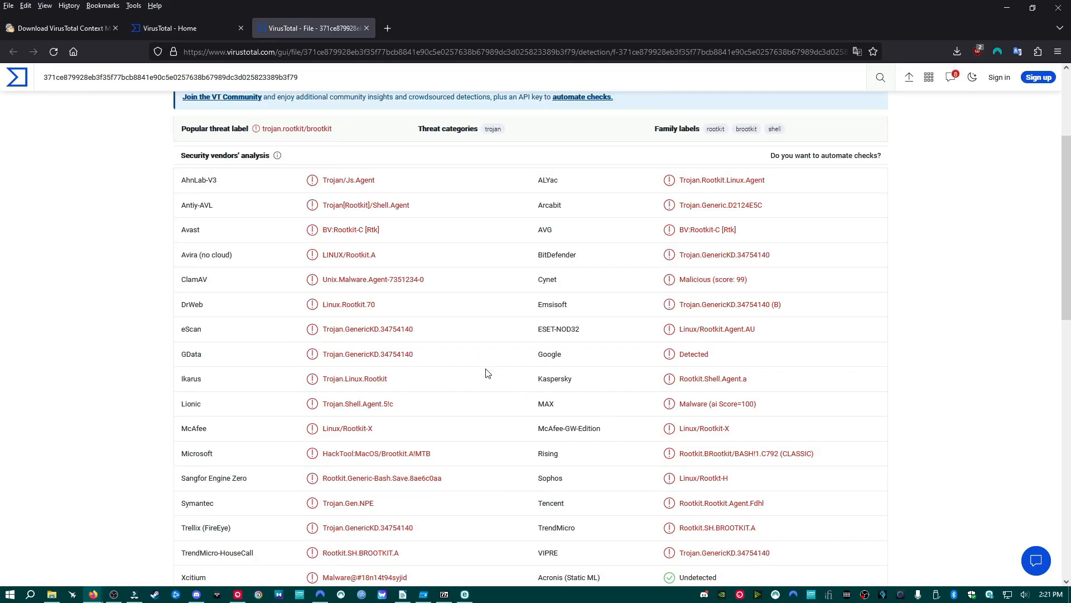
{"action": "left_click", "coordinate": [50, 594]}
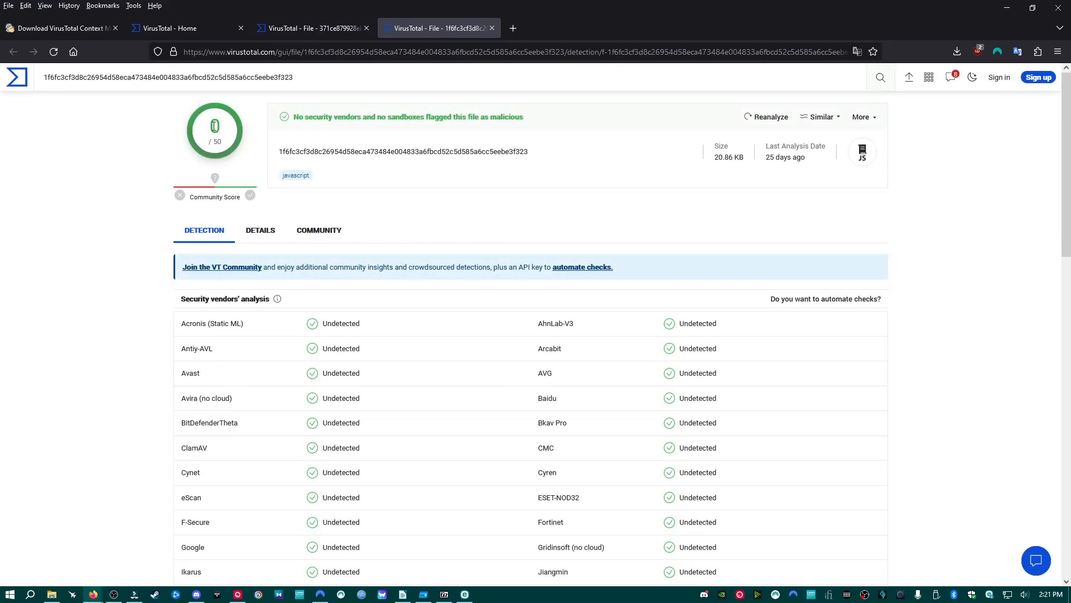
Look through the clean JavaScript report (0 of 50), then return to the Brootkit.sh report
{"action": "scroll", "scroll_direction": "down", "scroll_amount": 3}
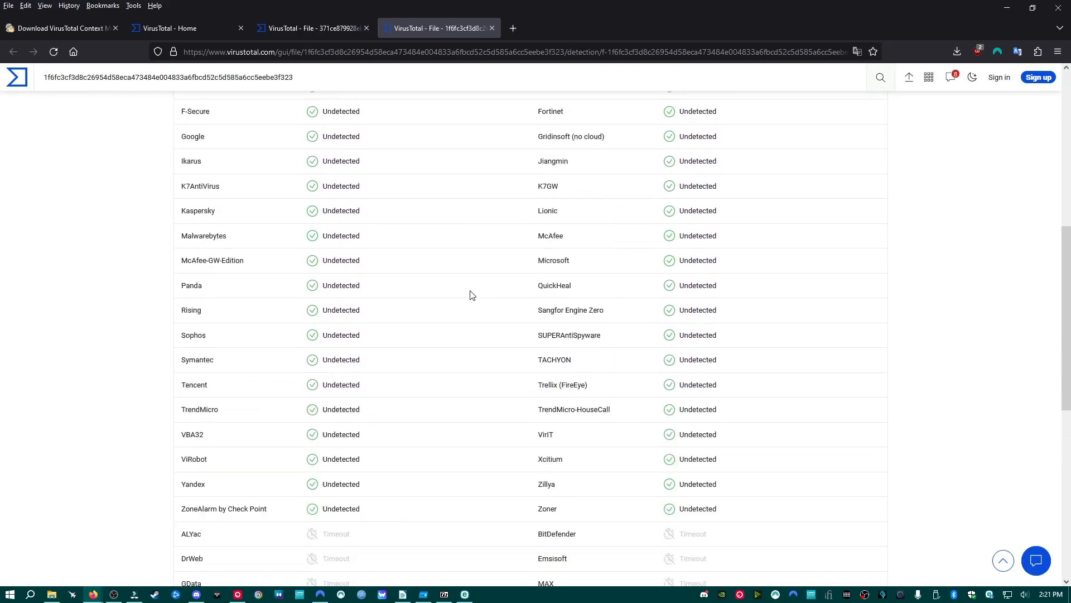
{"action": "scroll", "scroll_direction": "up", "scroll_amount": 3}
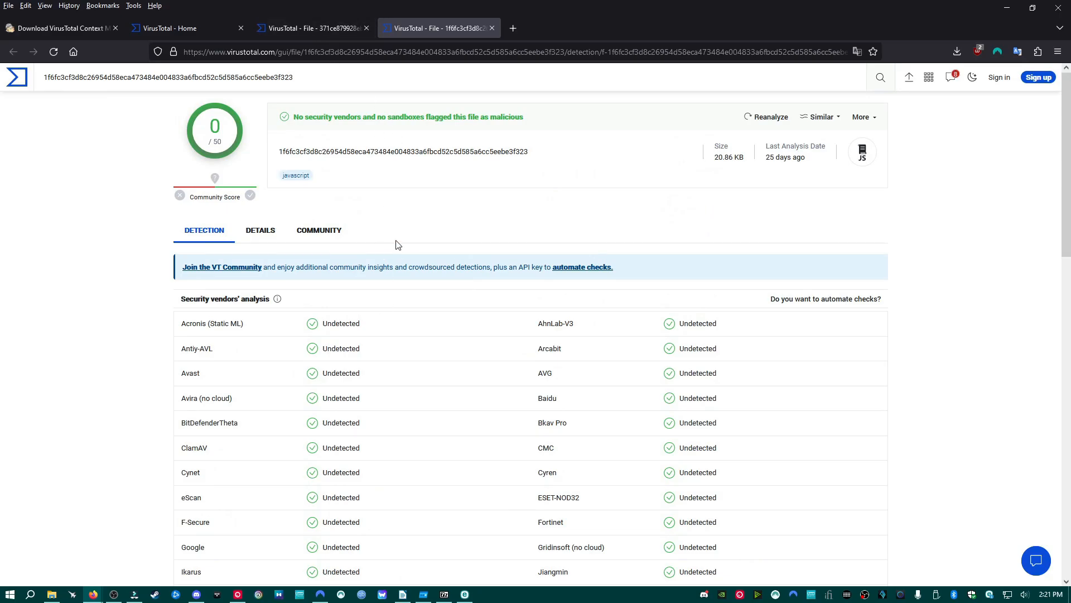
{"action": "left_click", "coordinate": [312, 27]}
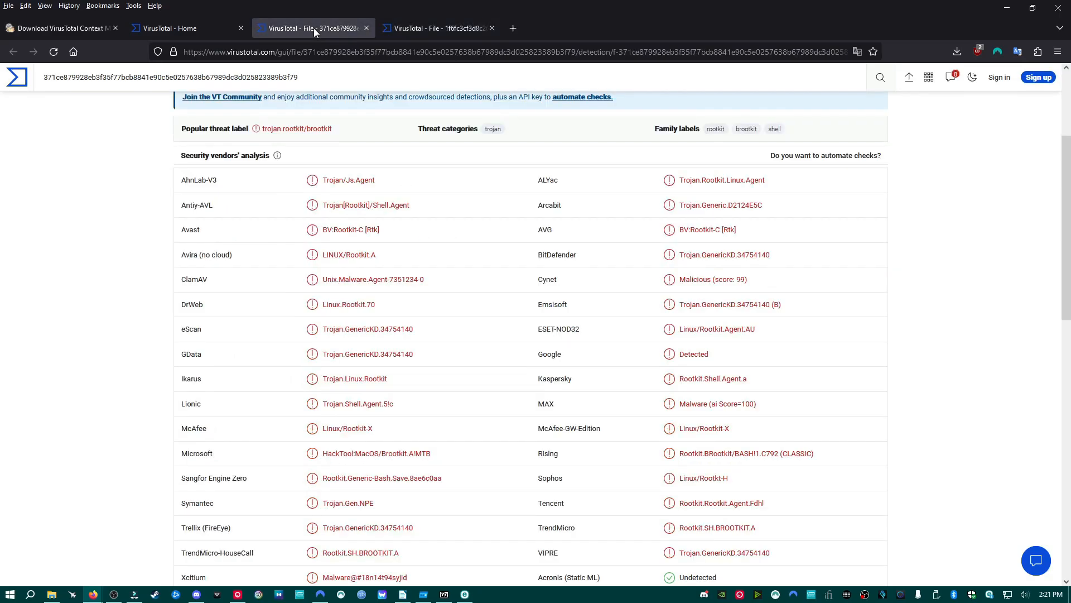
{"action": "mouse_move", "coordinate": [423, 594]}
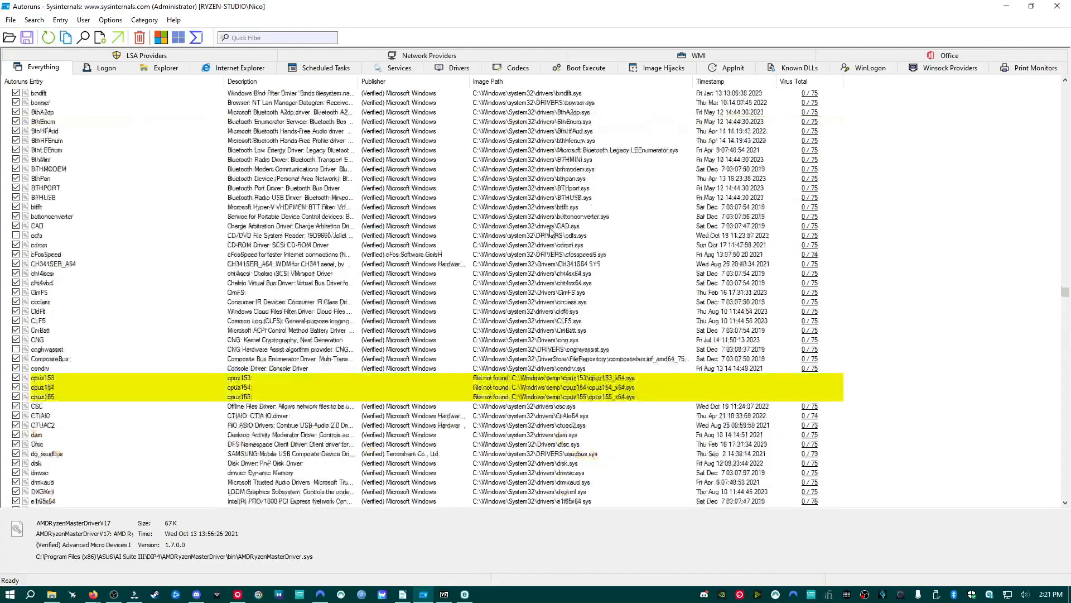
Scroll the Everything list past the yellow File not found entries to the drivers
{"action": "scroll", "scroll_direction": "down", "scroll_amount": 3}
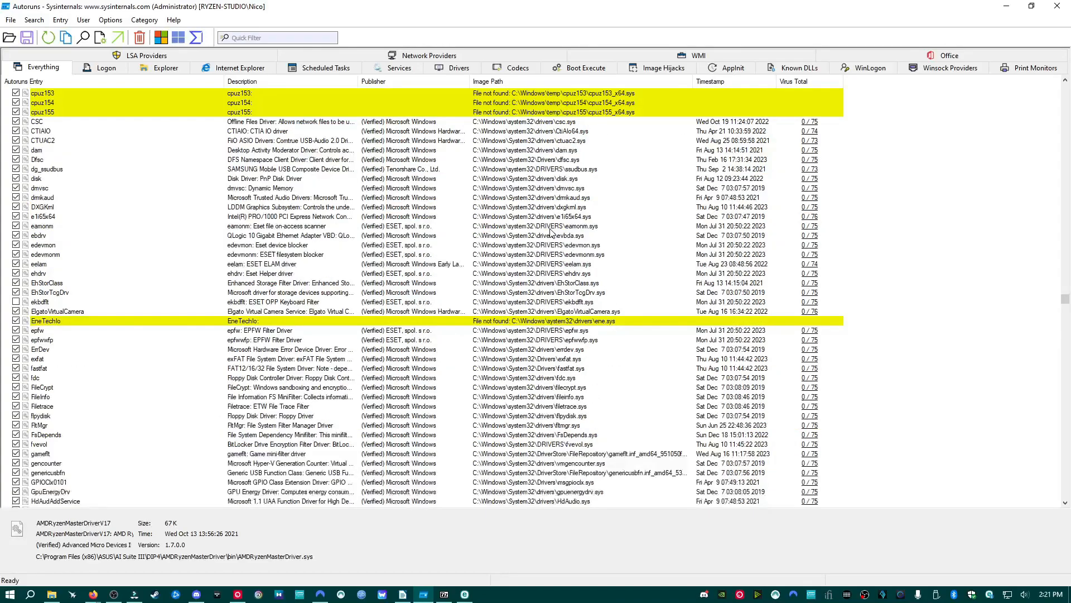
{"action": "scroll", "scroll_direction": "down", "scroll_amount": 3}
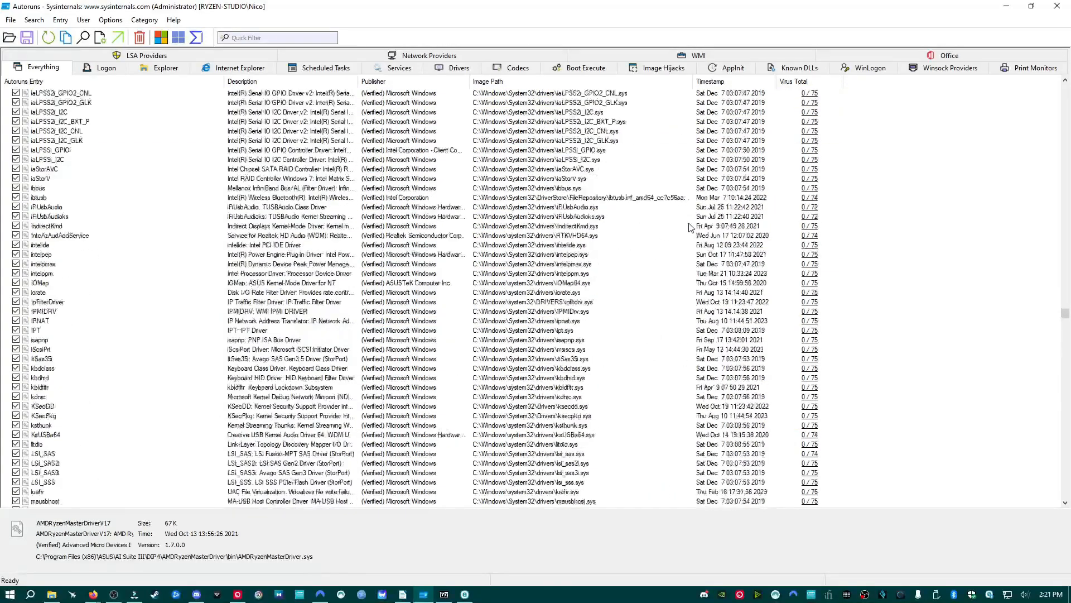
{"action": "scroll", "scroll_direction": "down", "scroll_amount": 3}
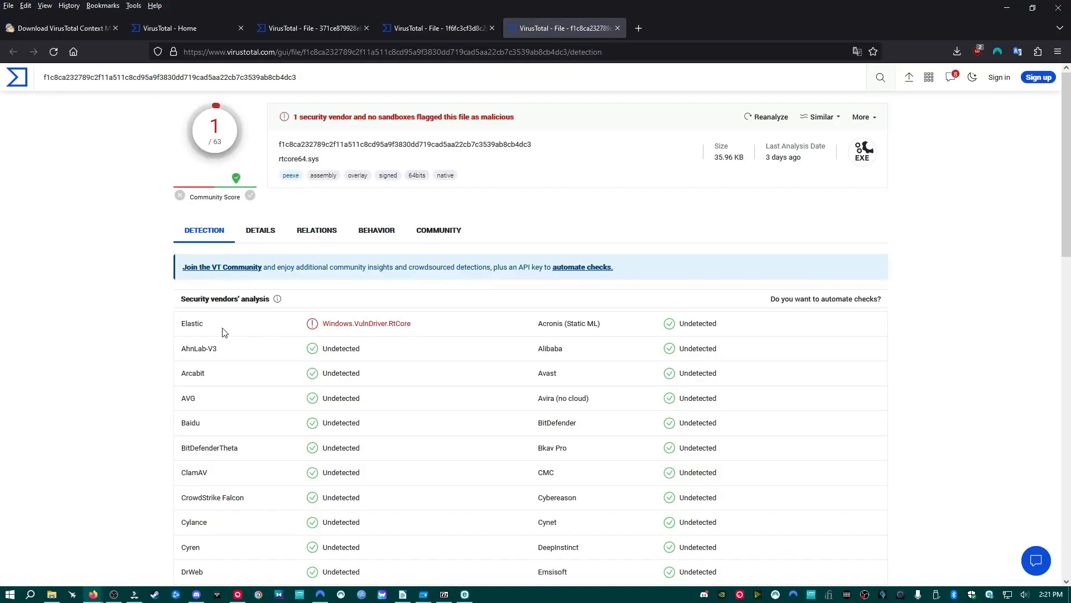
Highlight Elastic as the lone vendor flagging rtcore64.sys and review the report
{"action": "double_click", "coordinate": [191, 324]}
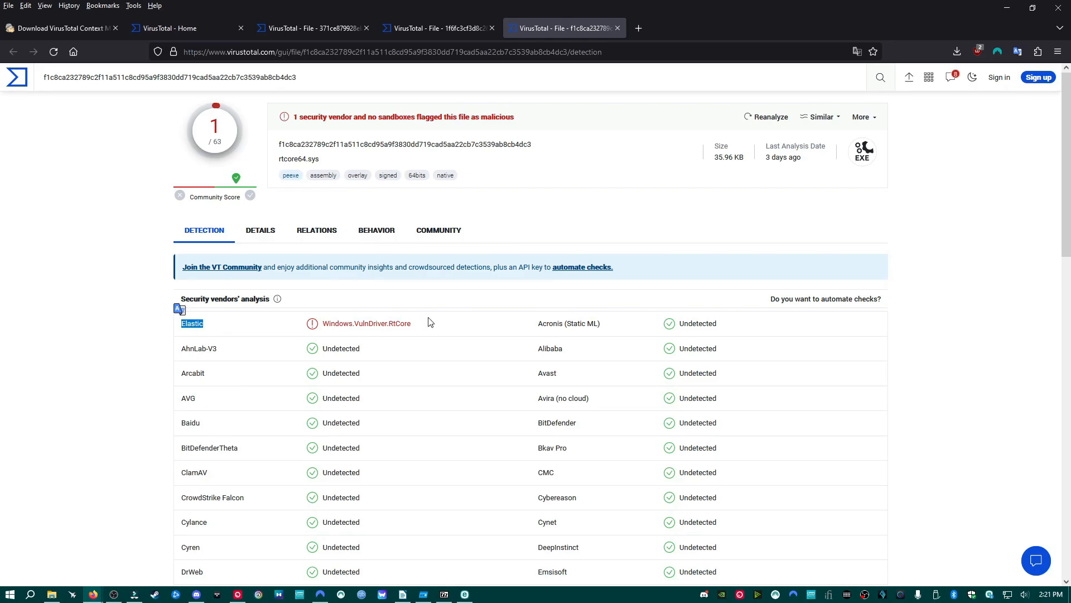
{"action": "scroll", "scroll_direction": "down", "scroll_amount": 3}
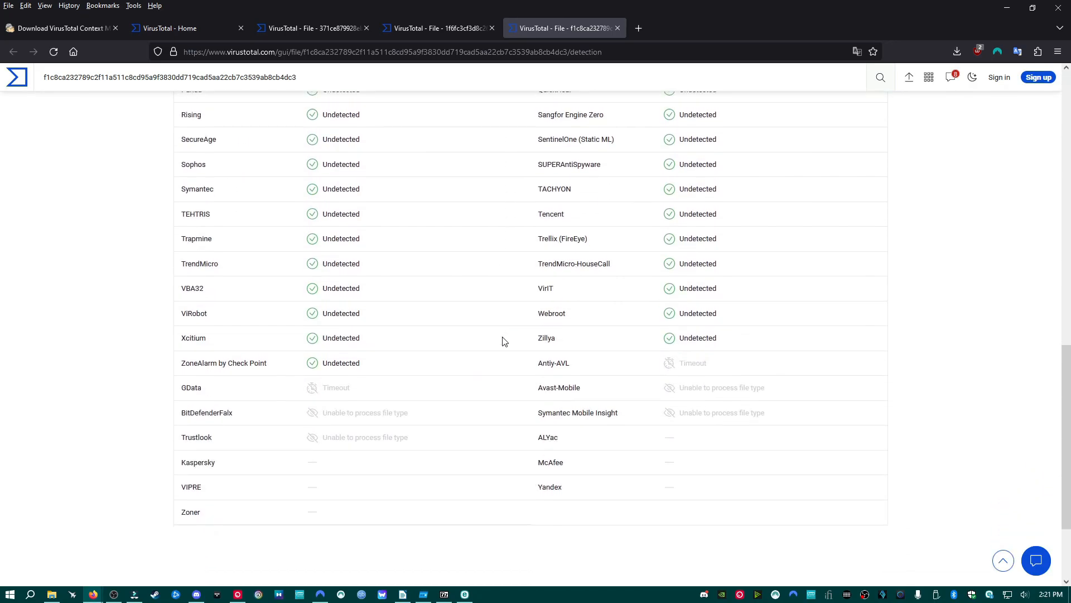
{"action": "scroll", "scroll_direction": "up", "scroll_amount": 3}
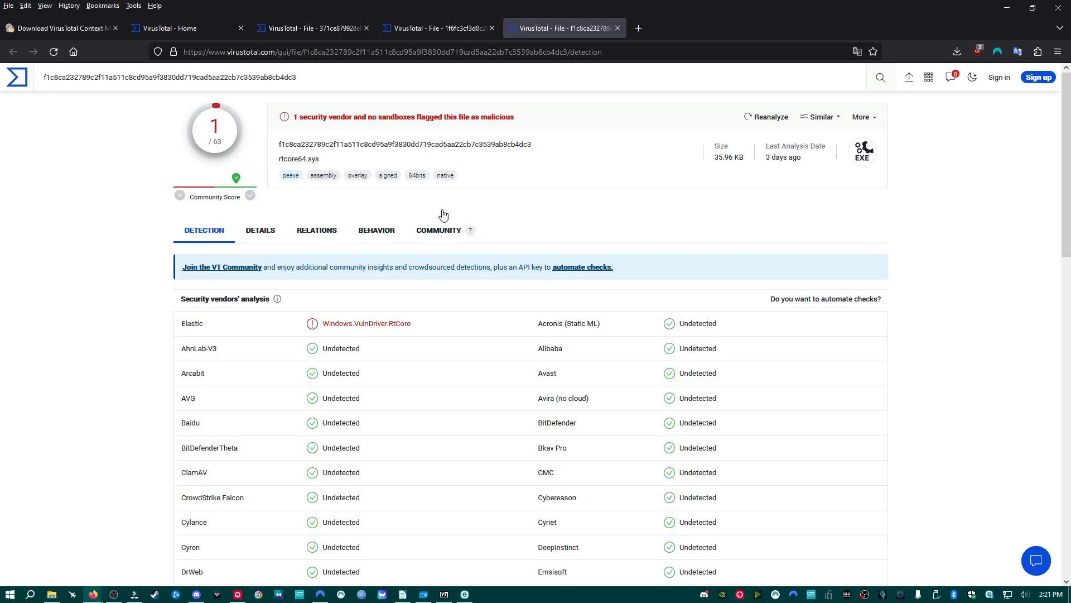
Revisit the rootkit and clean JavaScript reports, ending back on rtcore64.sys
{"action": "left_click", "coordinate": [311, 28]}
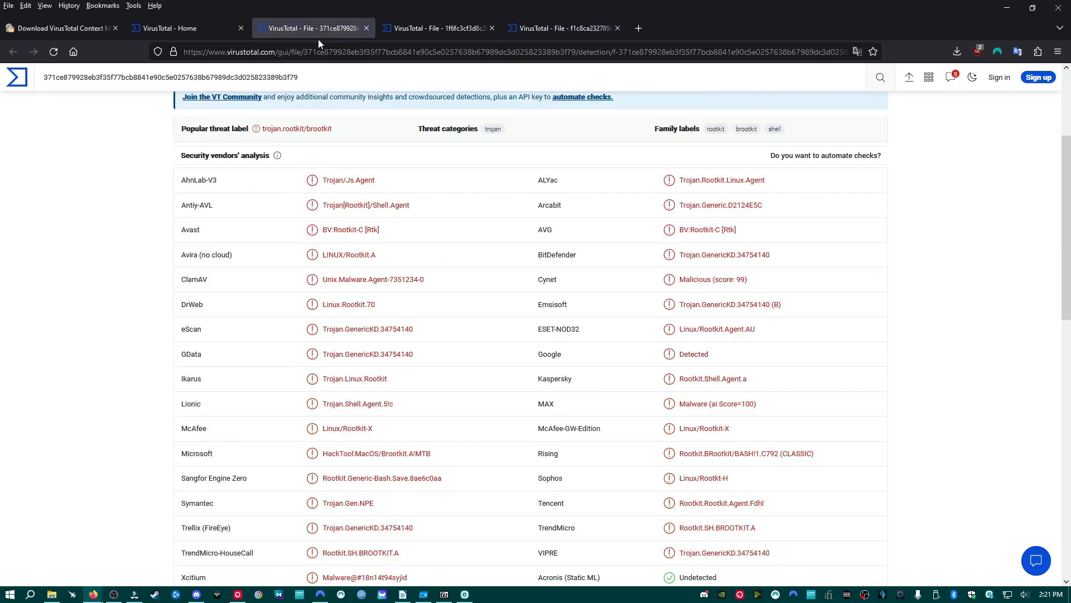
{"action": "left_click", "coordinate": [438, 28]}
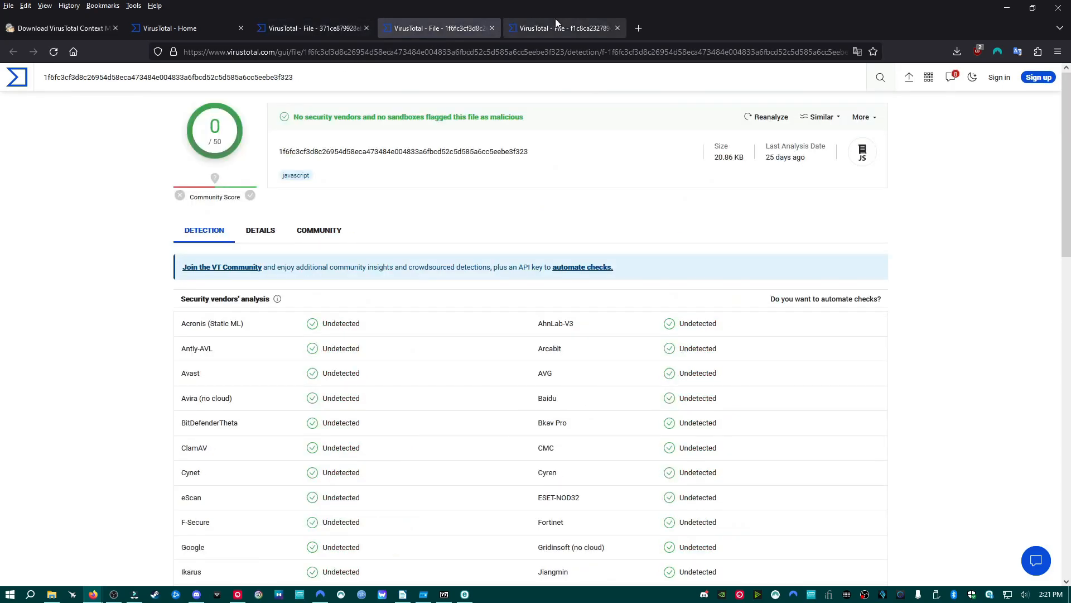
{"action": "left_click", "coordinate": [560, 28]}
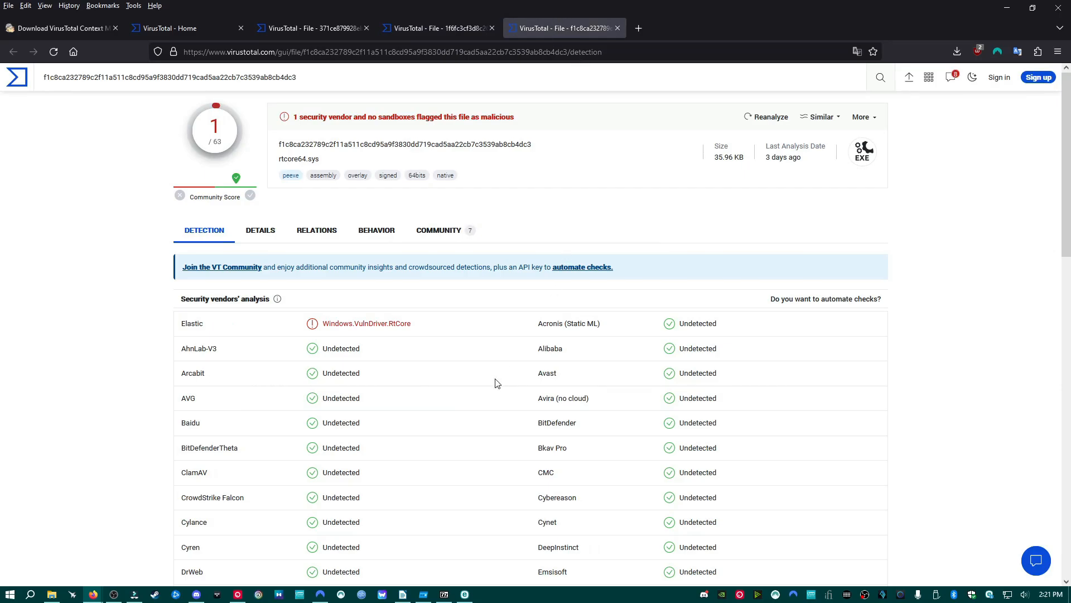